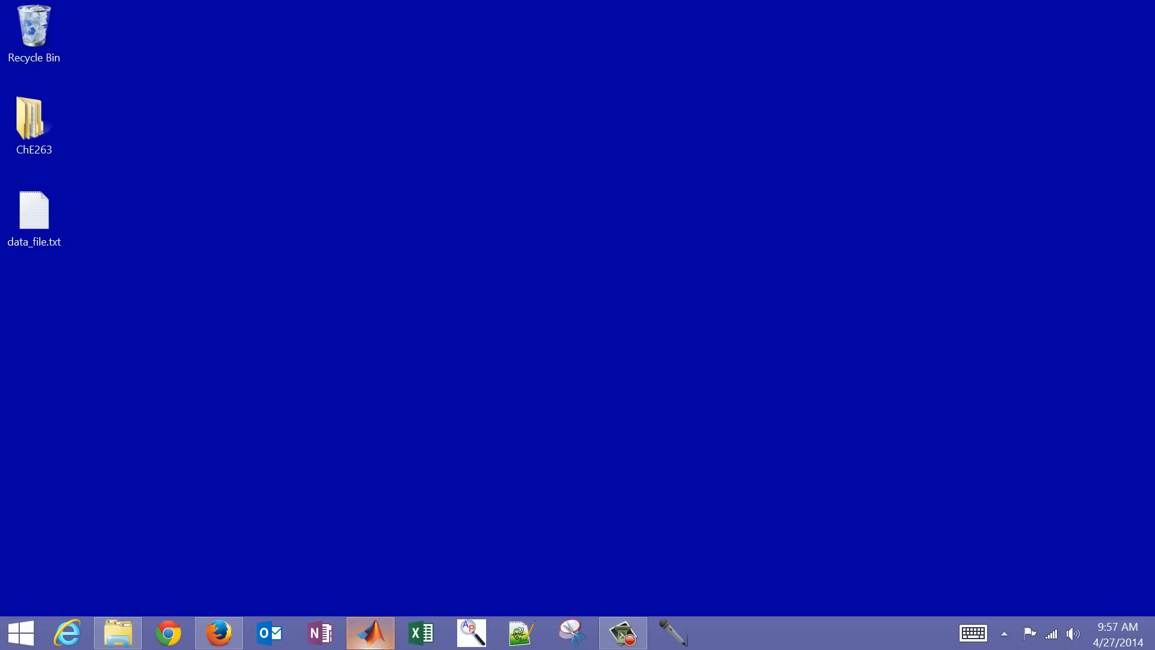
Start MATLAB from the taskbar and briefly view data_file.txt's readings in Notepad++ before closing it
{"action": "left_click", "coordinate": [369, 632]}
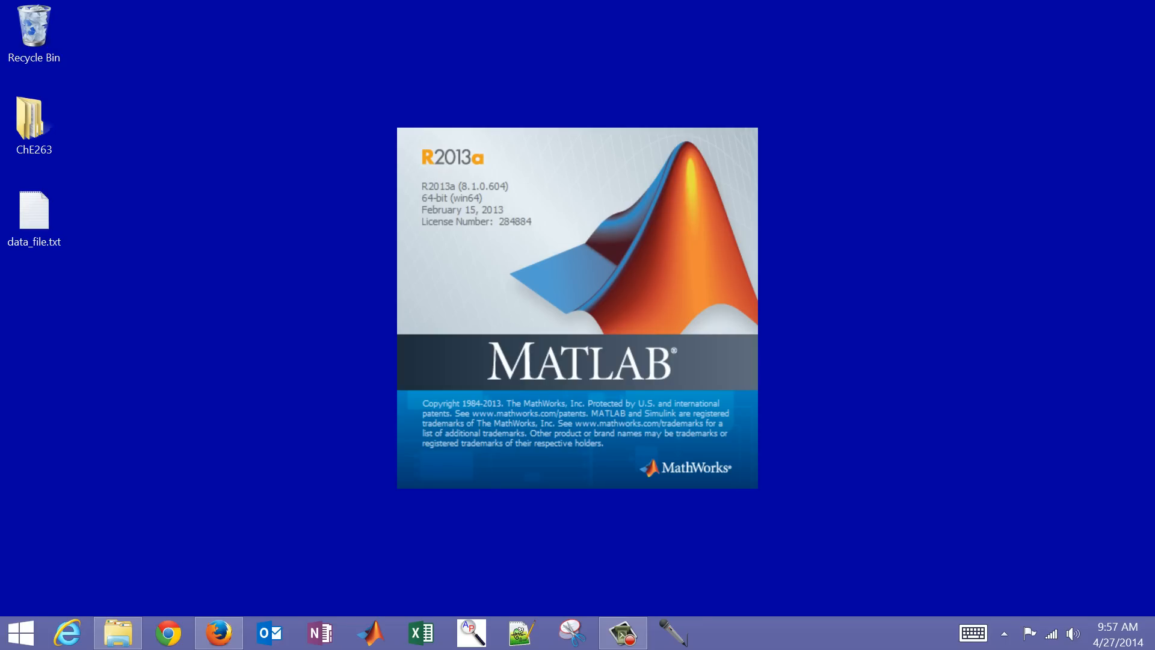
{"action": "right_click", "coordinate": [34, 212]}
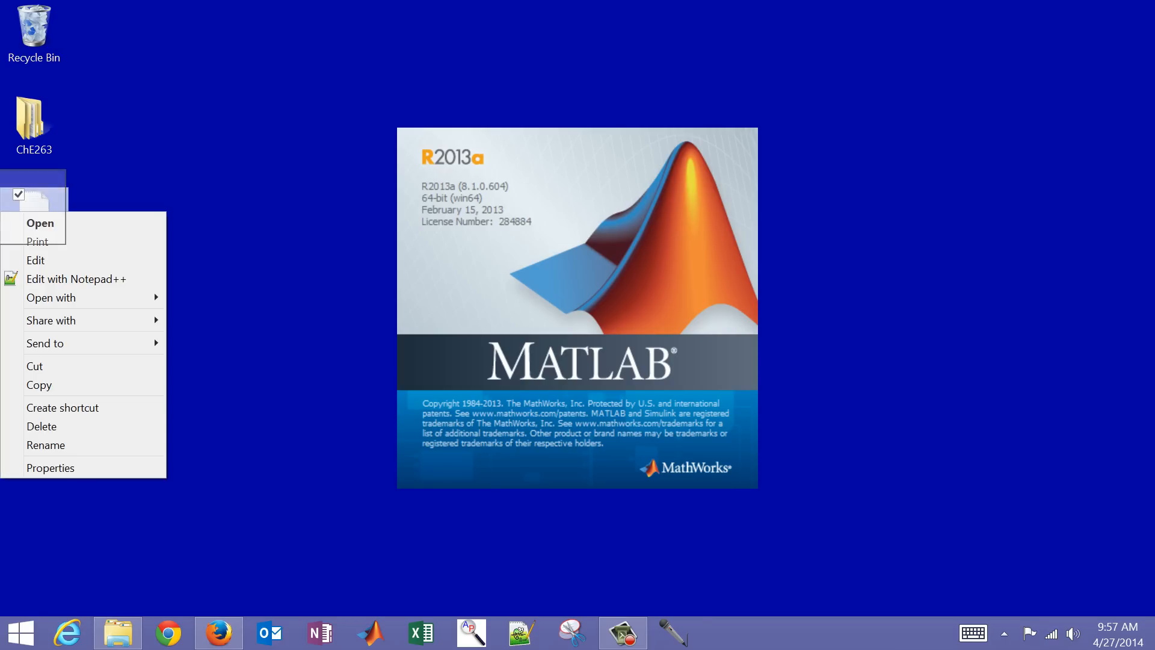
{"action": "left_click", "coordinate": [76, 278]}
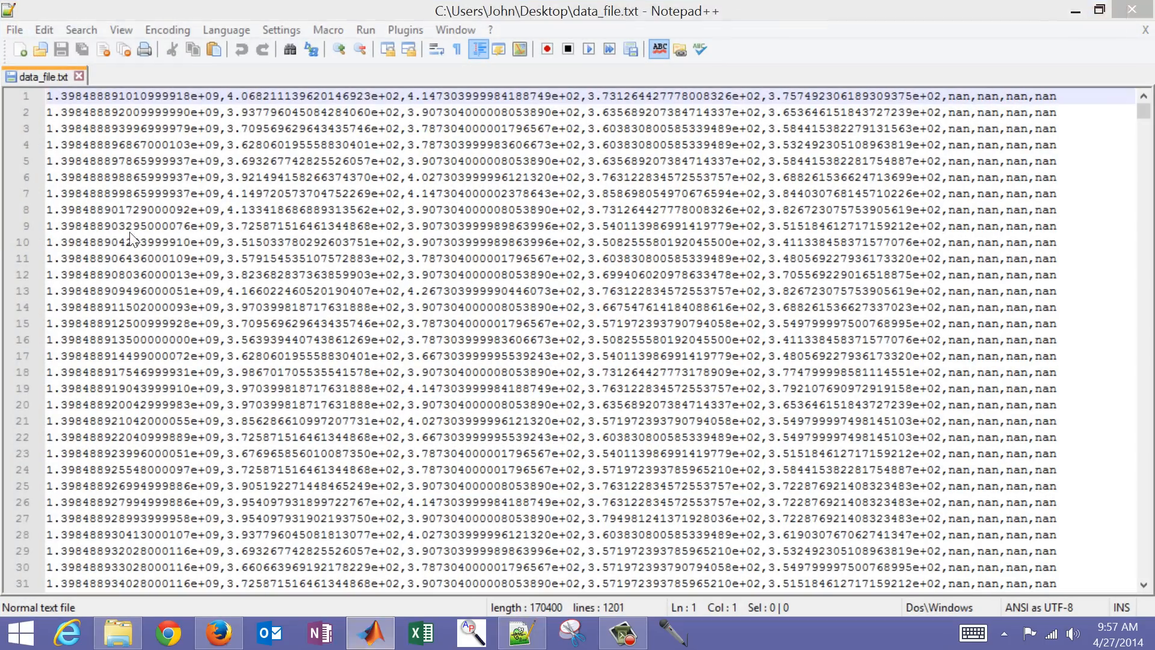
{"action": "left_click", "coordinate": [371, 632]}
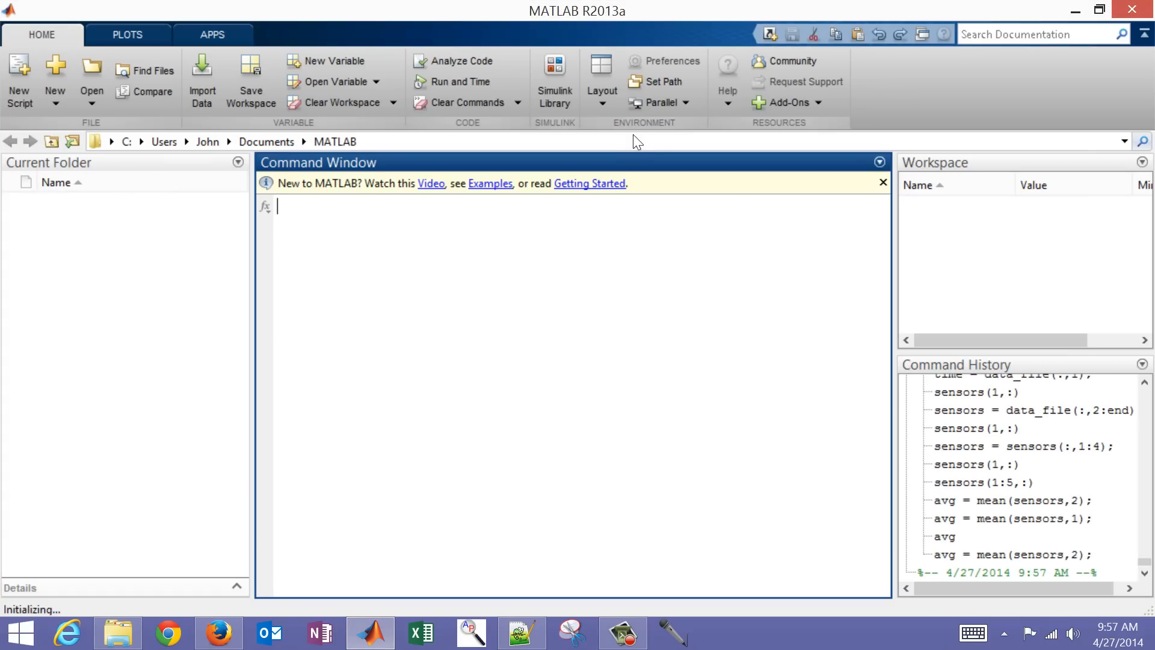
Browse to the Desktop and select it as MATLAB's current folder, listing data_file.txt
{"action": "left_click", "coordinate": [184, 142]}
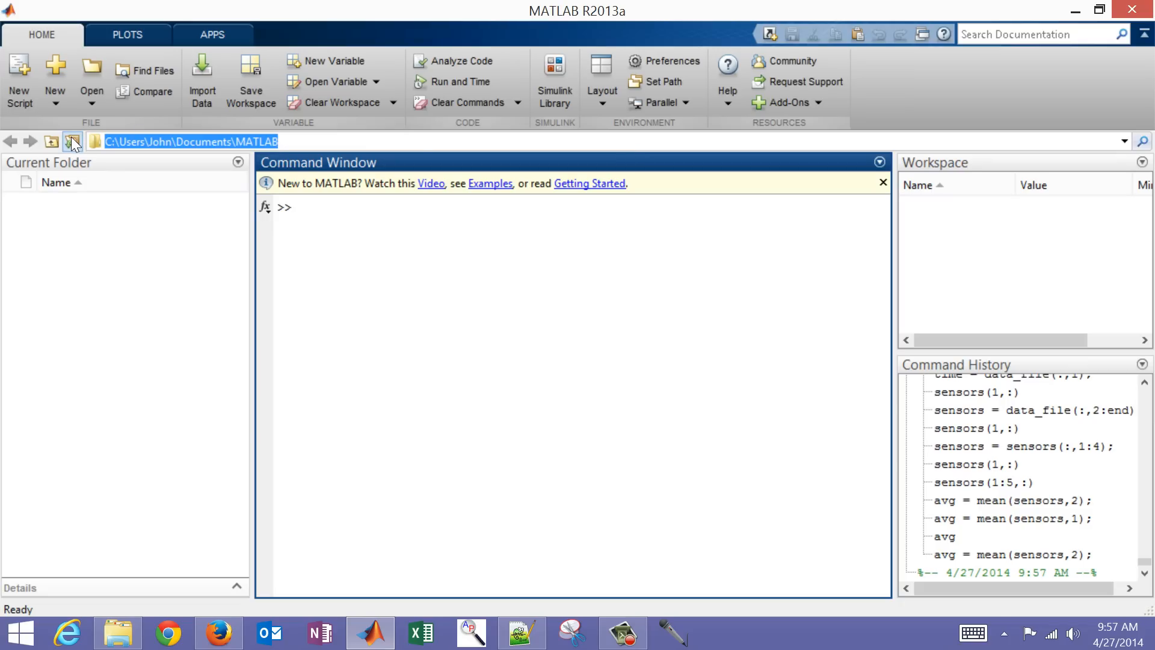
{"action": "left_click", "coordinate": [71, 142]}
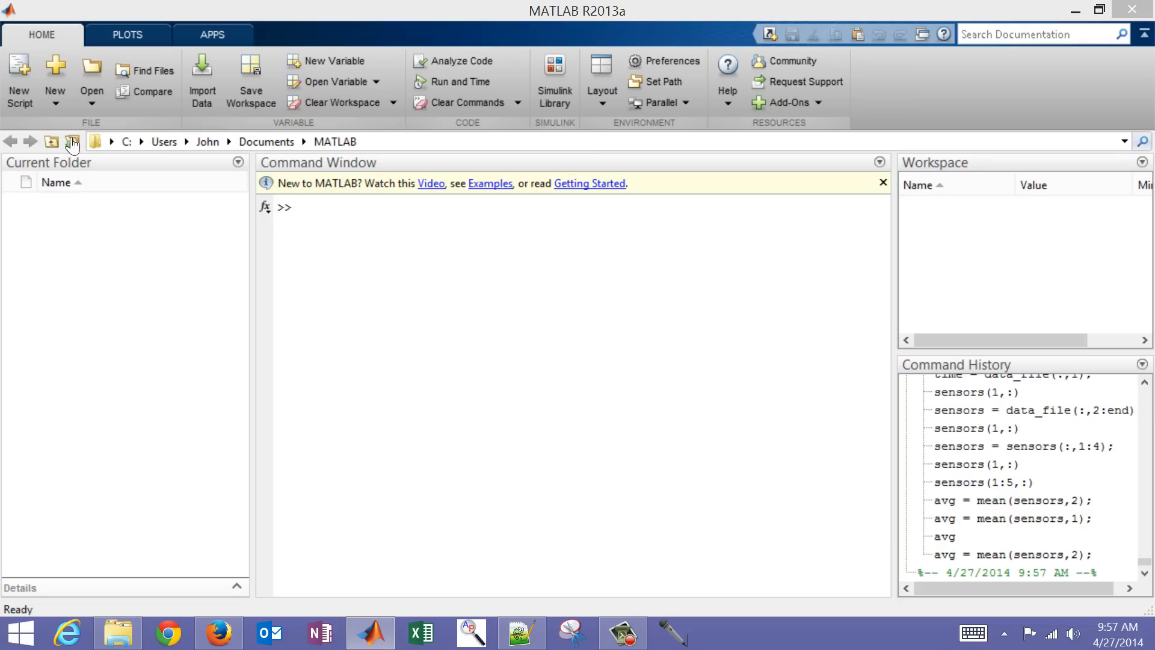
{"action": "left_click", "coordinate": [71, 142]}
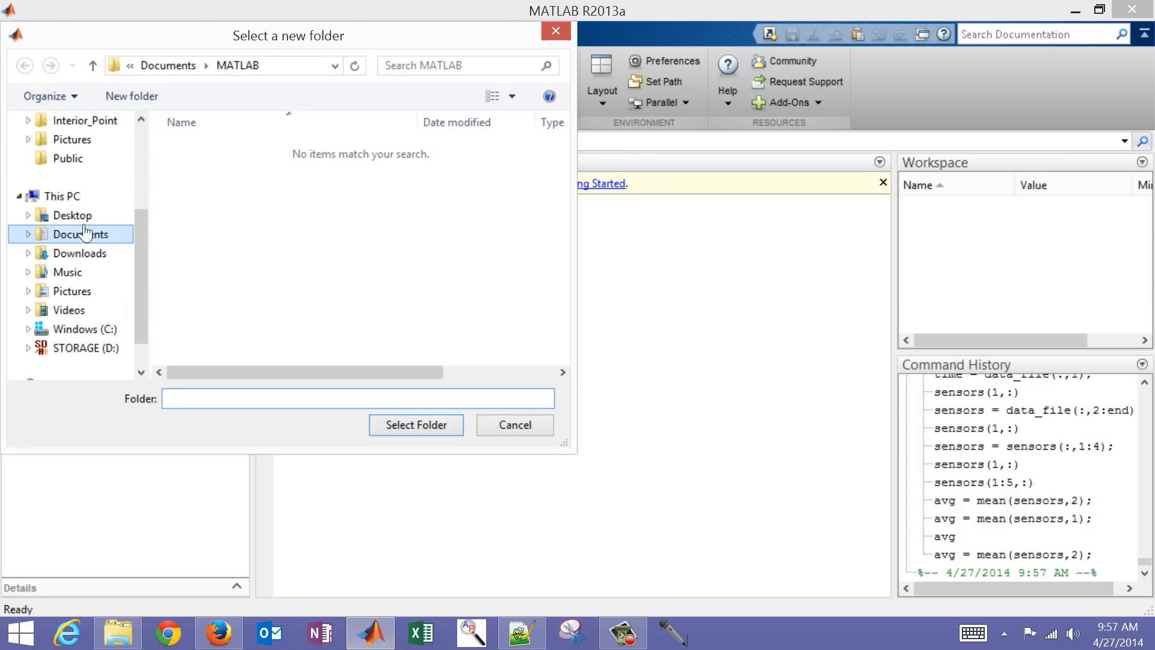
{"action": "left_click", "coordinate": [73, 216]}
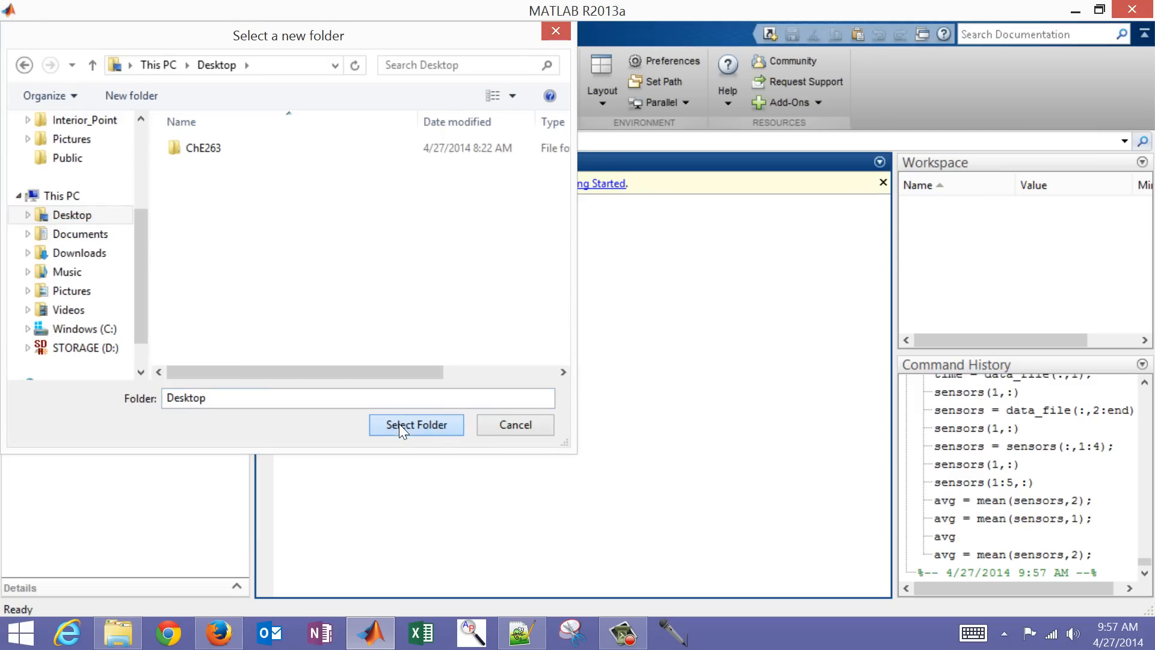
{"action": "left_click", "coordinate": [417, 425]}
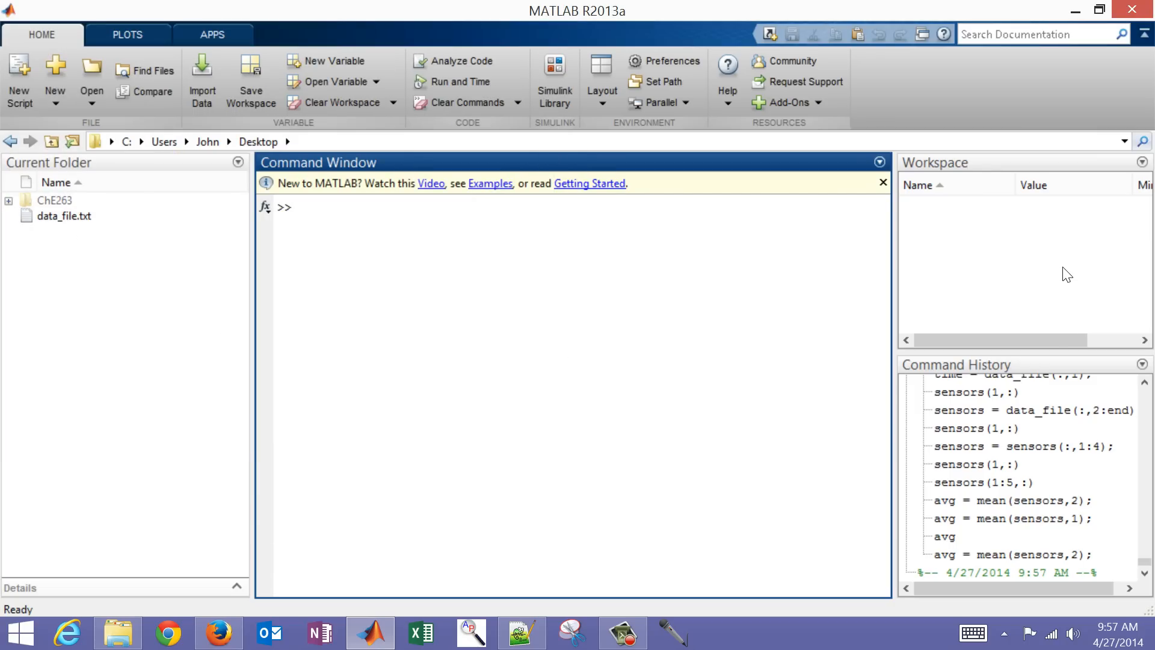
{"action": "mouse_move", "coordinate": [751, 370]}
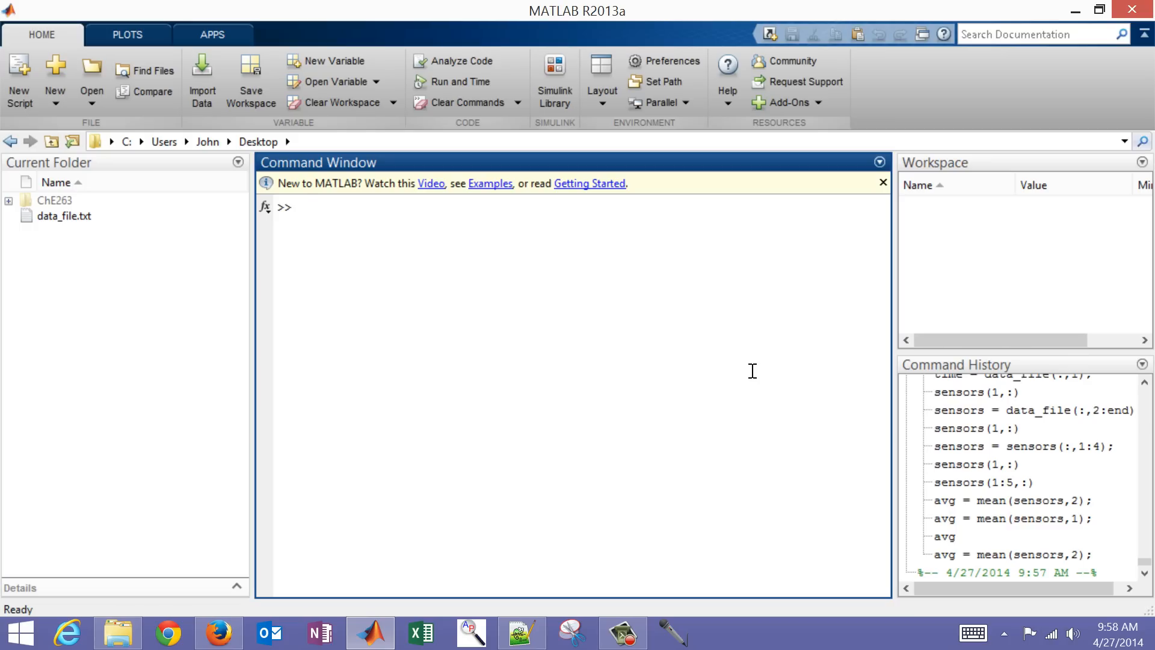
Run load data_file.txt and select the new 1200x9 data_file variable in the Workspace
{"action": "type", "text": "load data"}
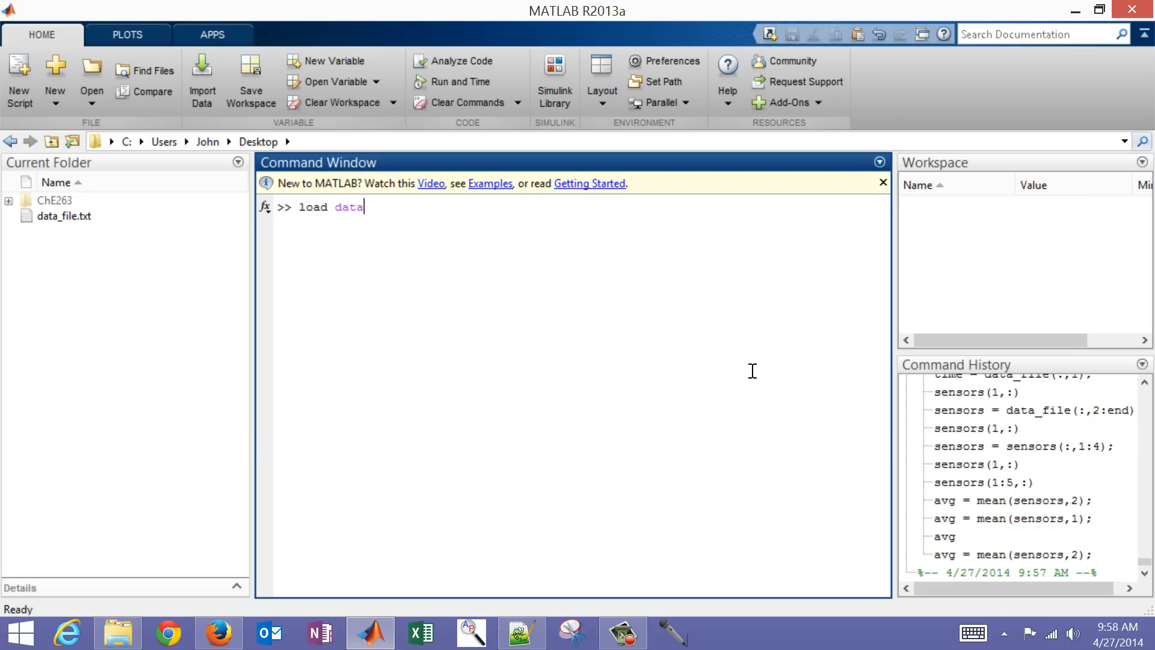
{"action": "type", "text": "_file.txt"}
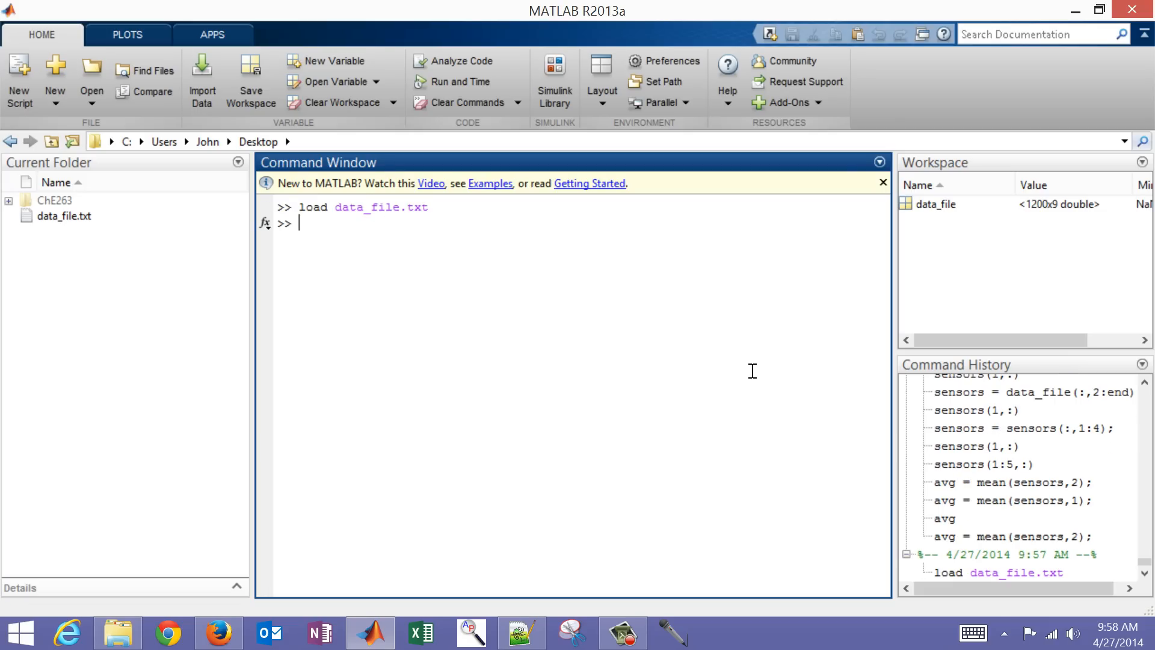
{"action": "mouse_move", "coordinate": [937, 214]}
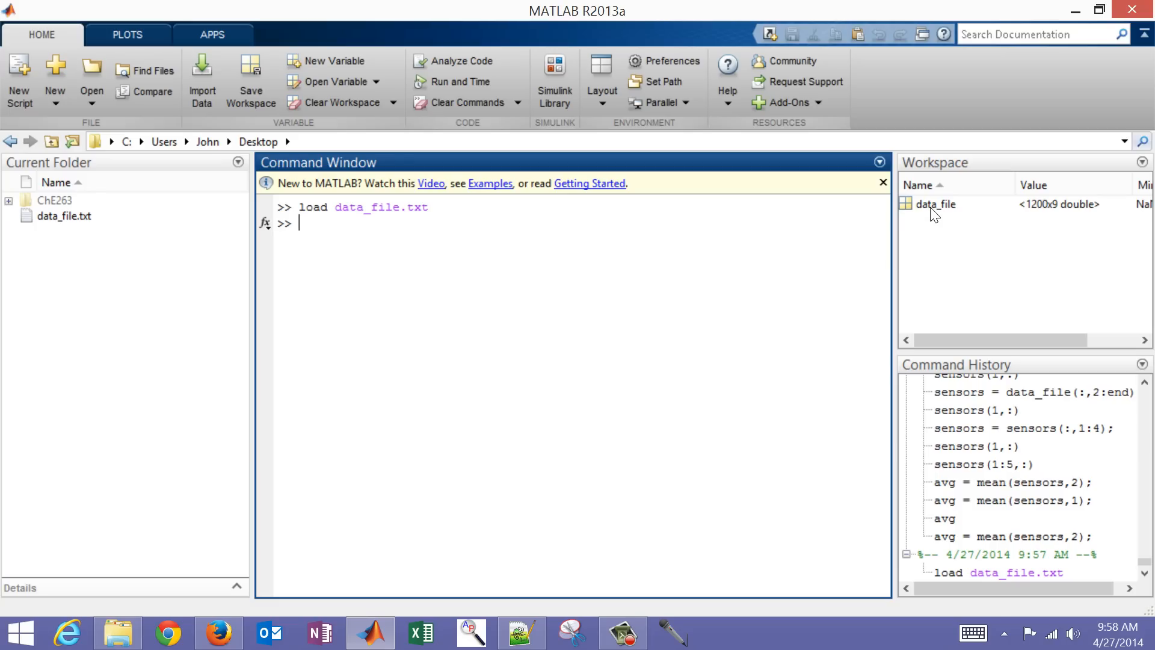
{"action": "left_click", "coordinate": [937, 205]}
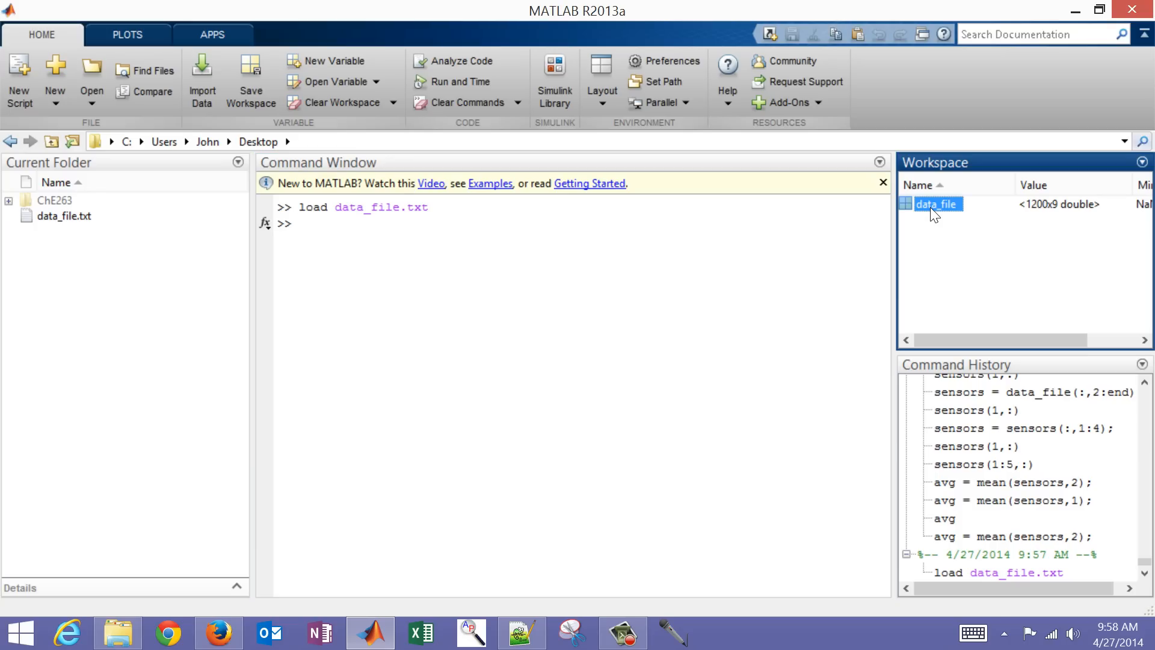
Show data_file's 1200x9 timestamp, sensor and NaN columns in the Variables editor
{"action": "double_click", "coordinate": [936, 205]}
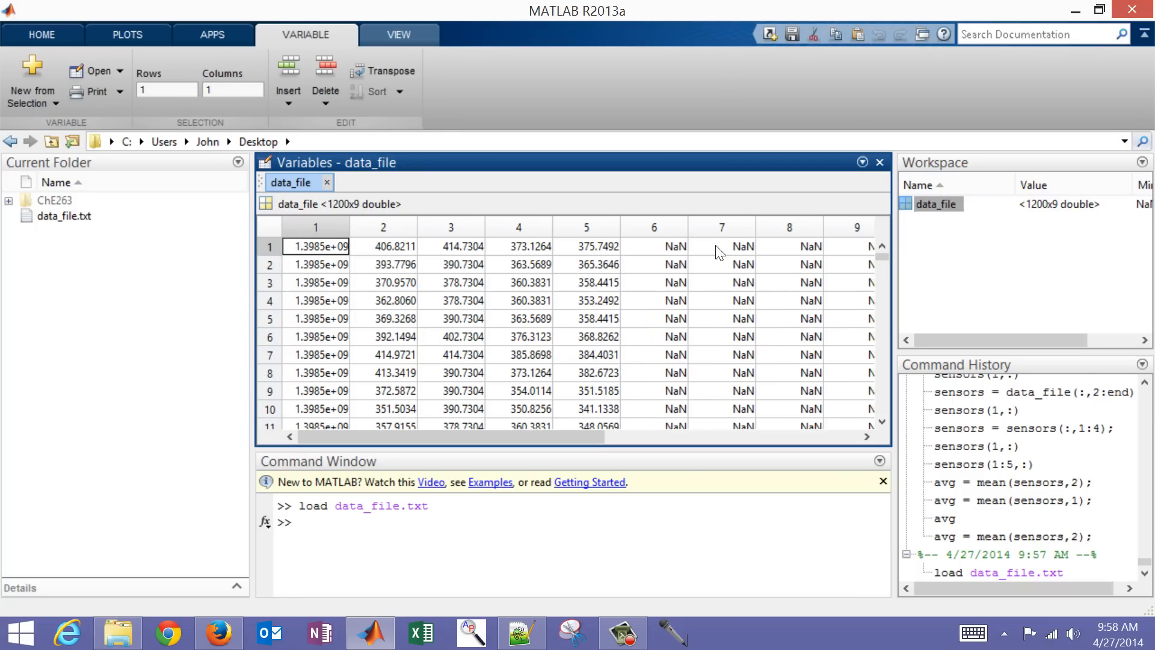
{"action": "mouse_move", "coordinate": [336, 290]}
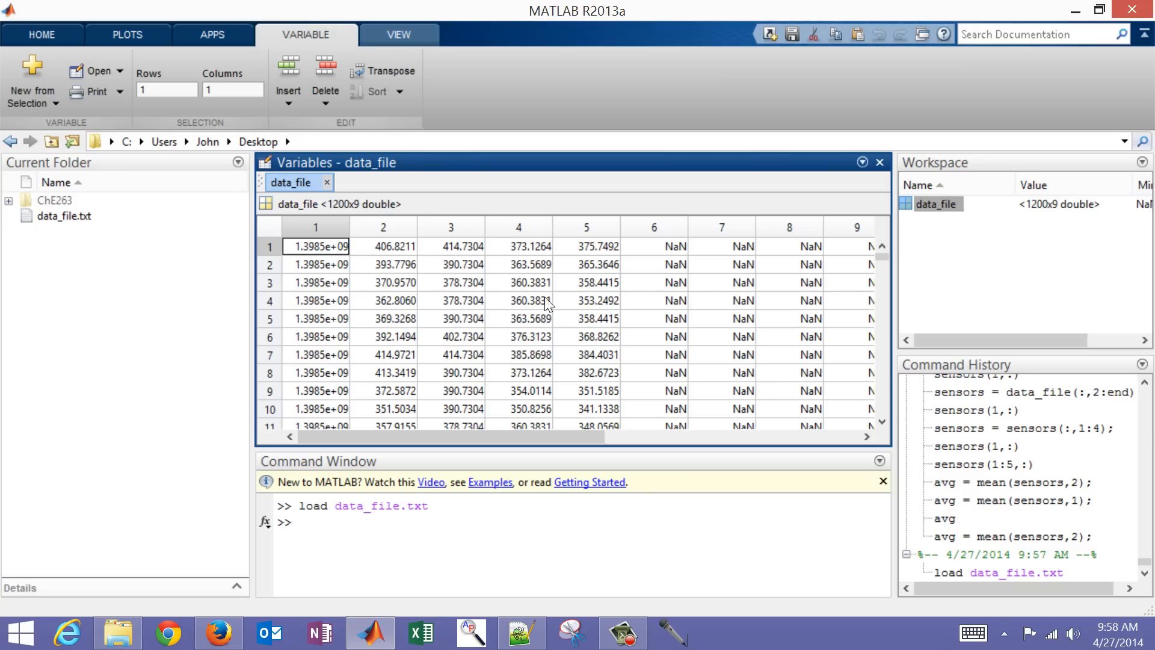
{"action": "mouse_move", "coordinate": [676, 301]}
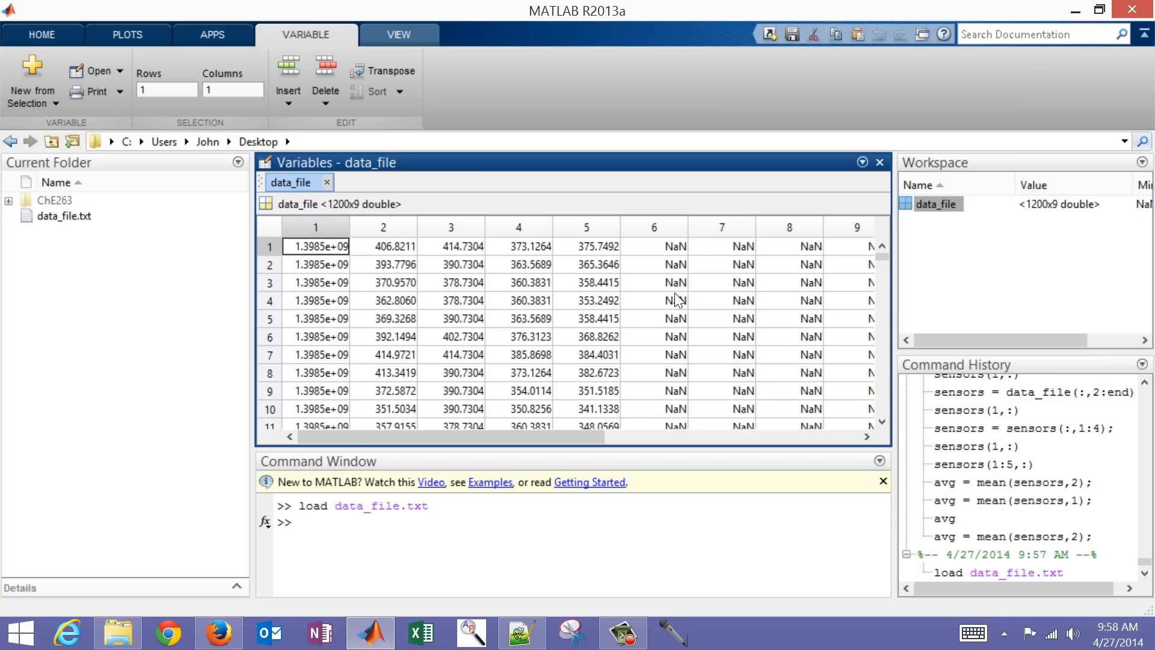
{"action": "mouse_move", "coordinate": [764, 291]}
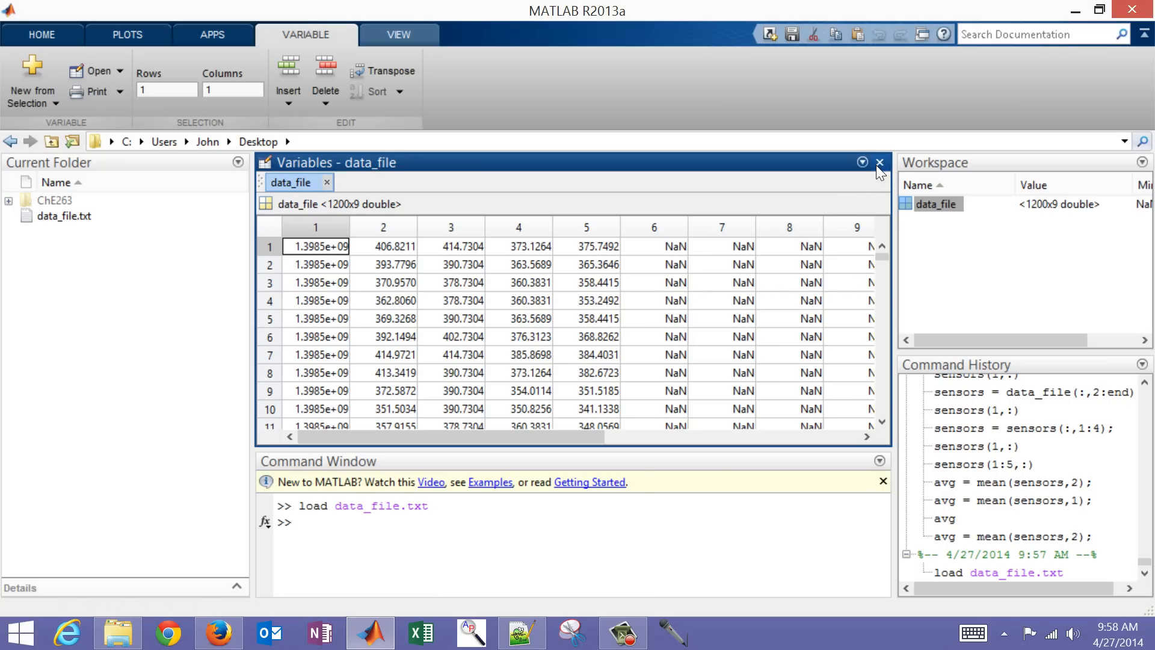
Close the table view and assign time = data_file(:,1); giving a 1200x1 time vector
{"action": "left_click", "coordinate": [878, 162]}
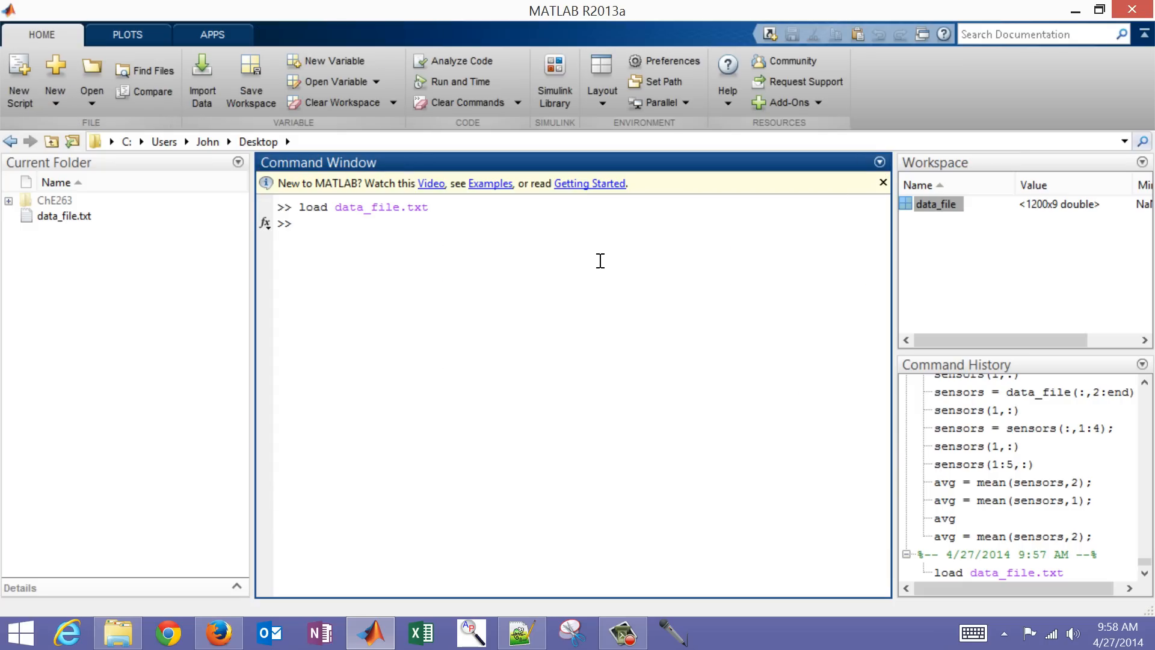
{"action": "type", "text": "time ="}
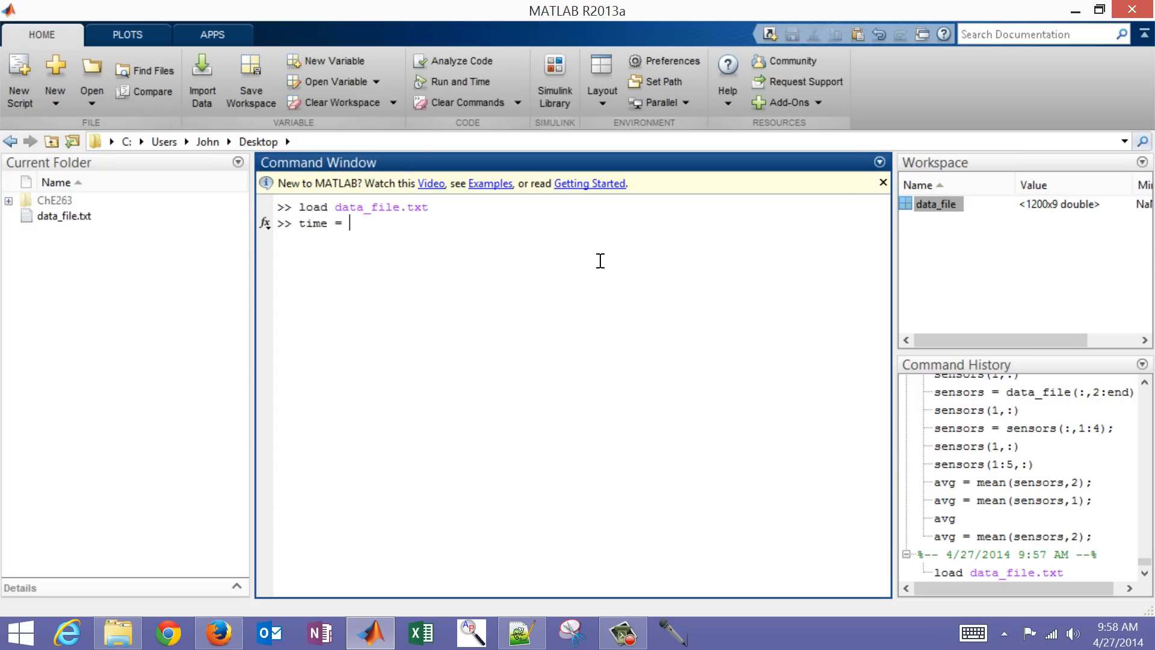
{"action": "type", "text": "da"}
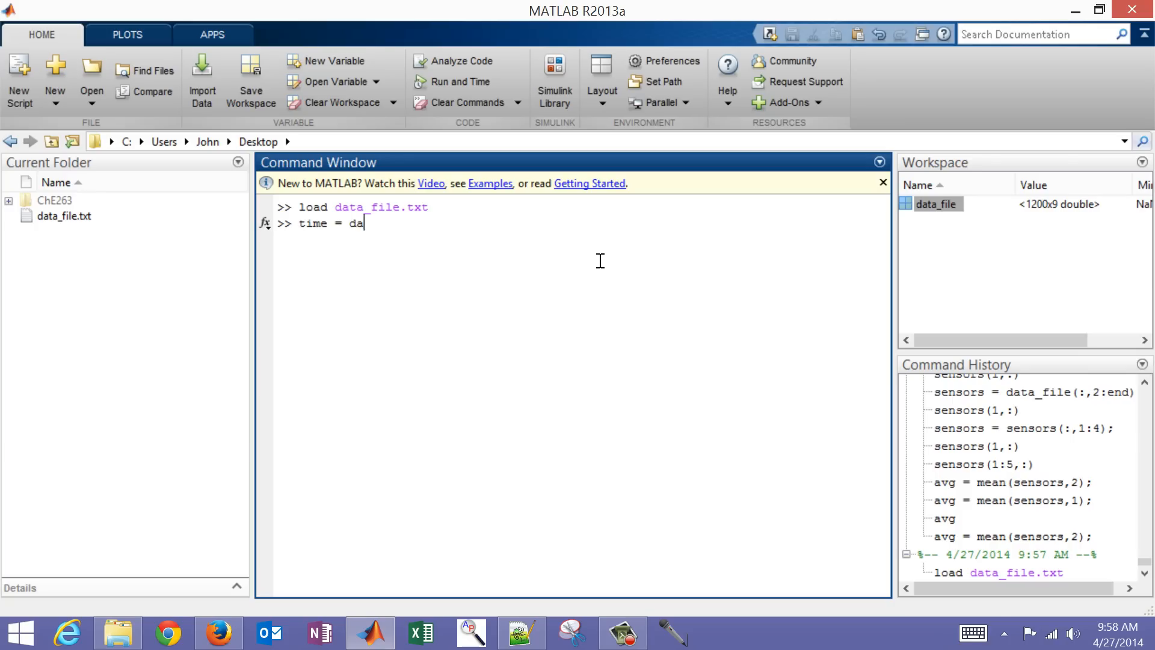
{"action": "type", "text": "ta"}
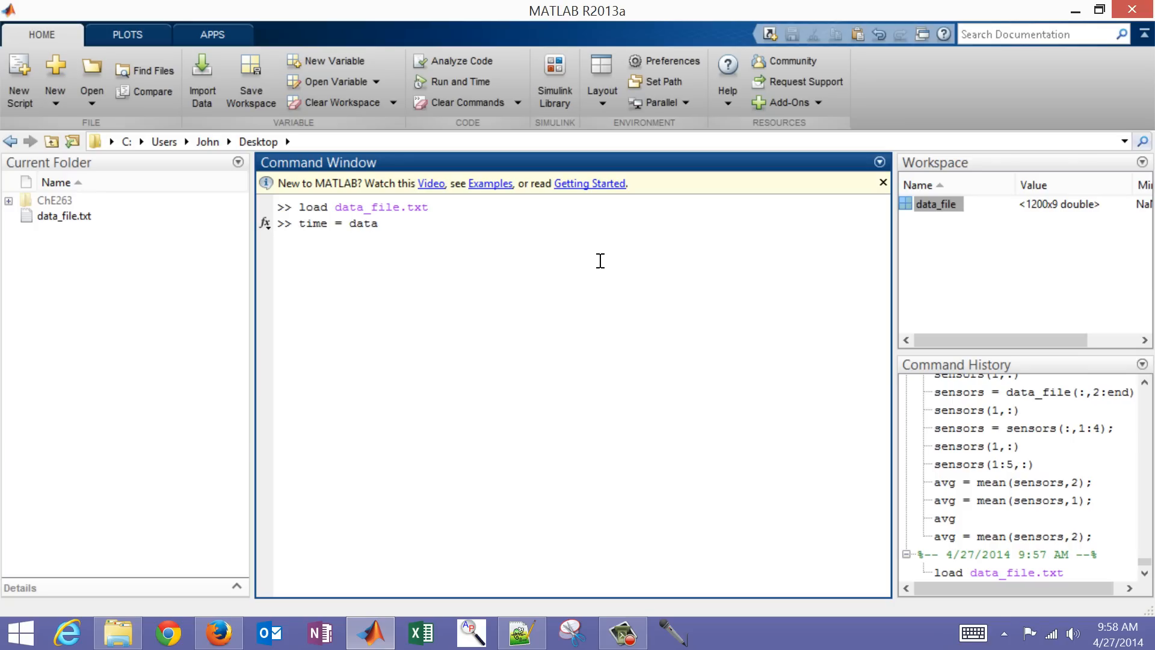
{"action": "type", "text": "_file(:"}
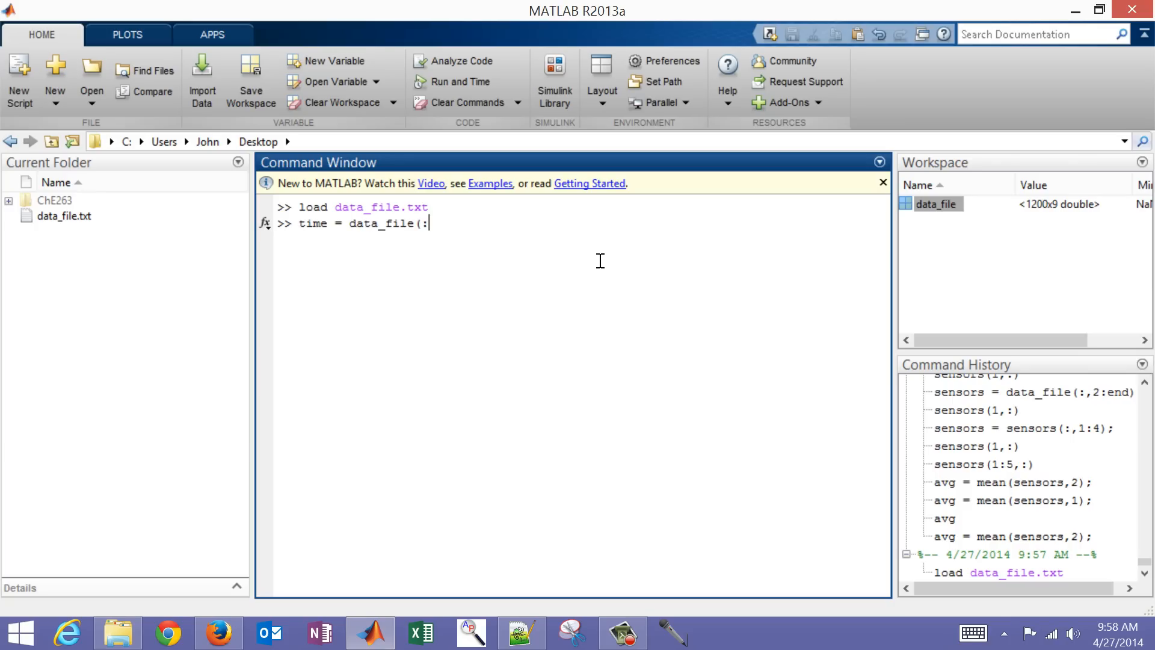
{"action": "type", "text": ",1)"}
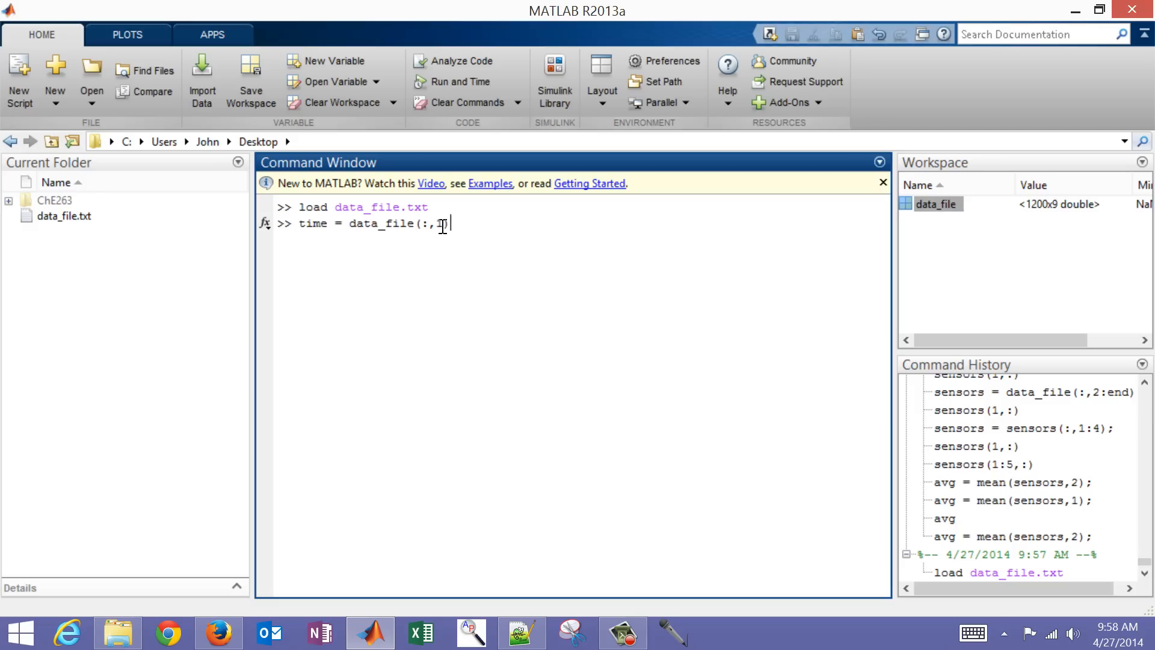
{"action": "type", "text": ",1)"}
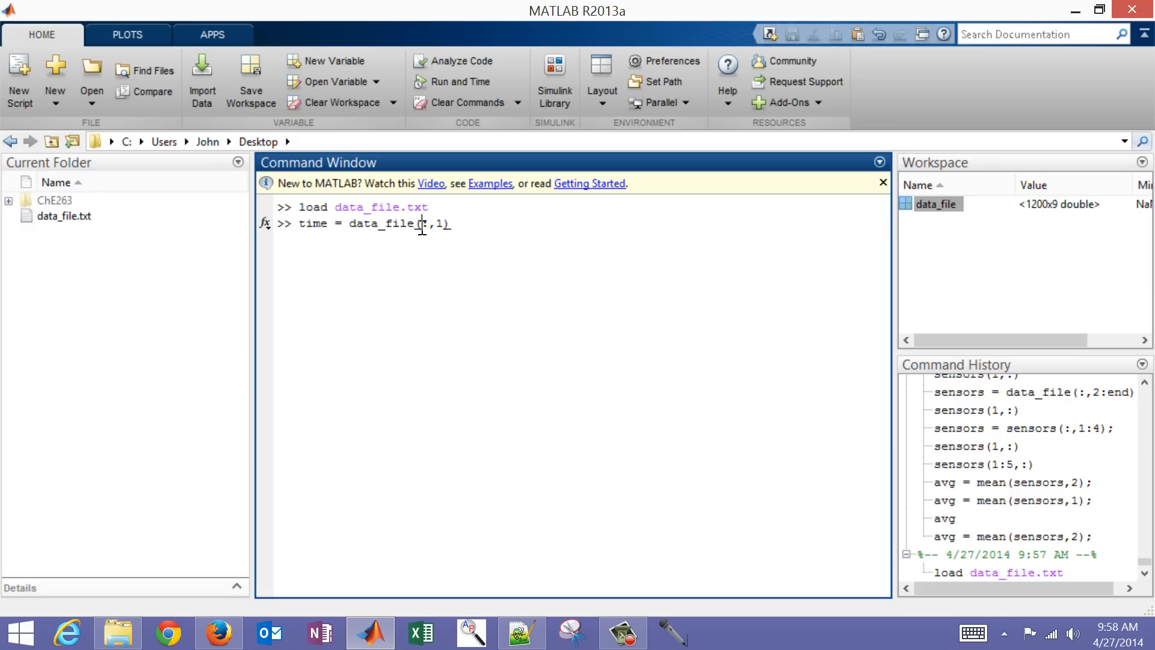
{"action": "type", "text": ":"}
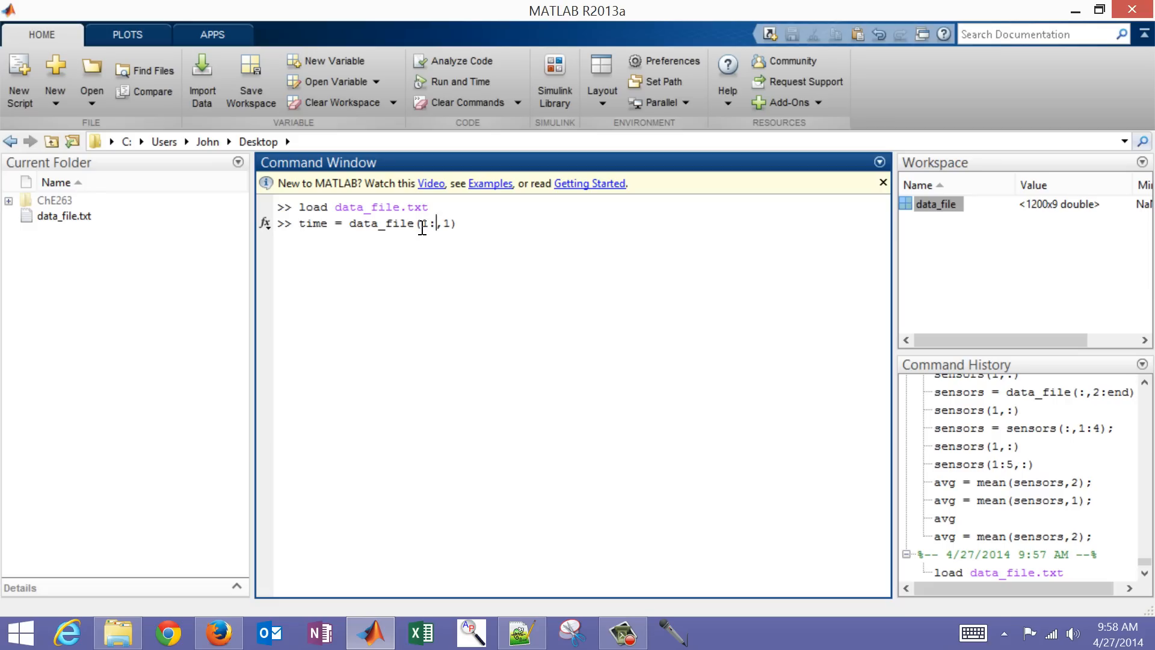
{"action": "type", "text": "end"}
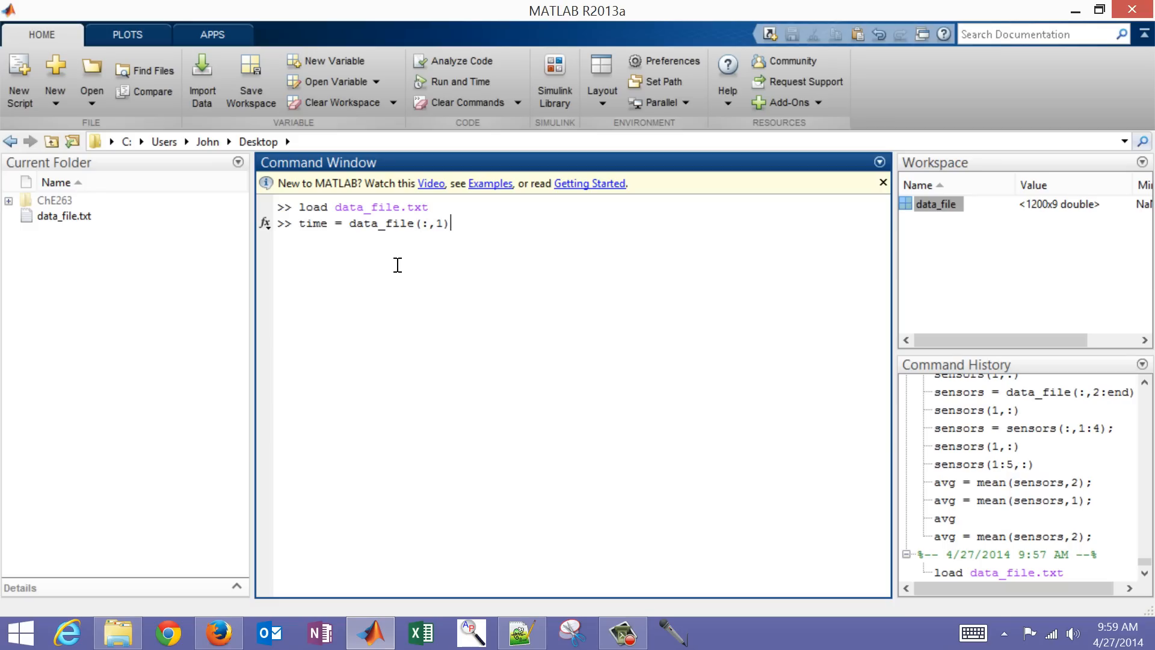
{"action": "type", "text": ";"}
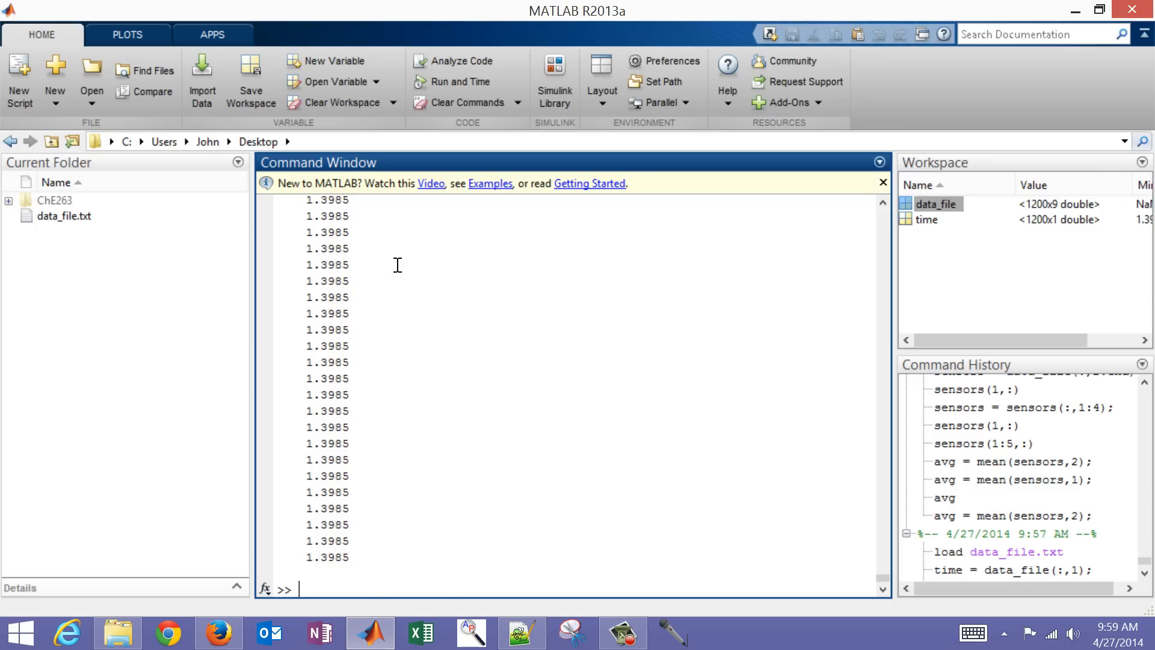
{"action": "type", "text": "time = data_file(:,1)"}
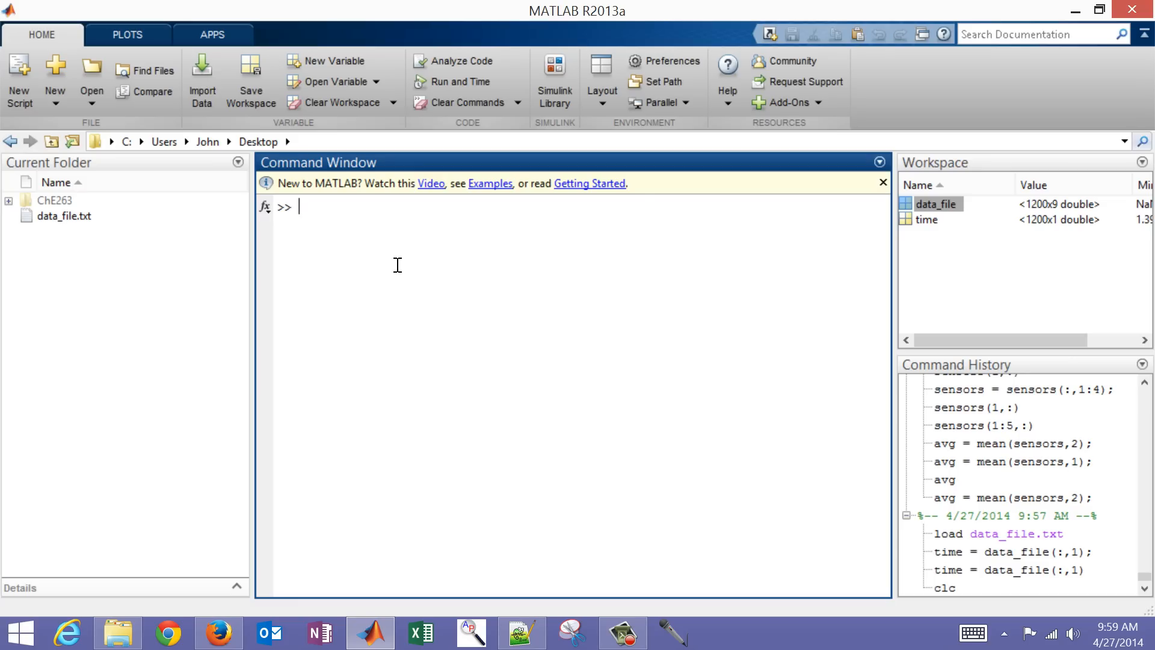
Assign sensors = data_file(:,2:end); holding every column after the timestamp
{"action": "type", "text": "se"}
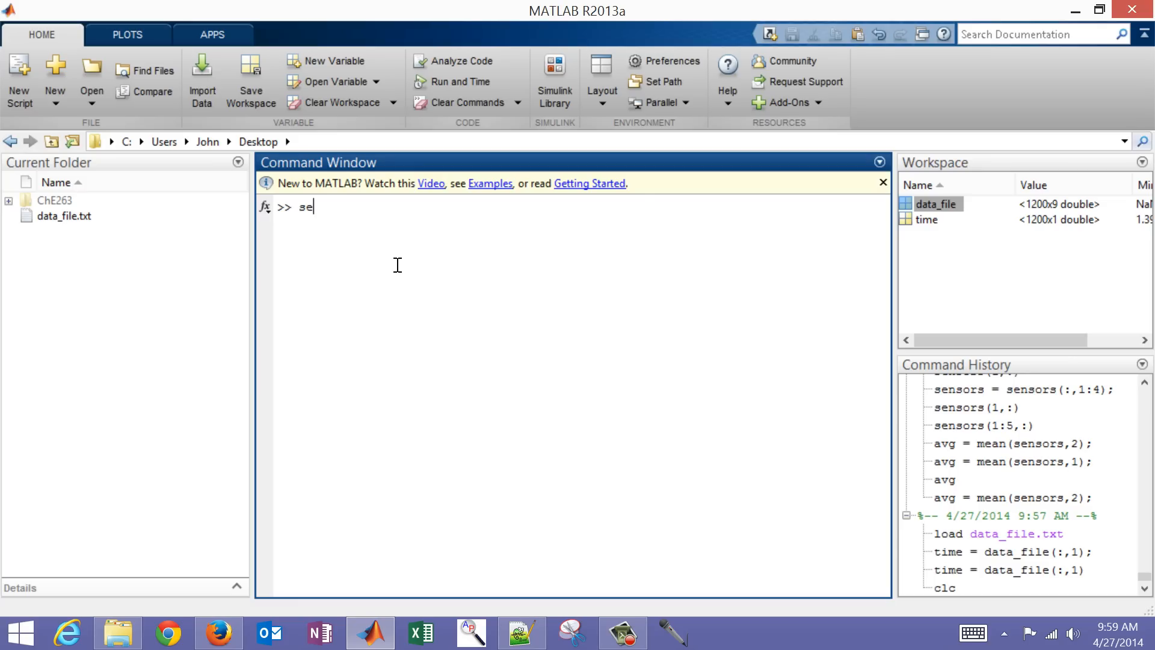
{"action": "type", "text": "nsors"}
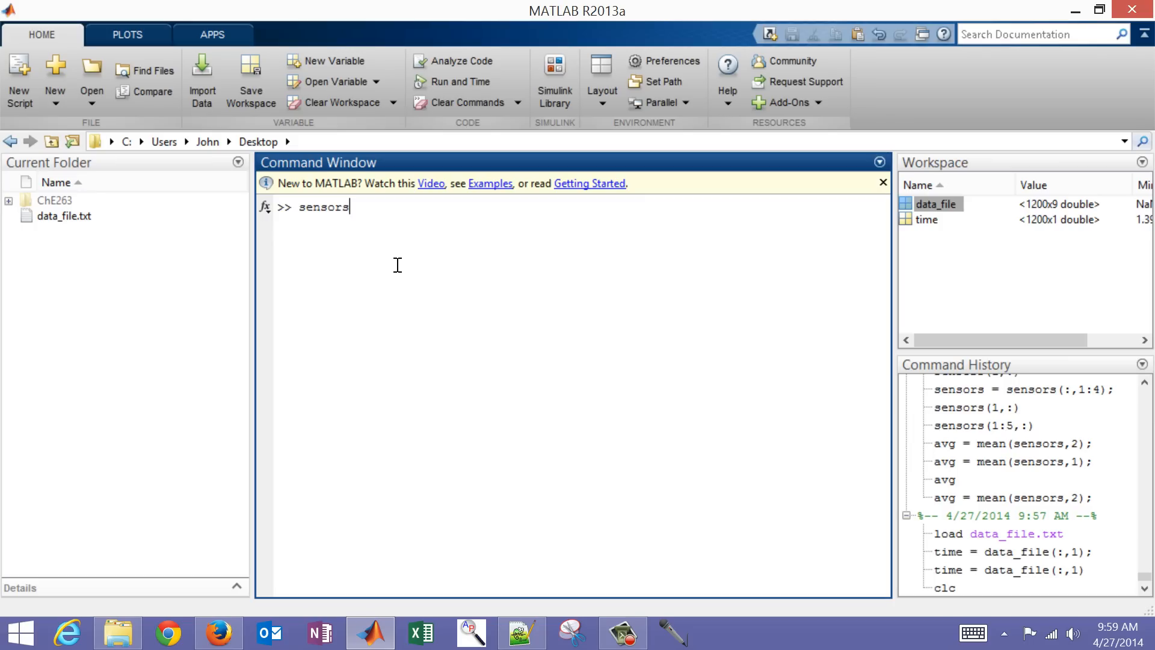
{"action": "type", "text": "="}
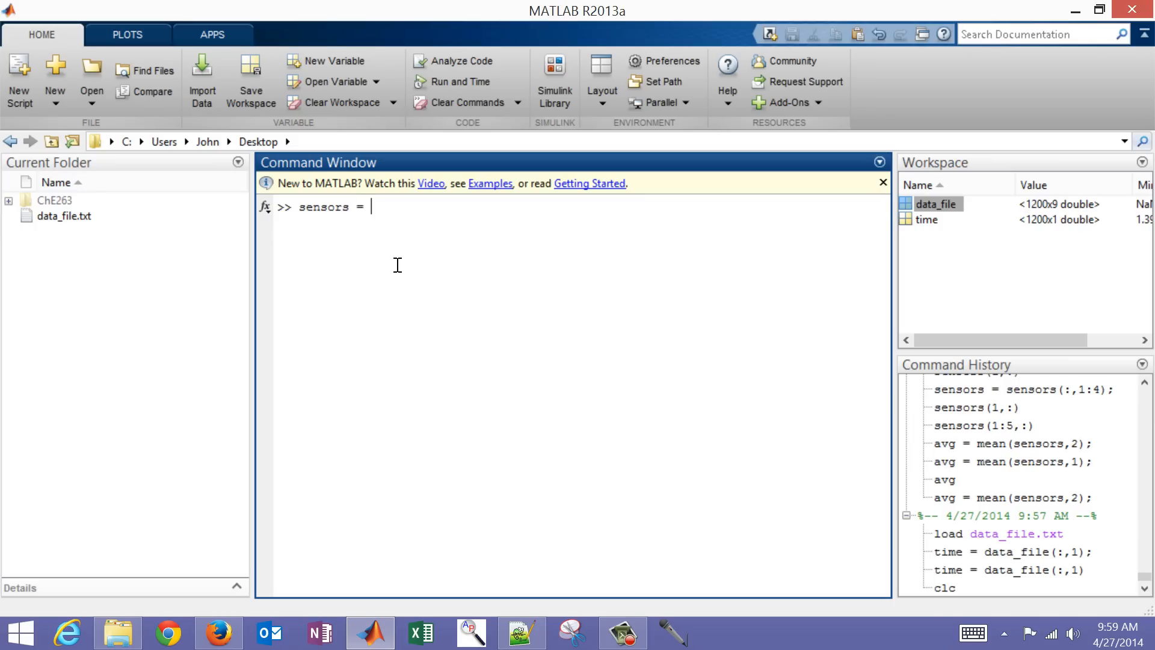
{"action": "type", "text": "d"}
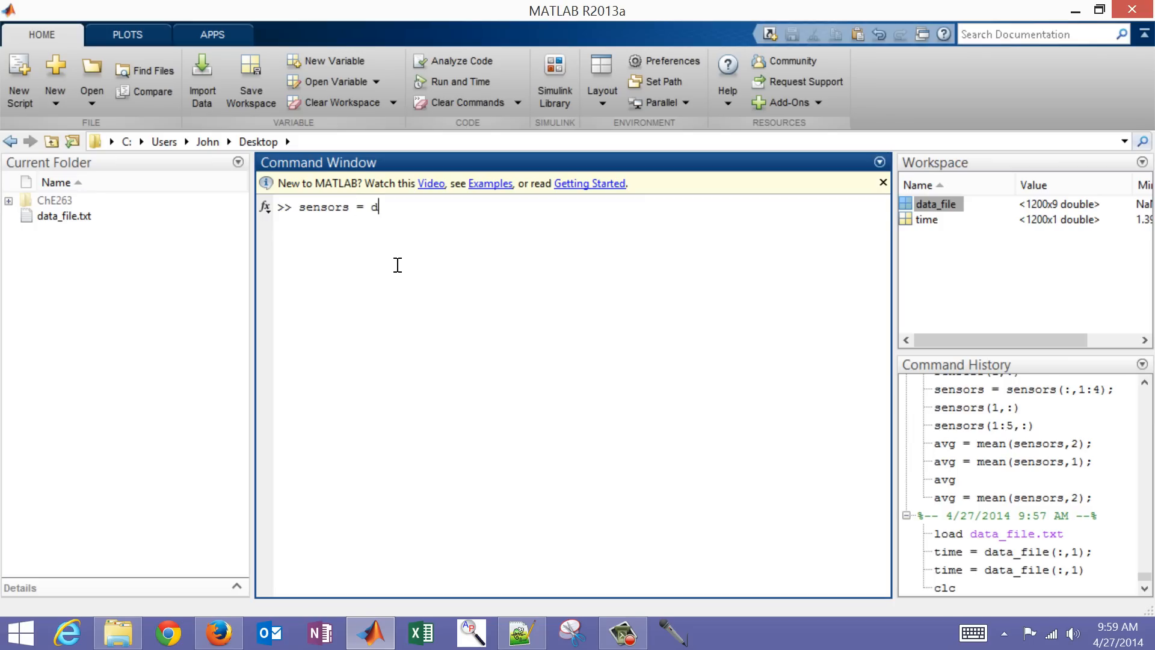
{"action": "type", "text": "ata_file("}
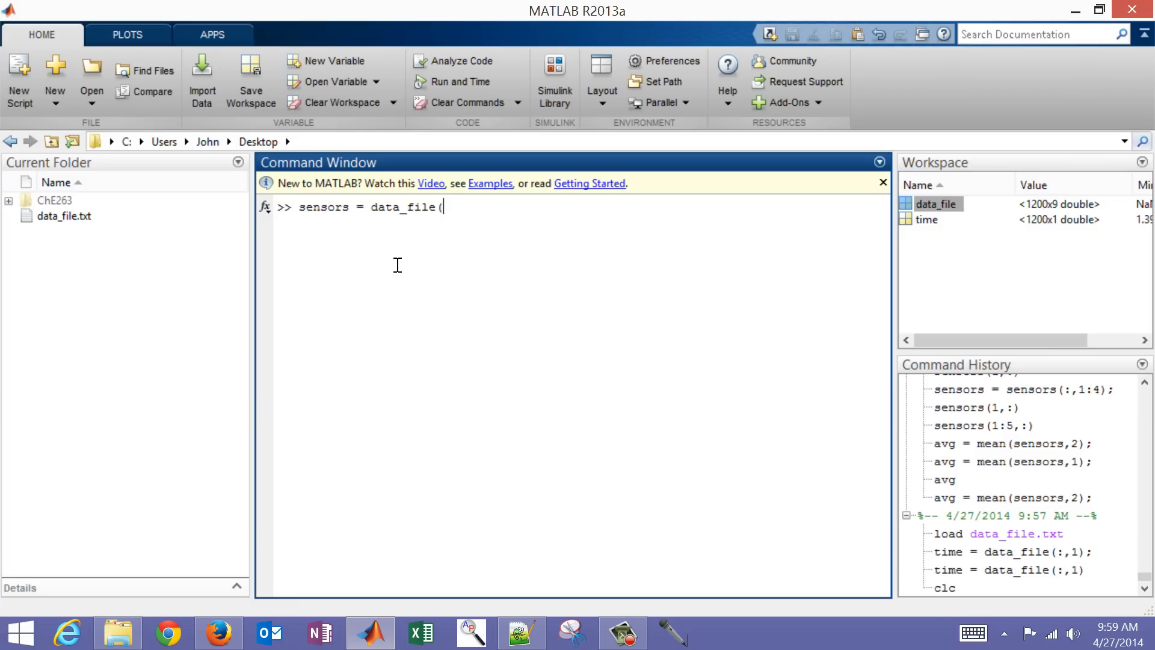
{"action": "type", "text": ":,"}
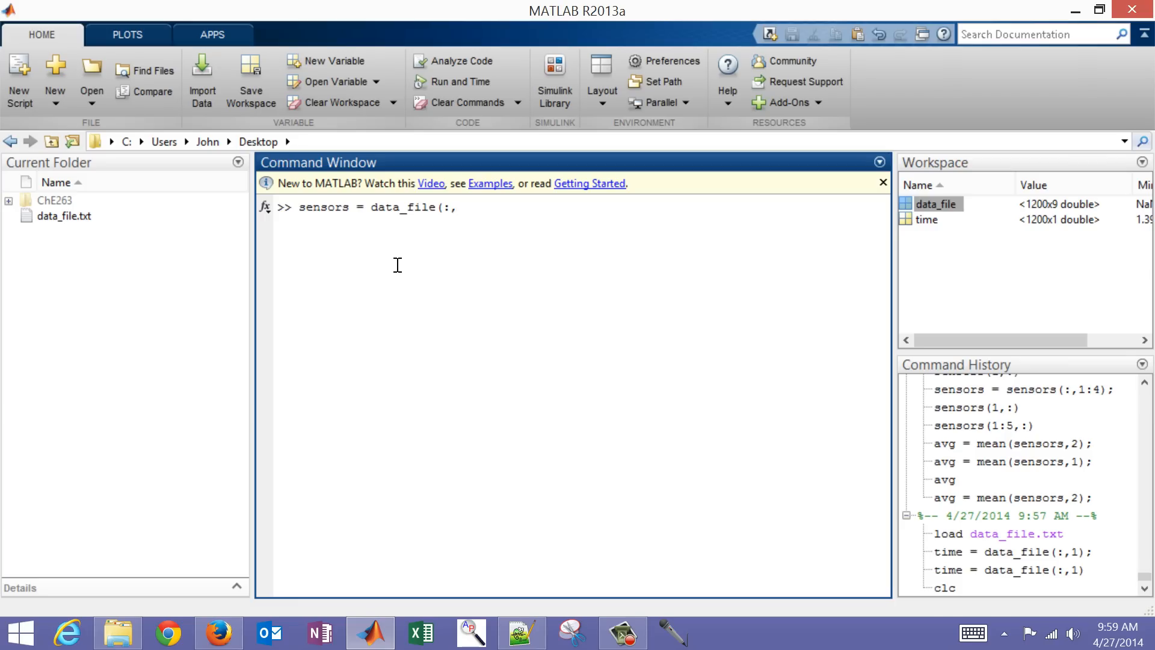
{"action": "type", "text": "2:end"}
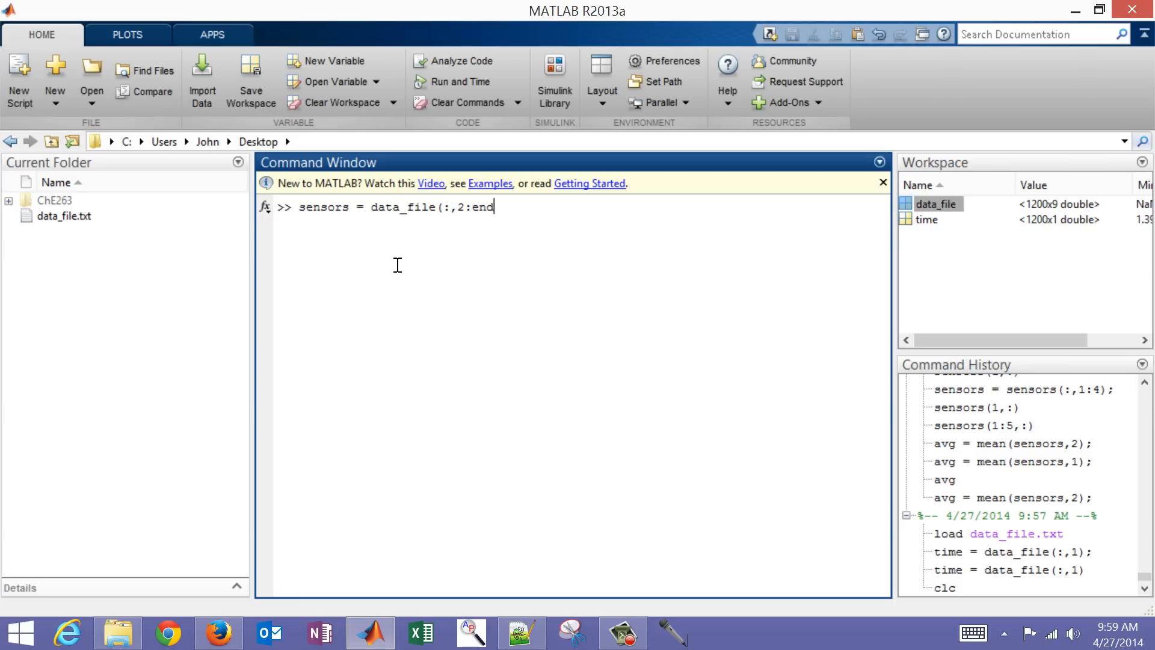
{"action": "type", "text": ");"}
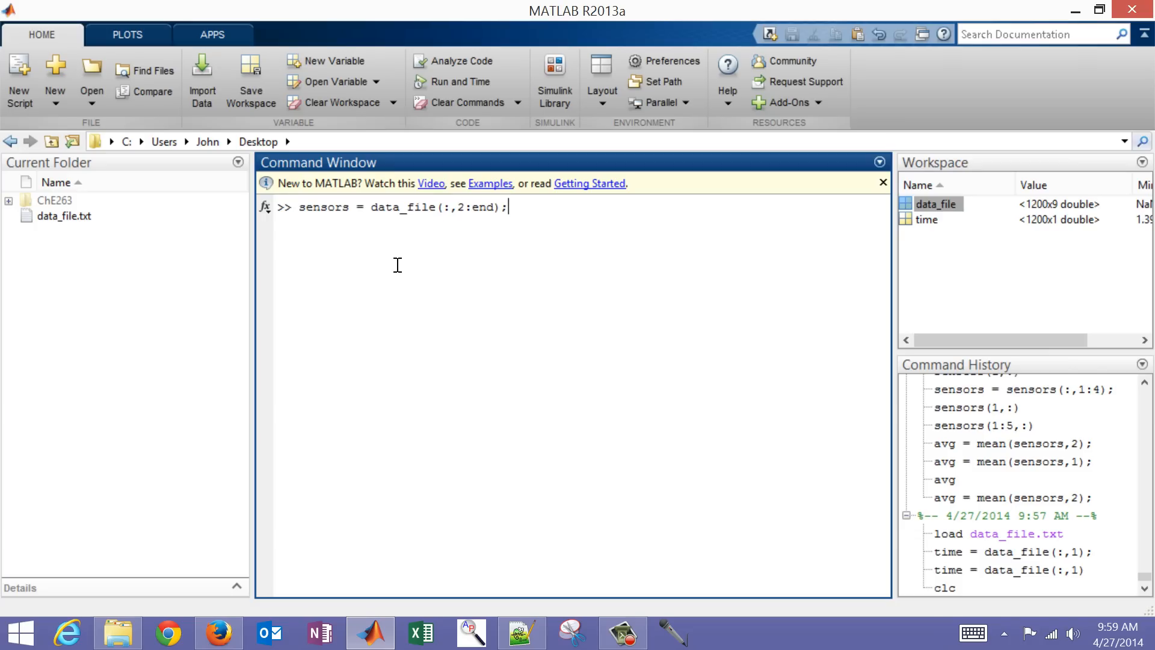
Print sensors(1:6,:) to show the first six rows, with NaN in the last four columns
{"action": "type", "text": "sensors ="}
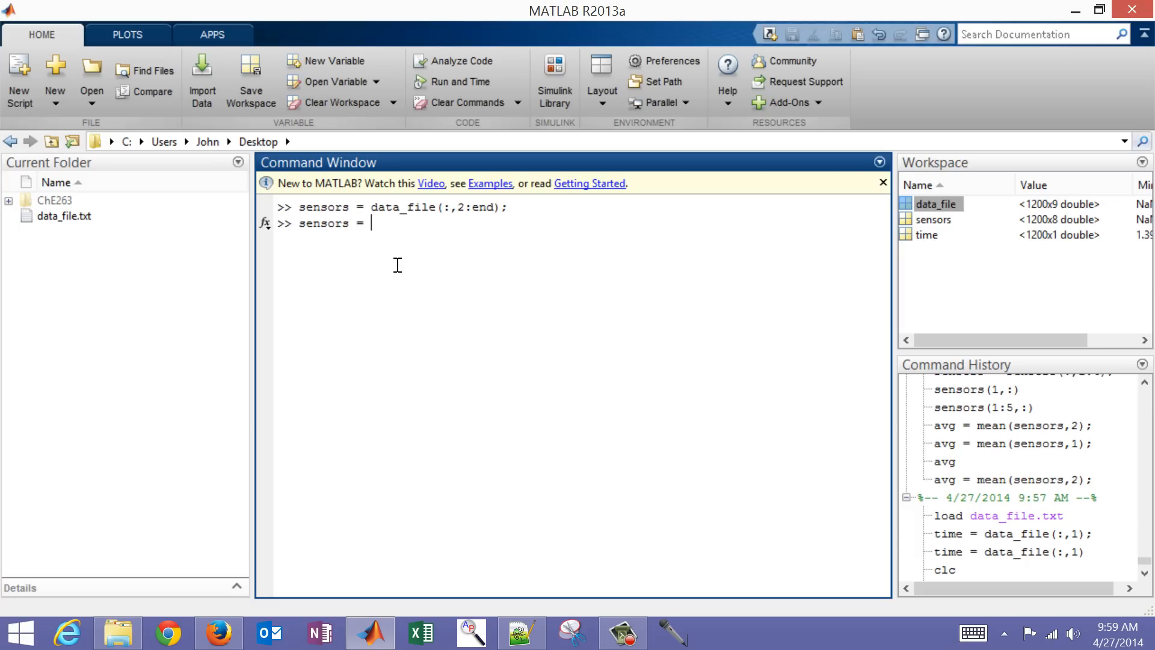
{"action": "key", "text": "BackSpace"}
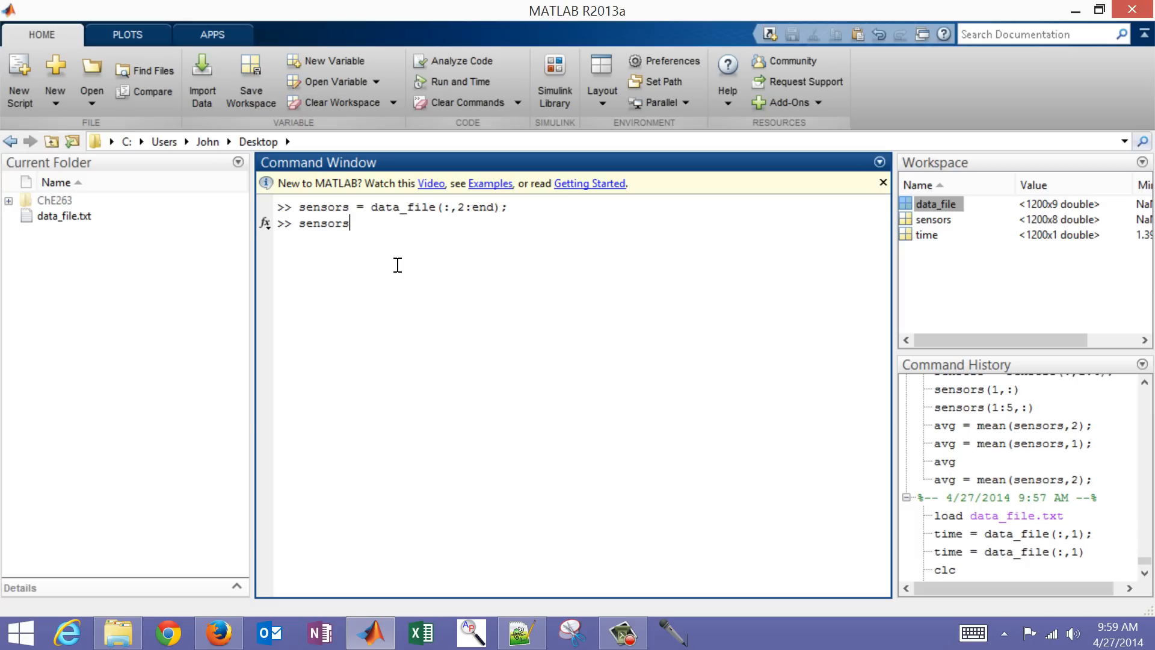
{"action": "type", "text": "(1:"}
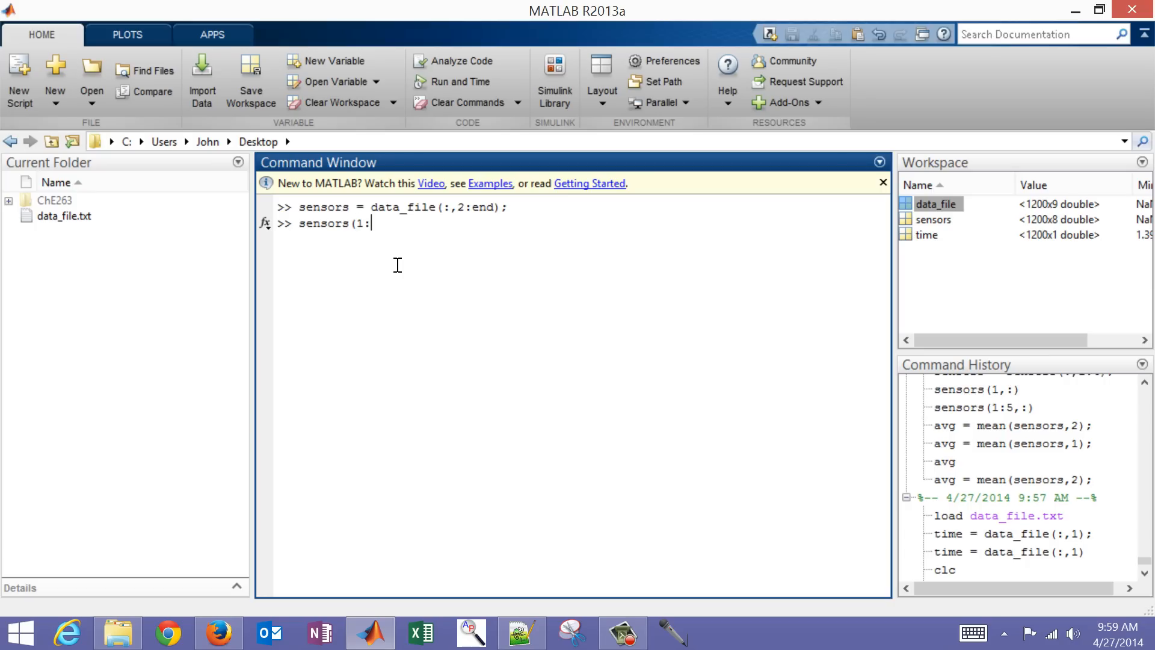
{"action": "type", "text": "6"}
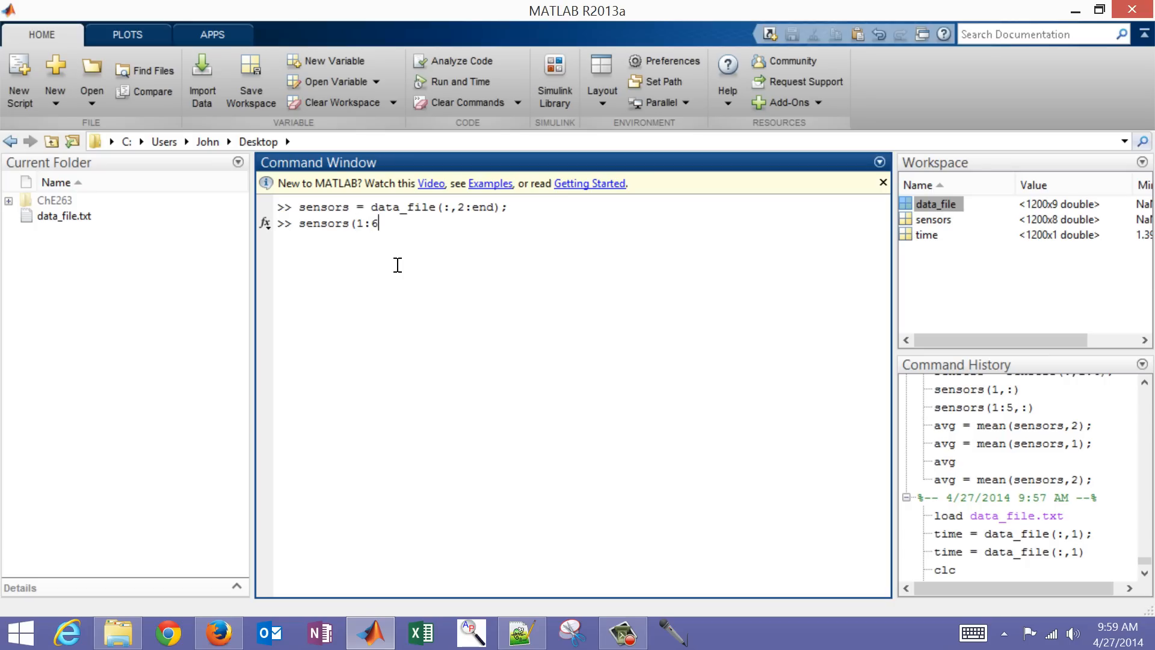
{"action": "type", "text": ","}
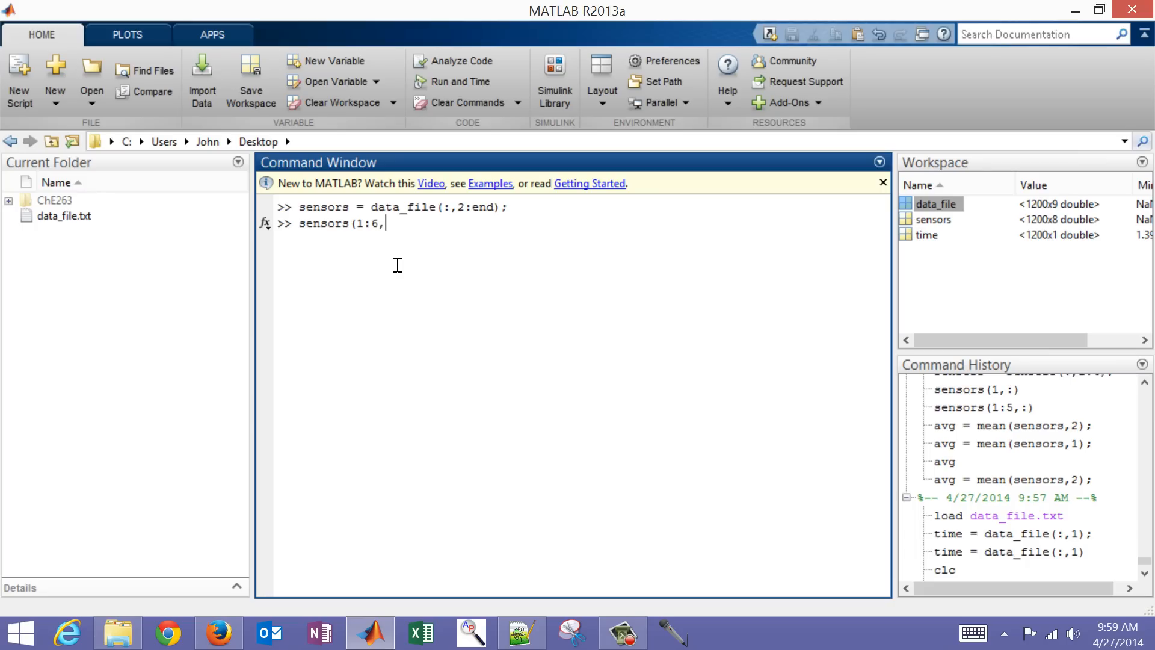
{"action": "type", "text": ":)"}
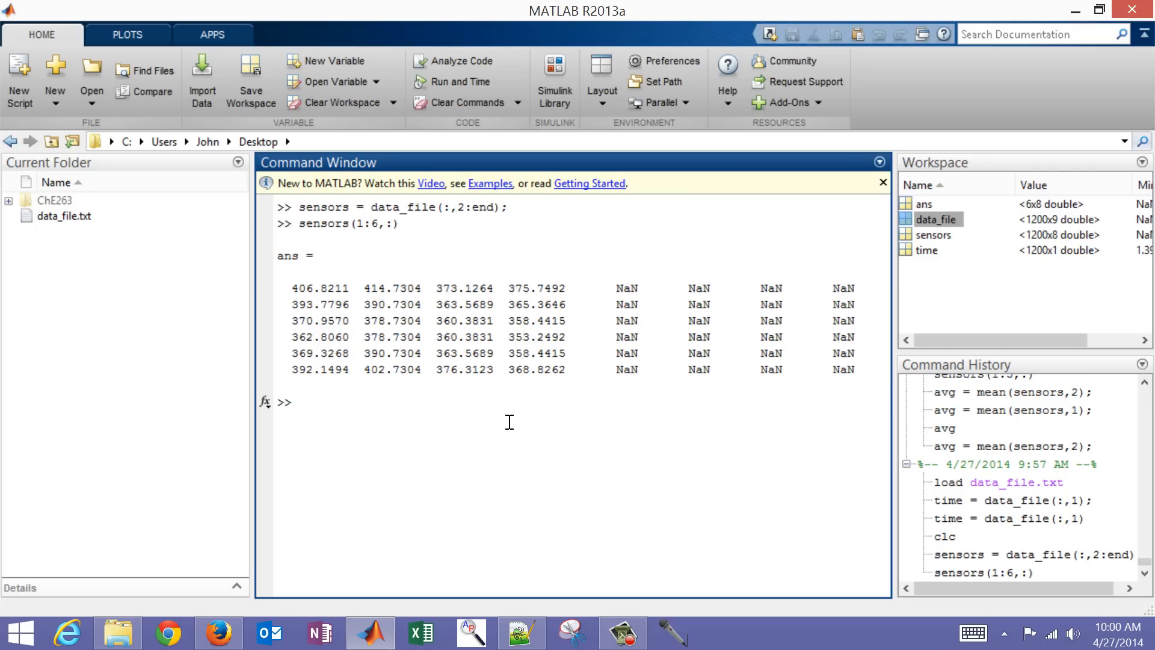
Trim with sensors = sensors(:,1:4); and print sensors(1:6,:) to confirm four numeric columns
{"action": "type", "text": "sensors ="}
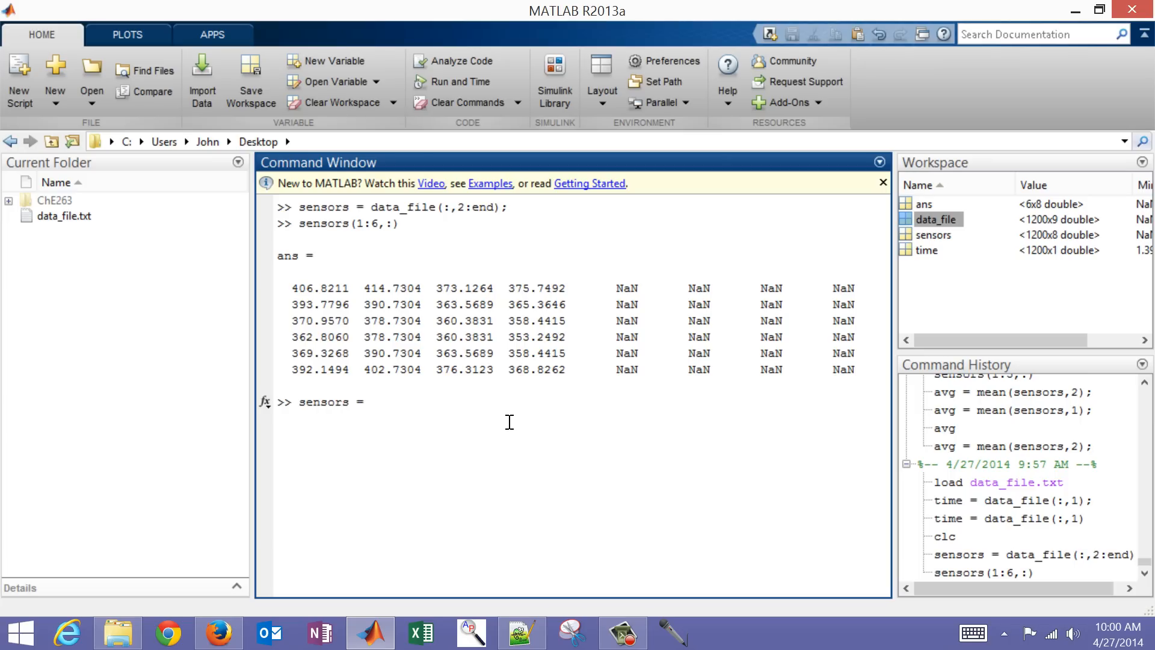
{"action": "type", "text": "sensor"}
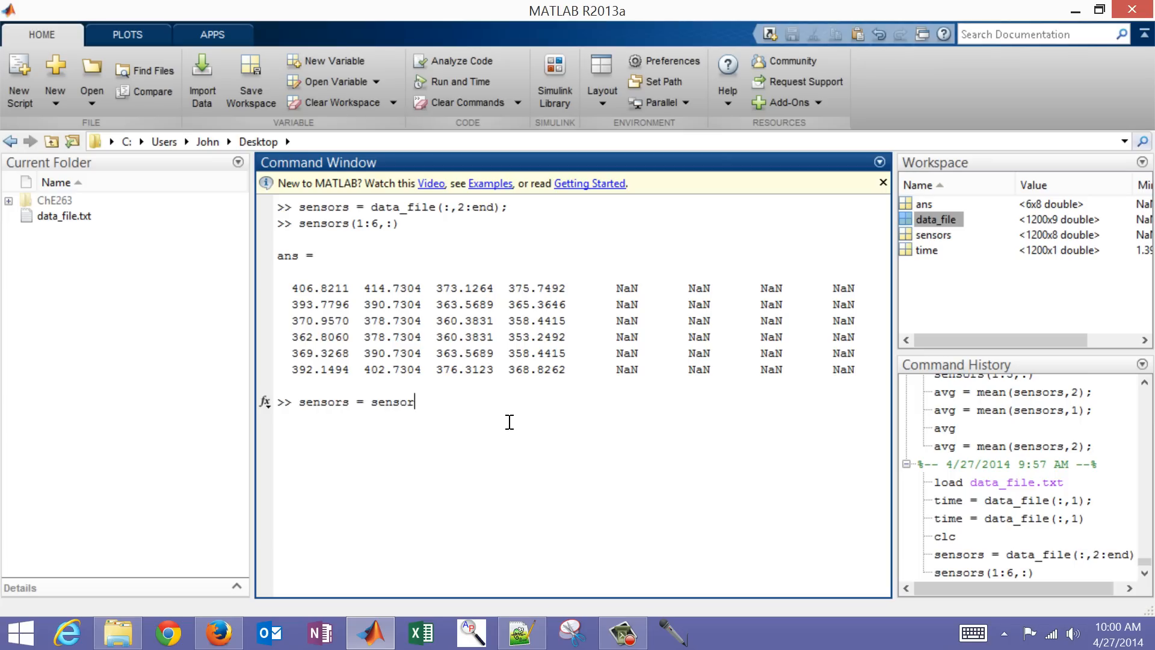
{"action": "type", "text": "s(:,1"}
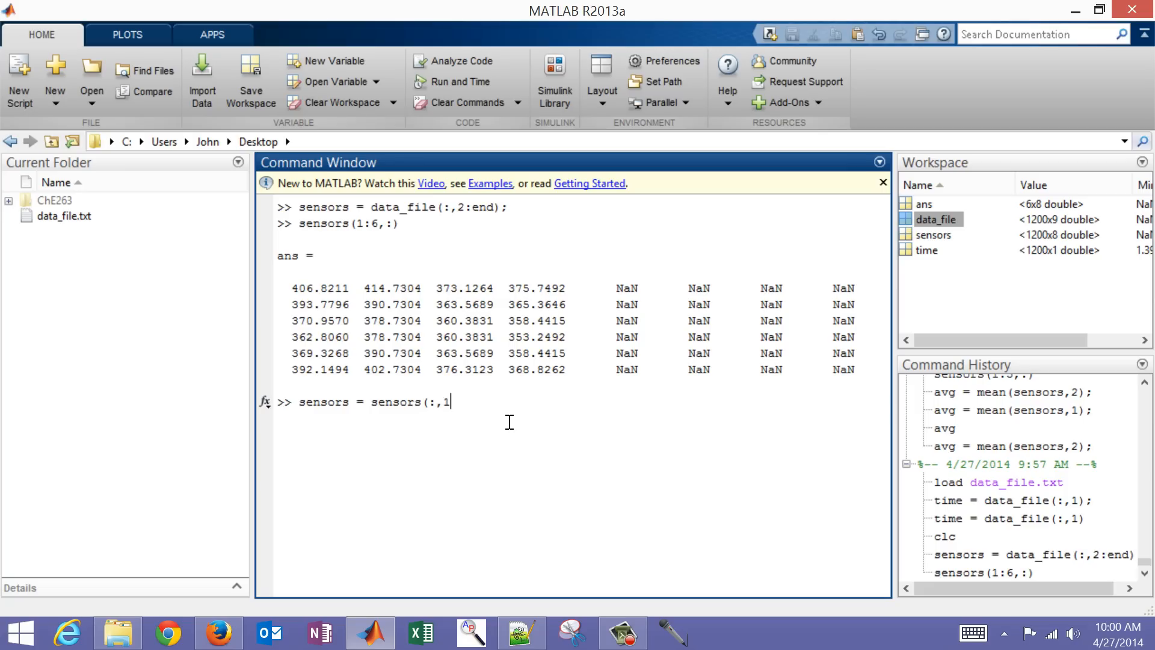
{"action": "type", "text": ":4);"}
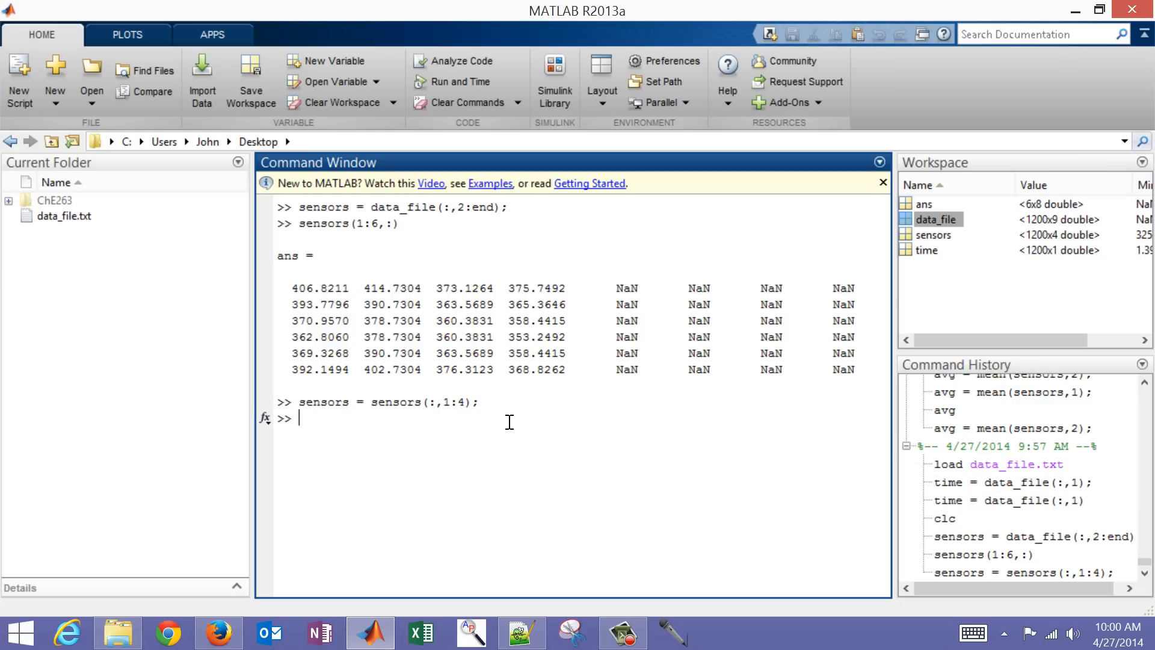
{"action": "type", "text": "sensors(1:6,:)"}
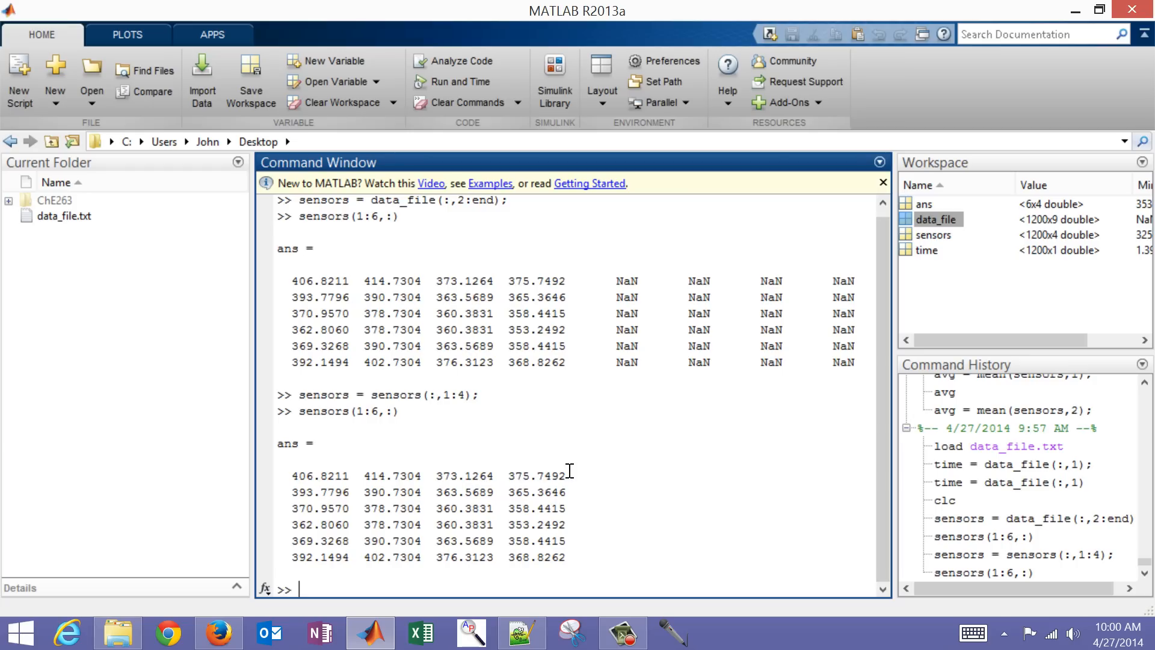
{"action": "mouse_move", "coordinate": [614, 475]}
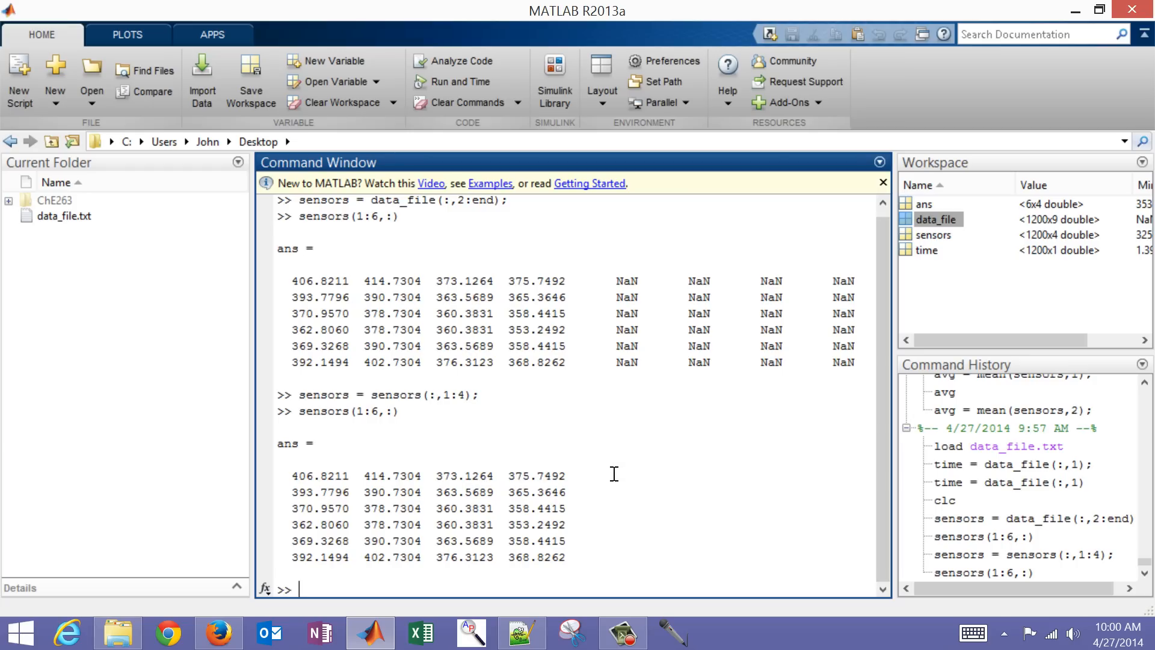
{"action": "mouse_move", "coordinate": [629, 478]}
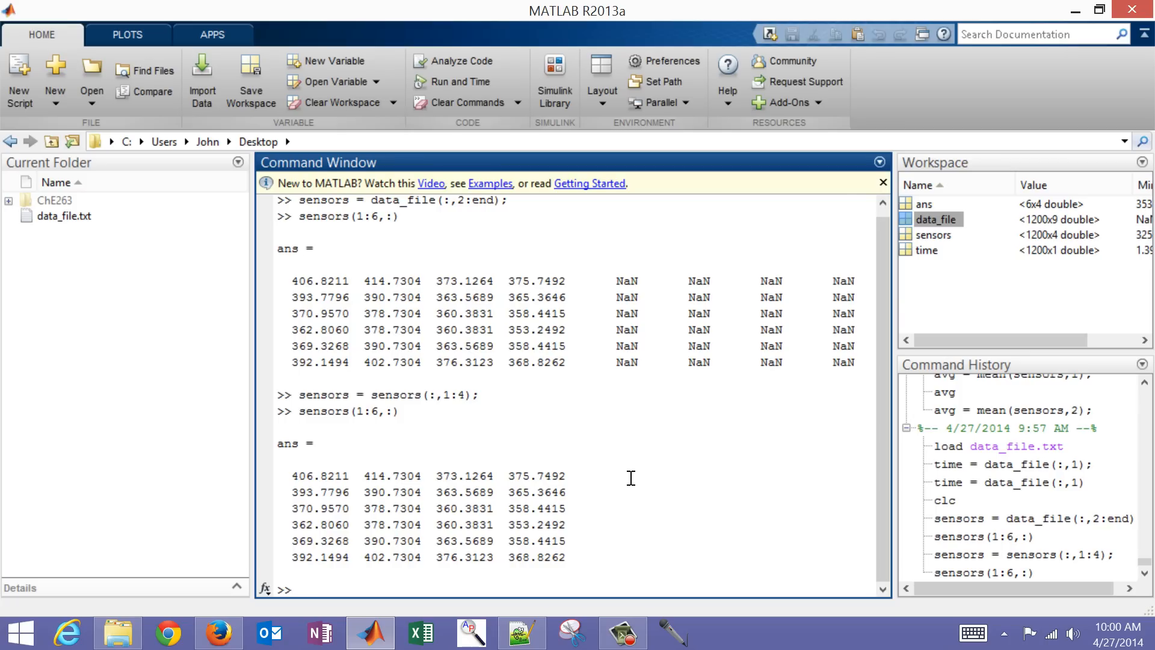
Compute avg = mean(sensors,2); as the 1200x1 row-wise mean of the sensor columns
{"action": "type", "text": "avg"}
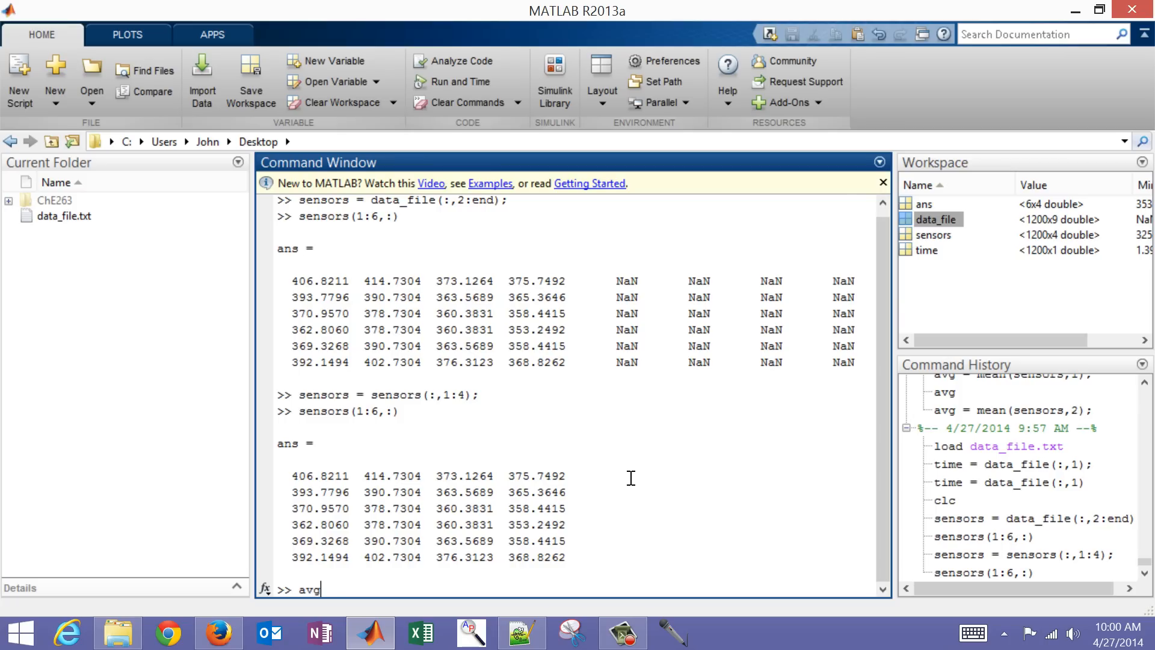
{"action": "type", "text": "= mean"}
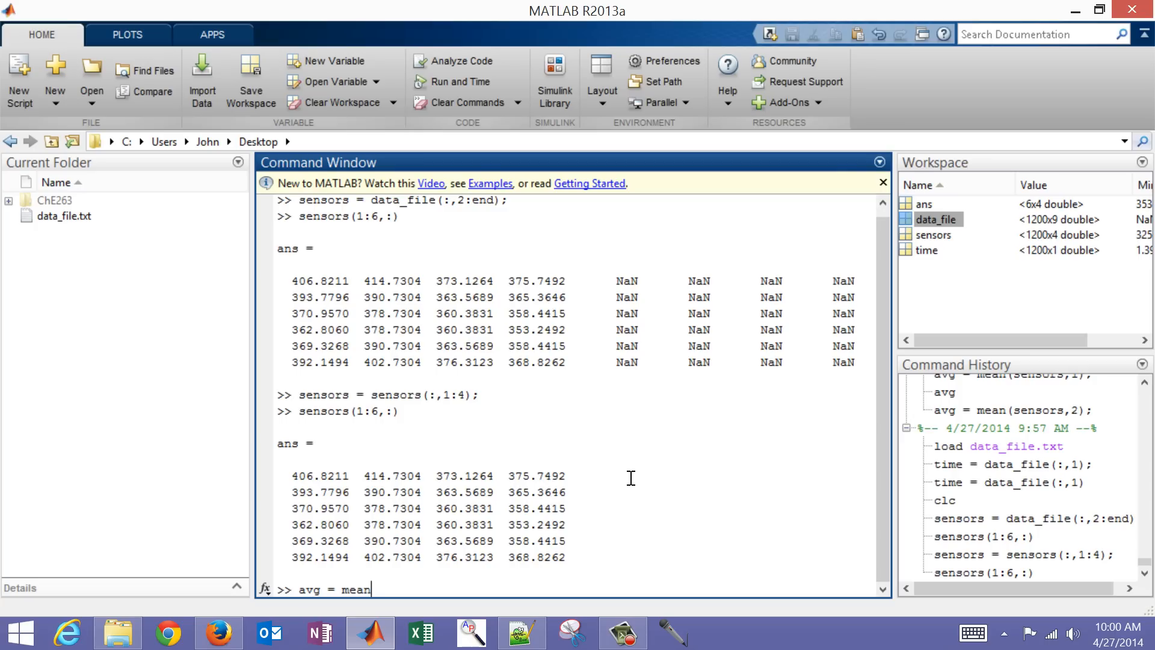
{"action": "type", "text": "(s"}
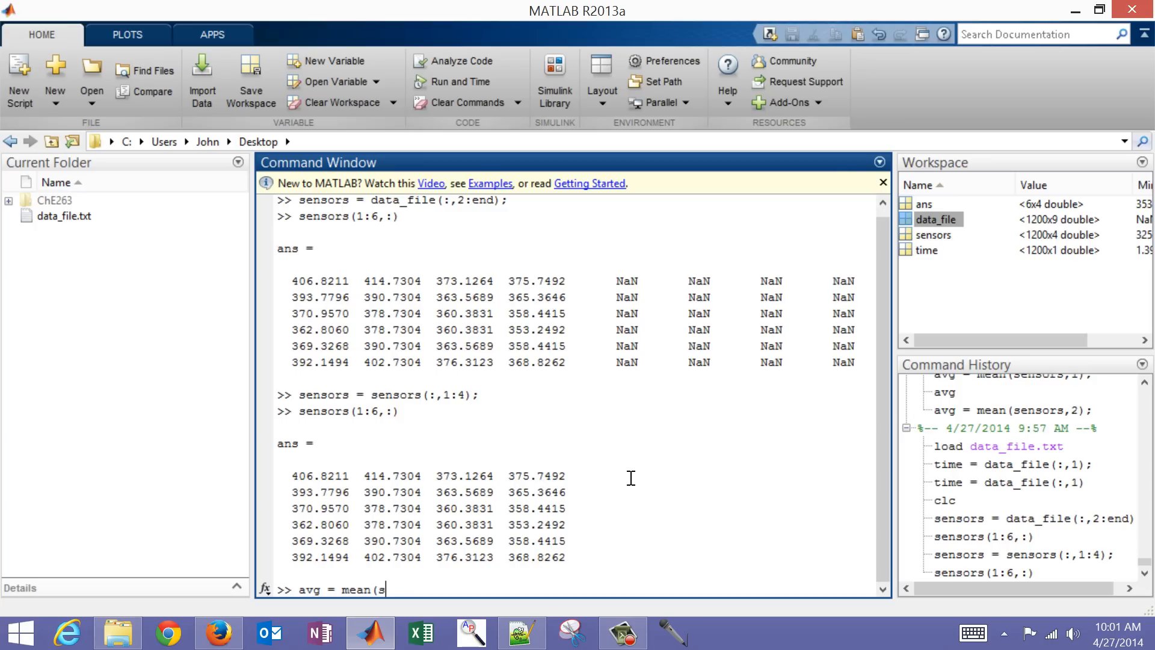
{"action": "type", "text": "ensors"}
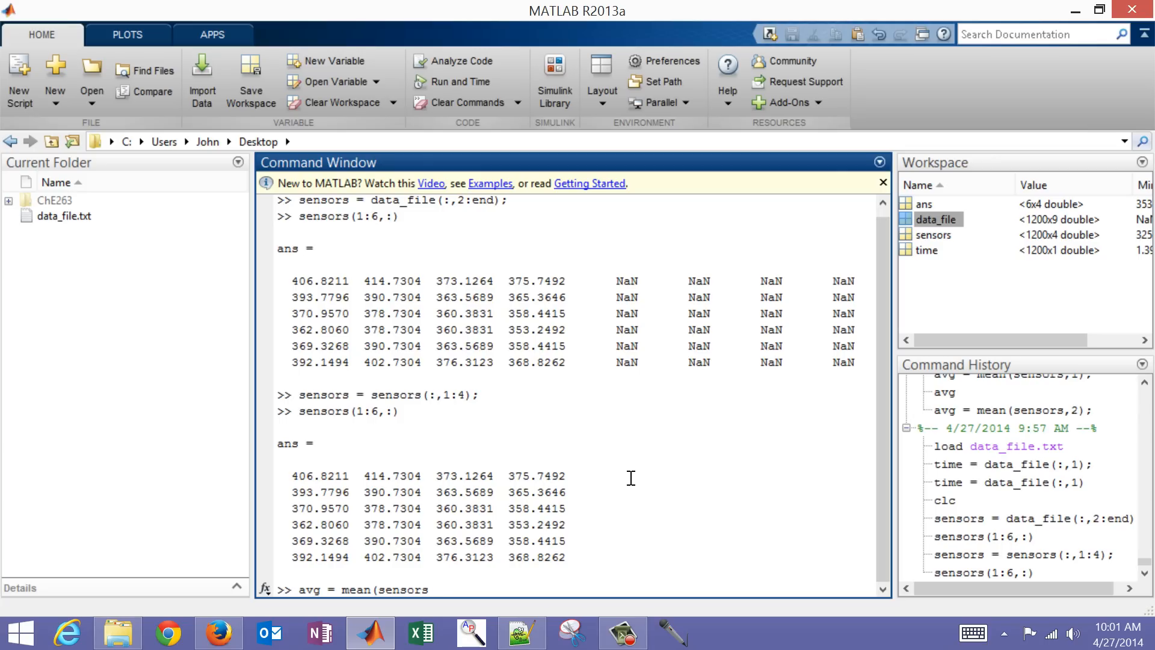
{"action": "type", "text": ","}
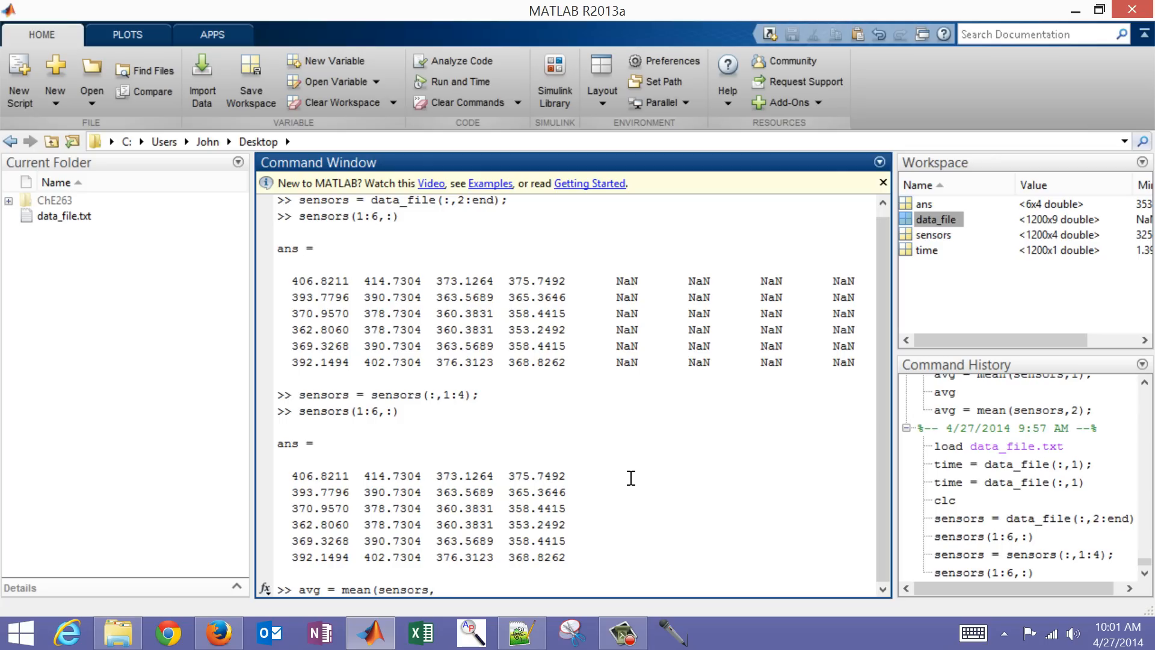
{"action": "type", "text": "1"}
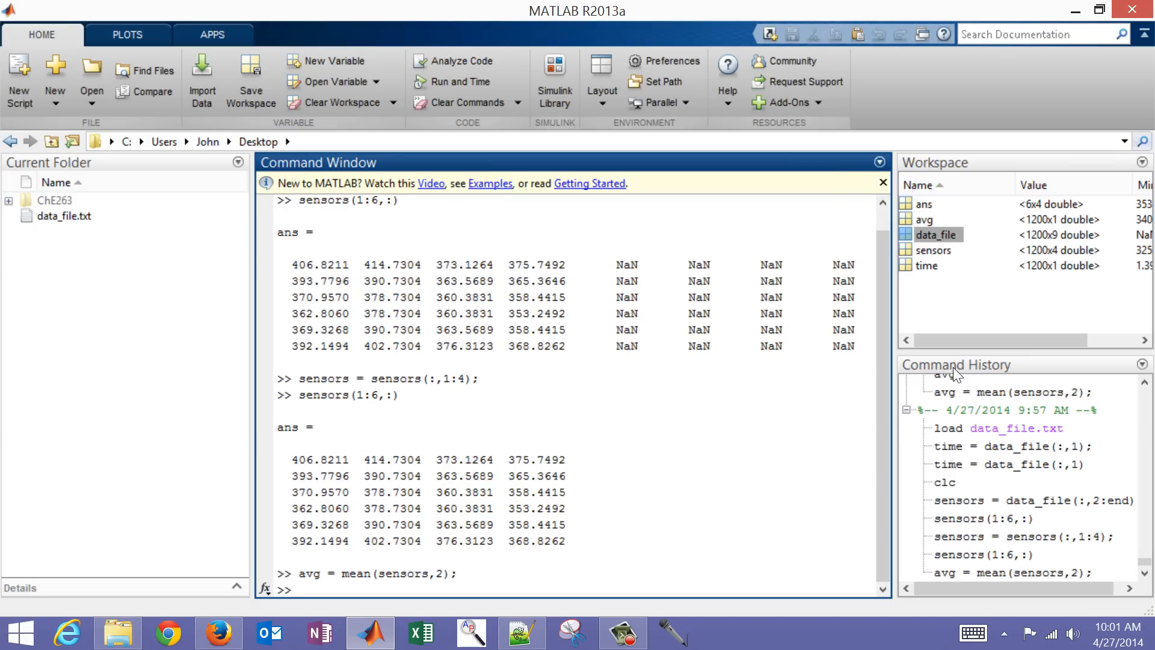
{"action": "mouse_move", "coordinate": [1067, 235]}
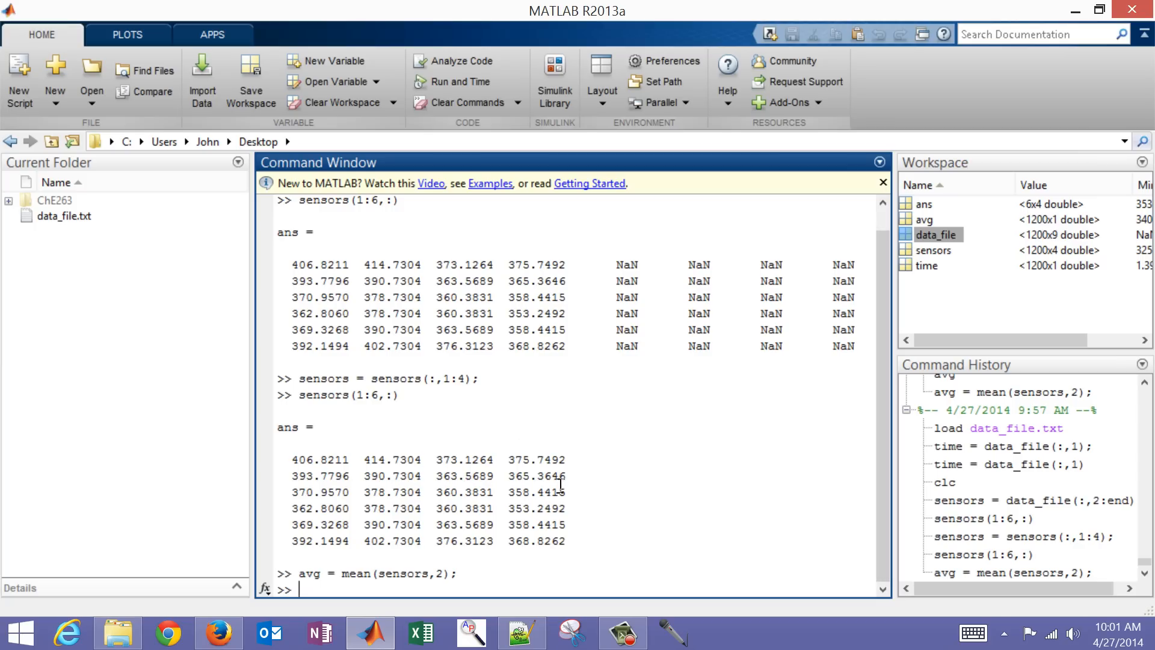
Print avg(1:6,:) to show the first six averages, 392.6068 through 385.0046
{"action": "type", "text": "a"}
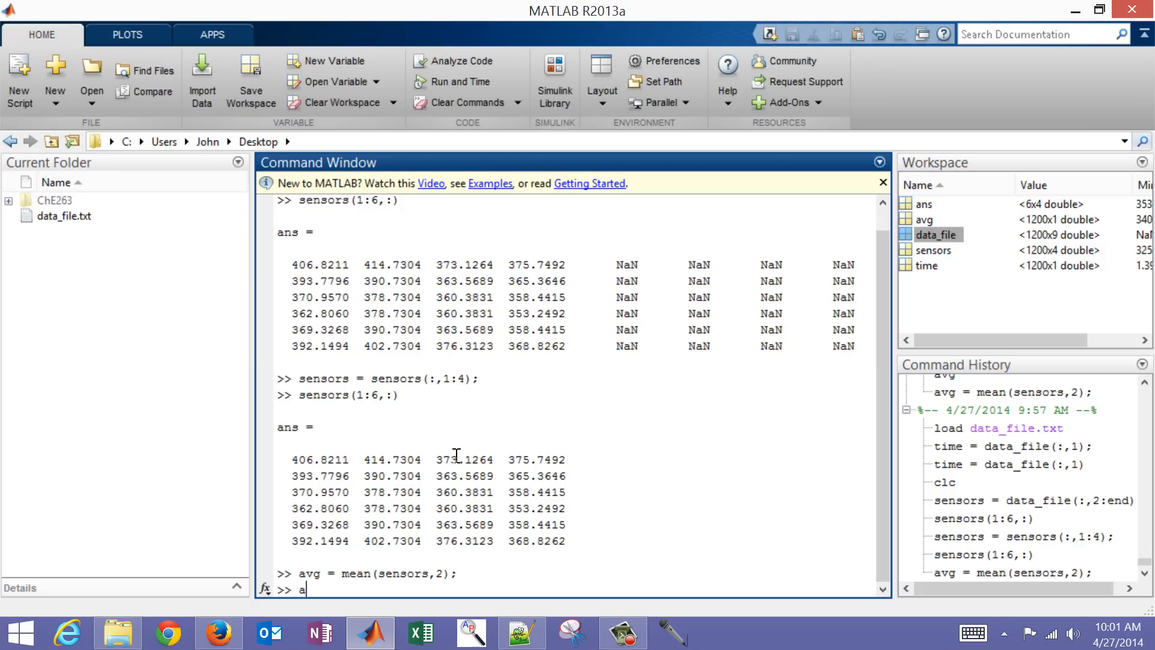
{"action": "type", "text": "vg("}
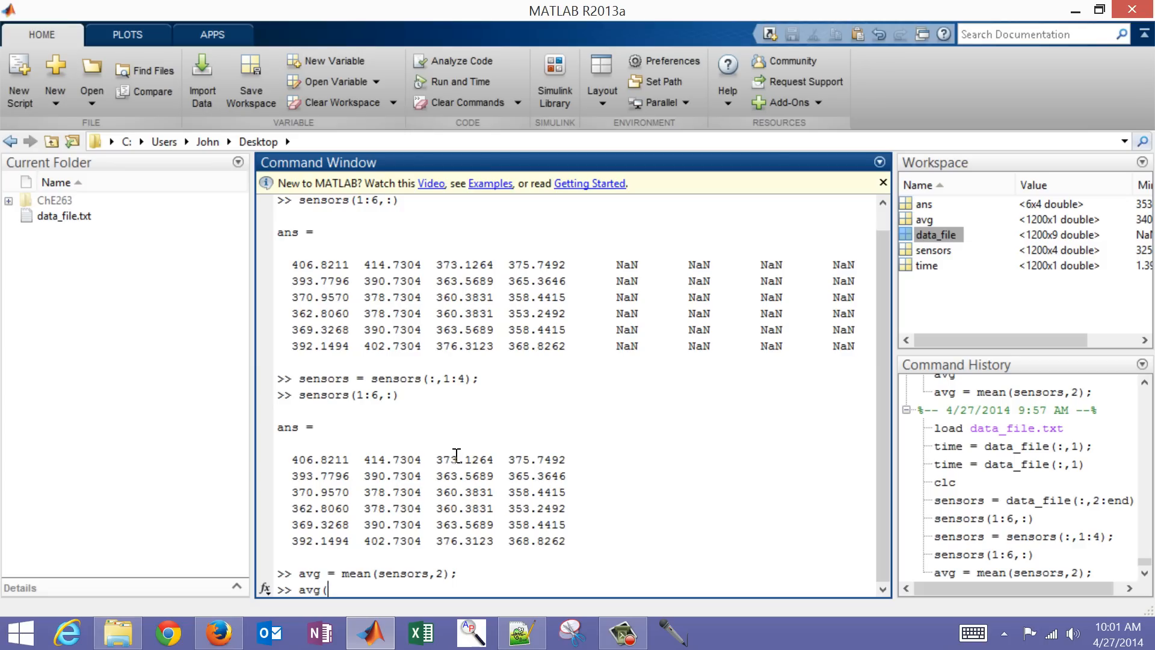
{"action": "type", "text": "1:"}
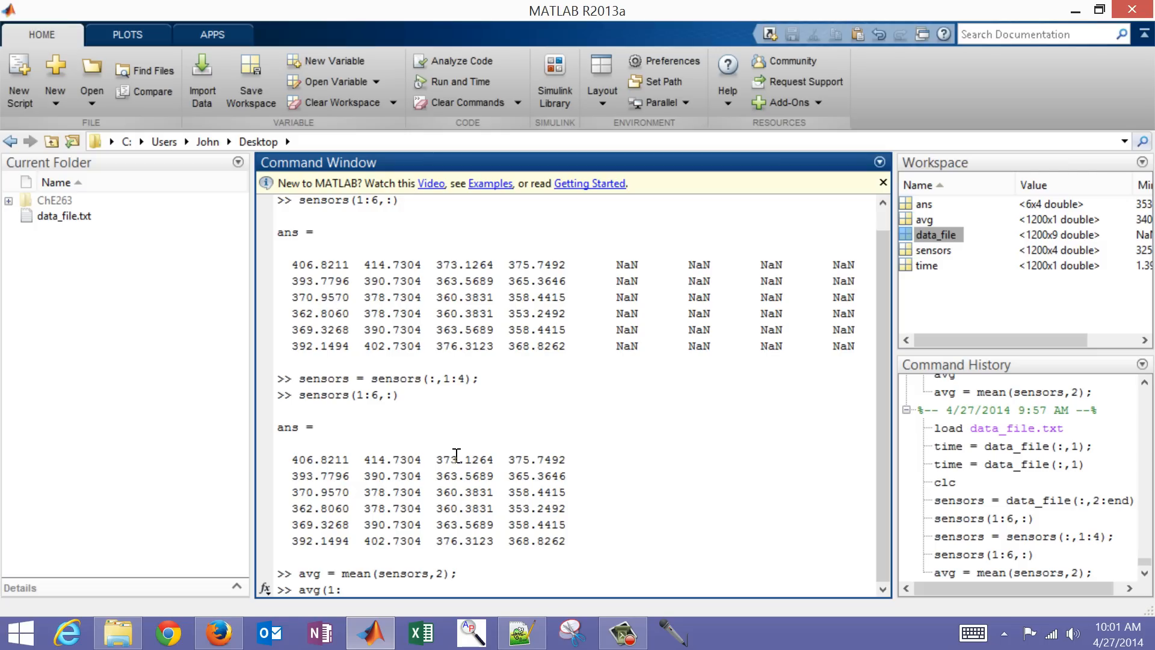
{"action": "type", "text": "6,:"}
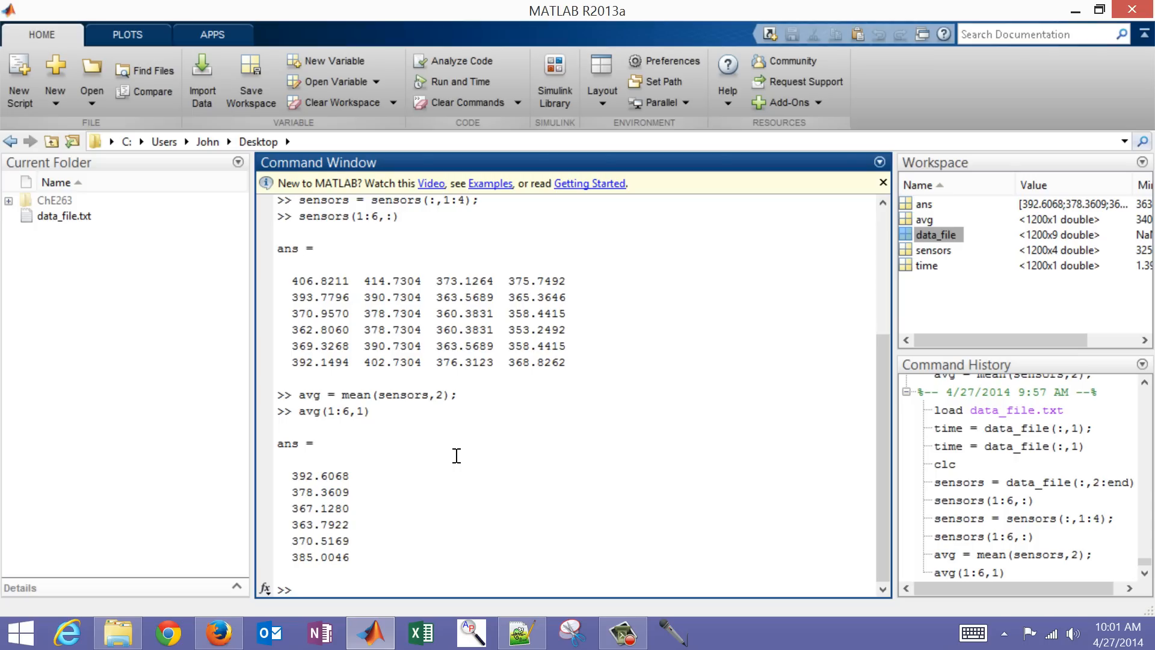
Plot sensors(:,2) against time as a red line with plot(time,sensors(:,2),'r-')
{"action": "type", "text": "p"}
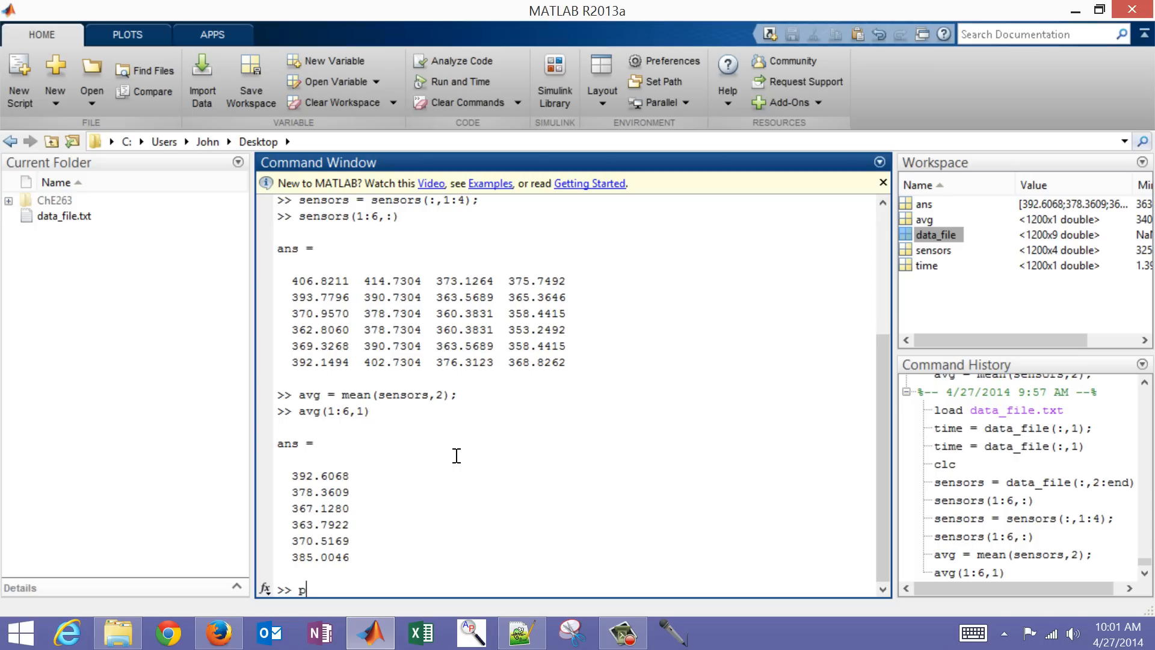
{"action": "type", "text": "lot(t"}
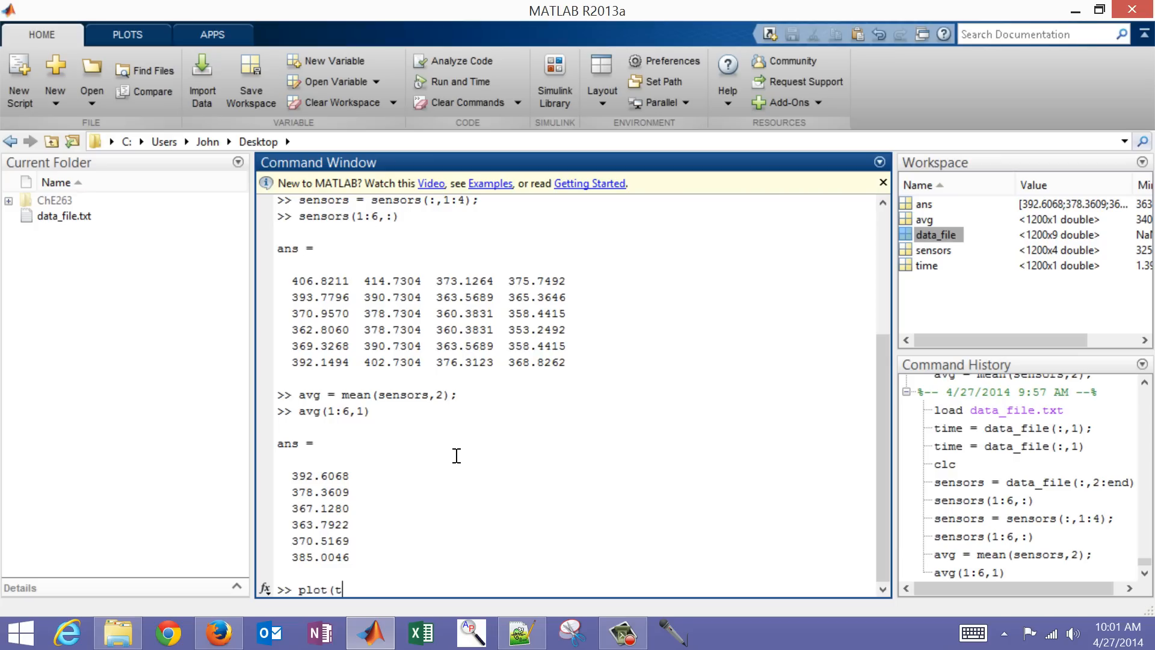
{"action": "type", "text": "ime,sensors(:,2"}
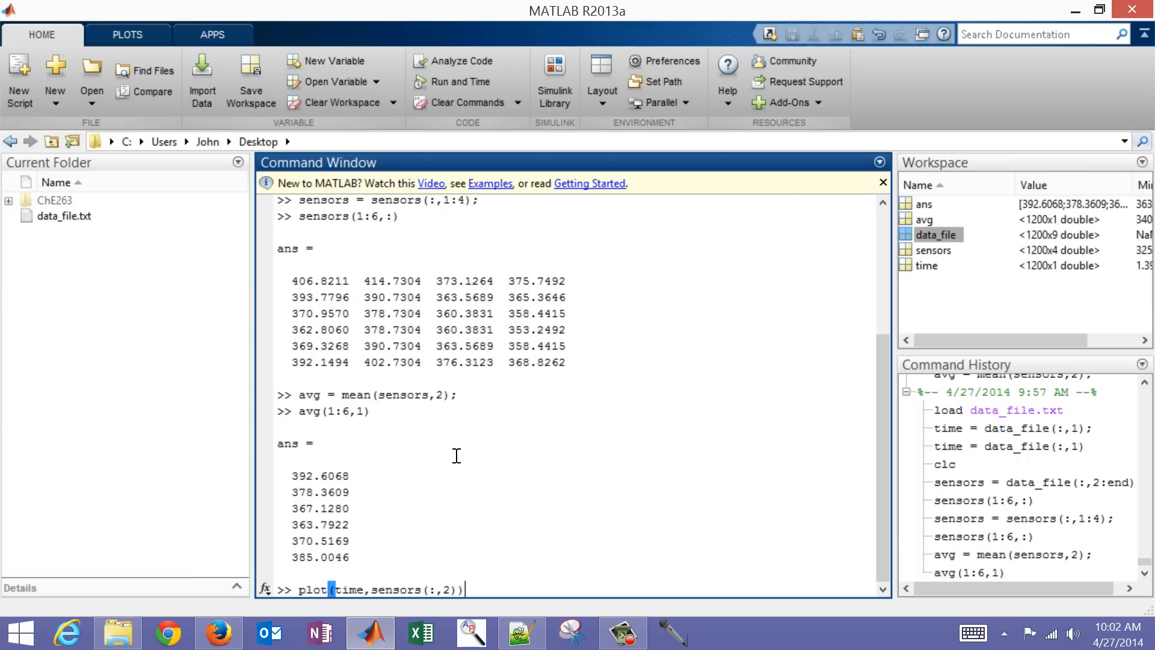
{"action": "type", "text": ","}
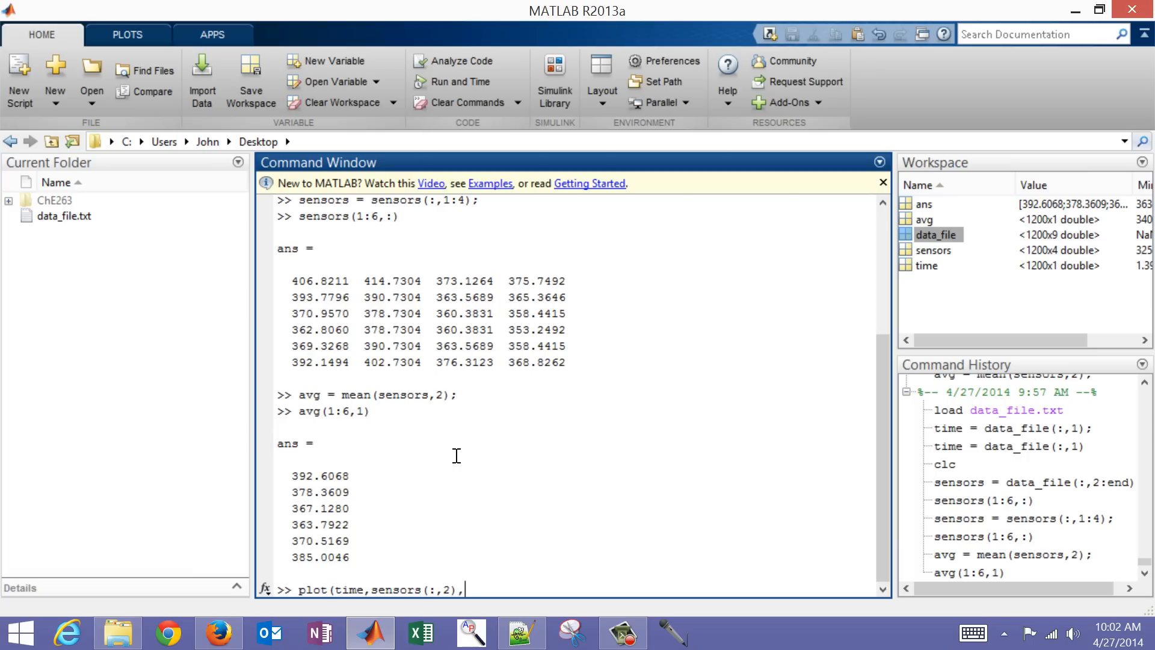
{"action": "type", "text": "'r-"}
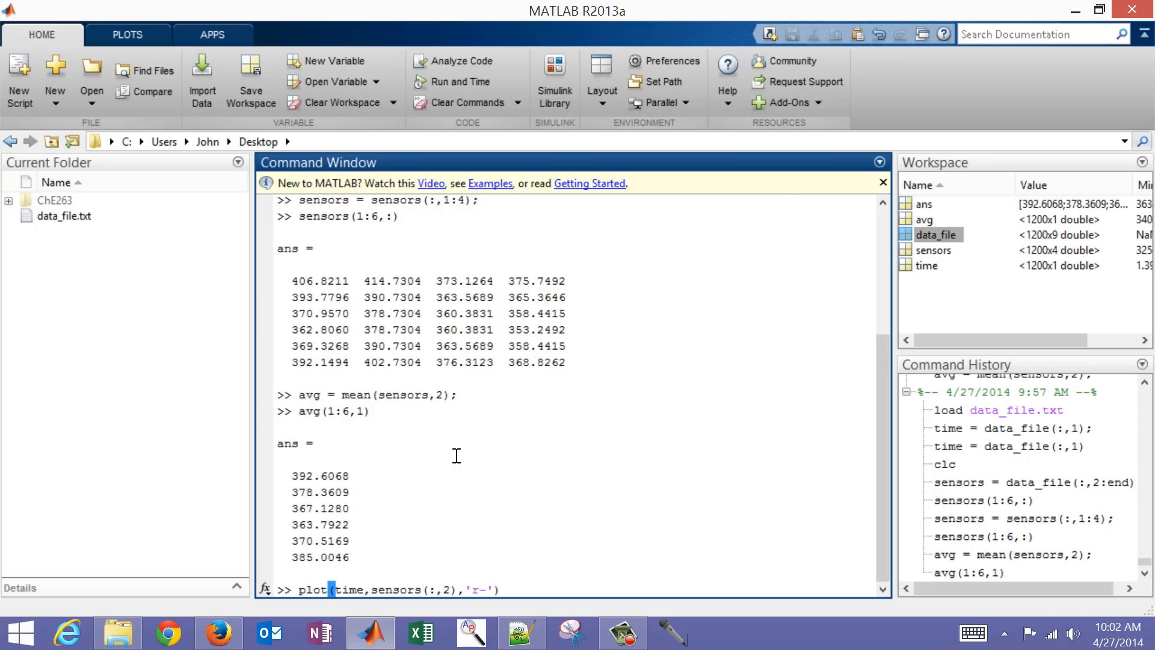
{"action": "key", "text": "enter"}
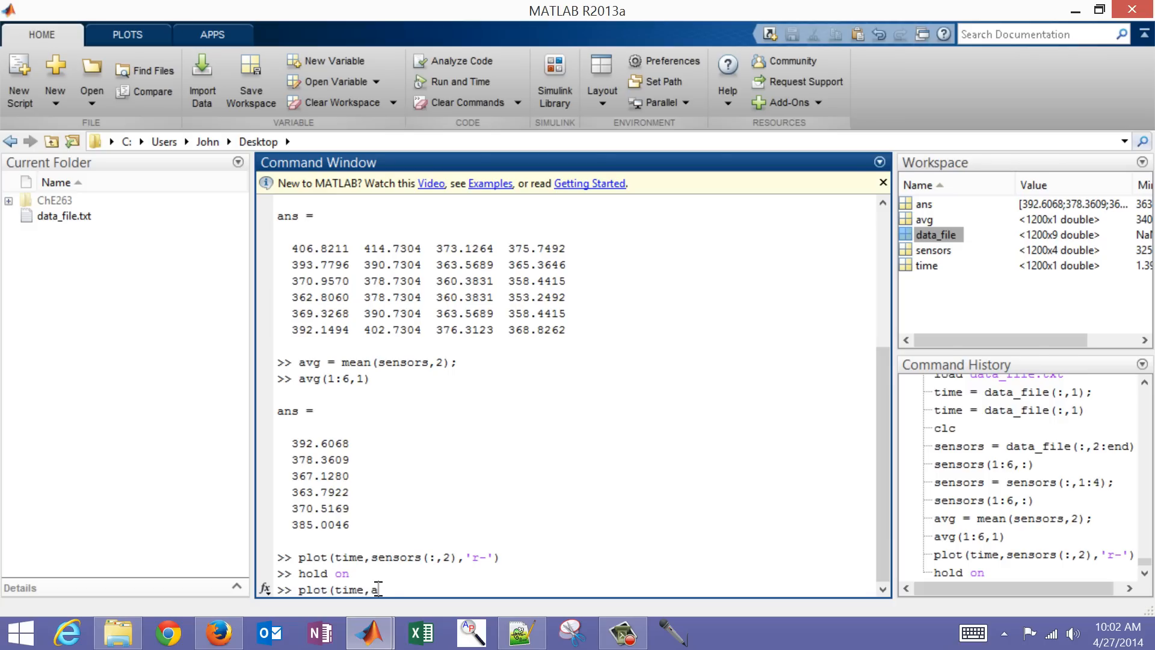
Hold the plot and overlay avg against time as blue dots with plot(time,avg,'b.')
{"action": "type", "text": "vg"}
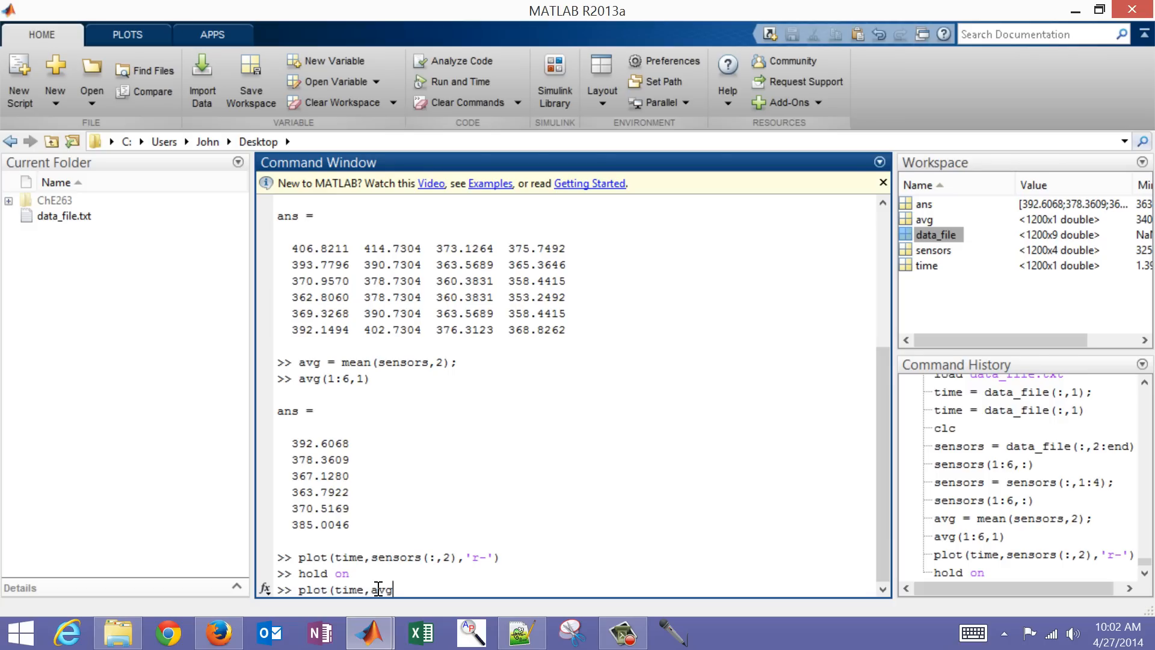
{"action": "type", "text": "'"}
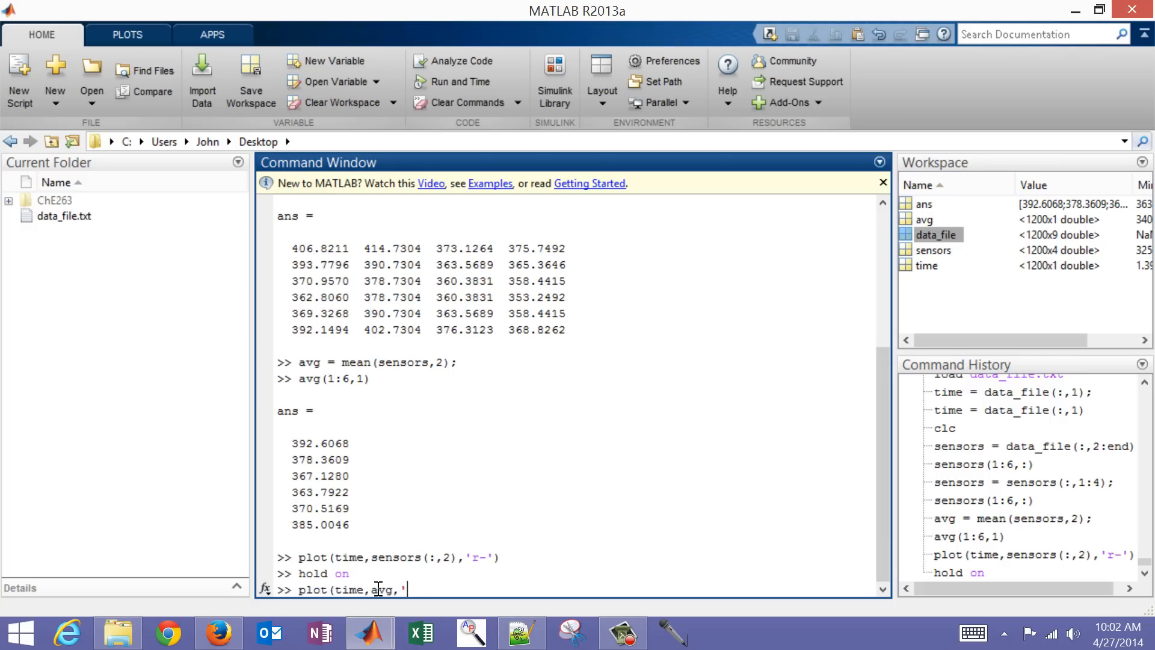
{"action": "type", "text": "b.')"}
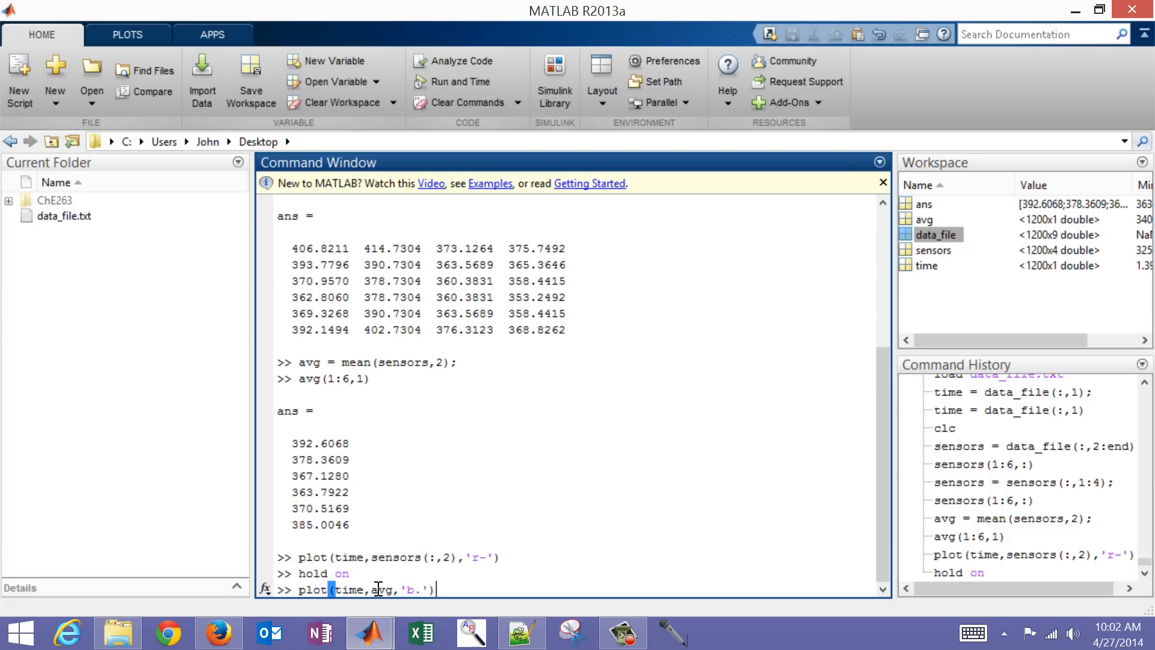
{"action": "key", "text": "enter"}
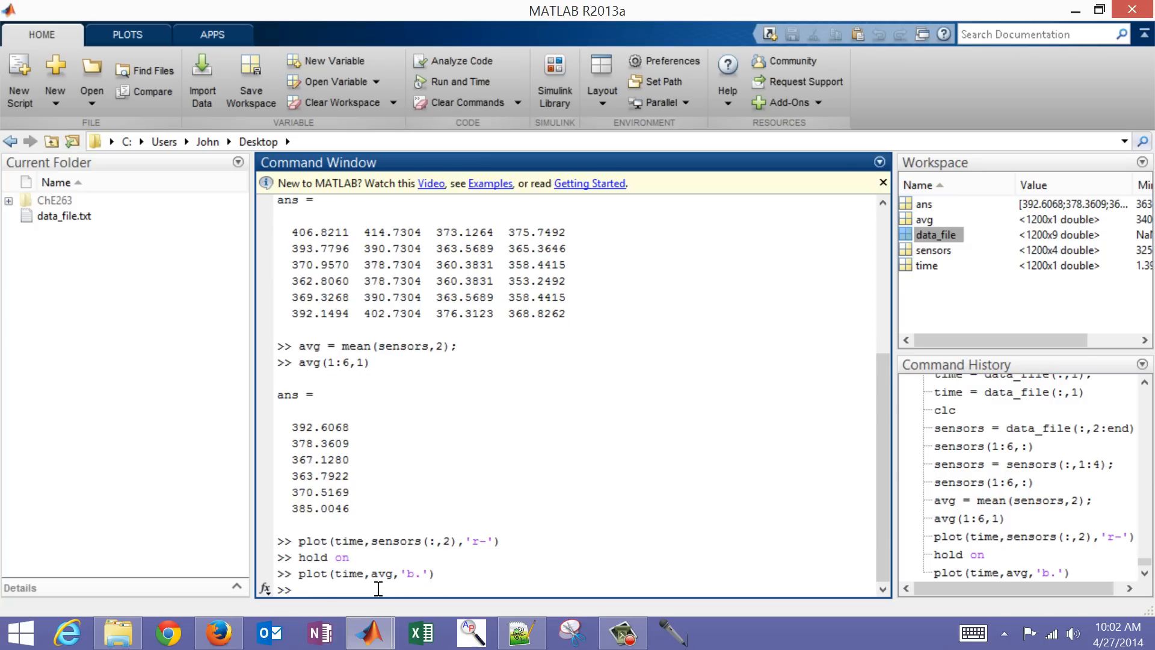
{"action": "mouse_move", "coordinate": [369, 632]}
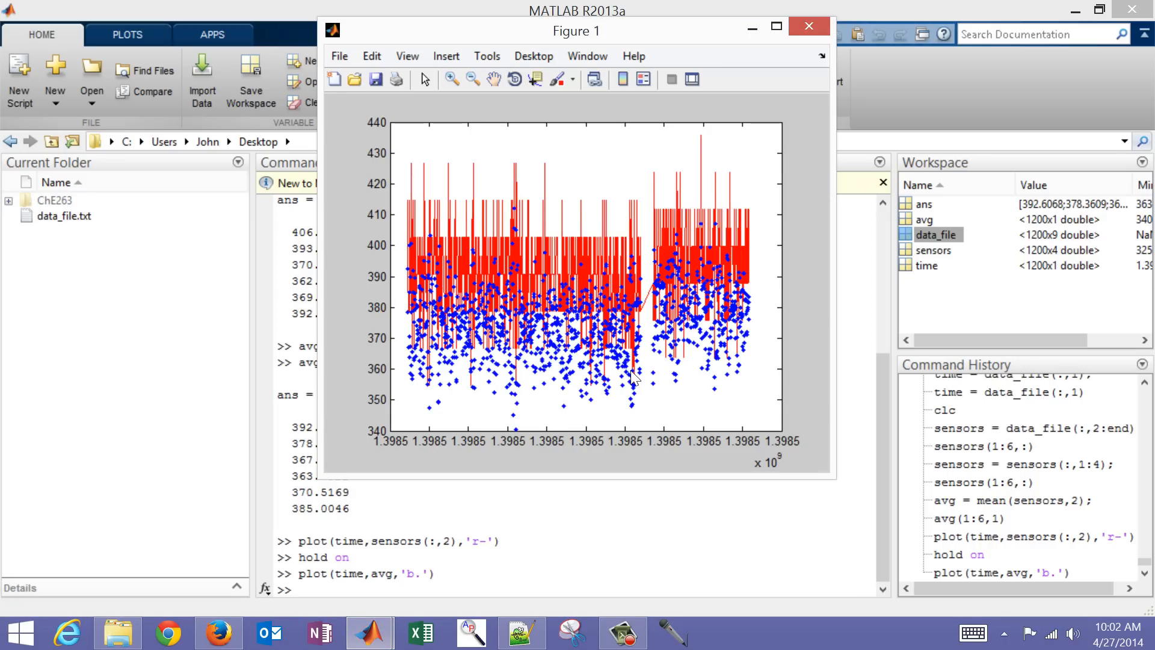
{"action": "mouse_move", "coordinate": [354, 585]}
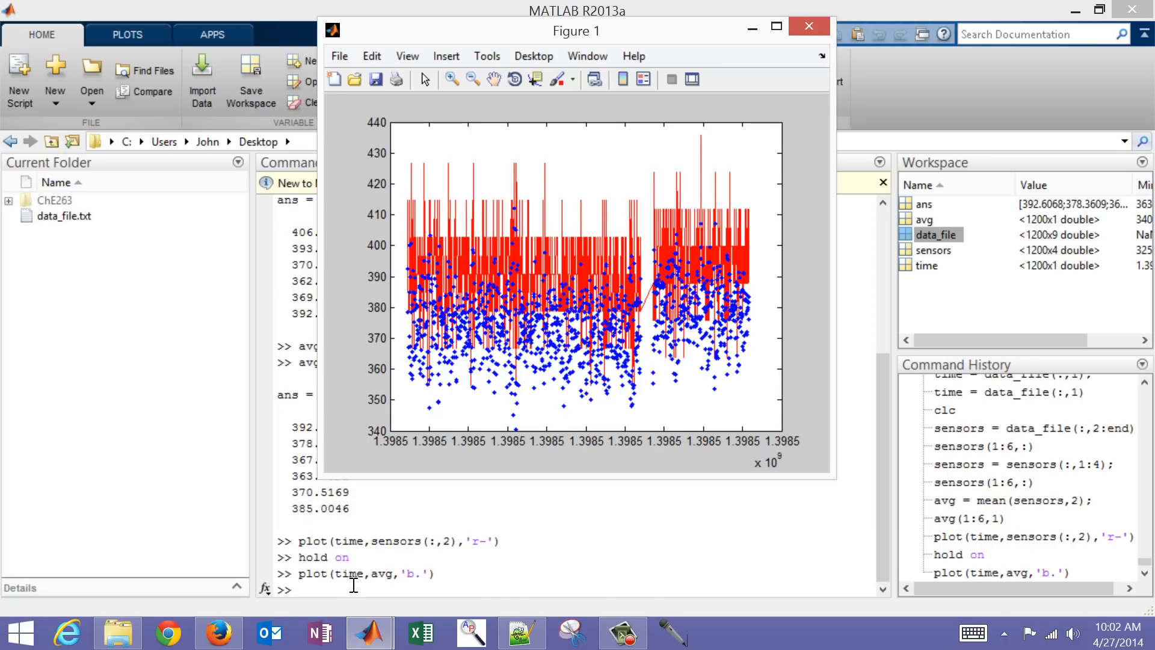
Begin the legend command for the sensor 2 and average figure
{"action": "type", "text": "leng"}
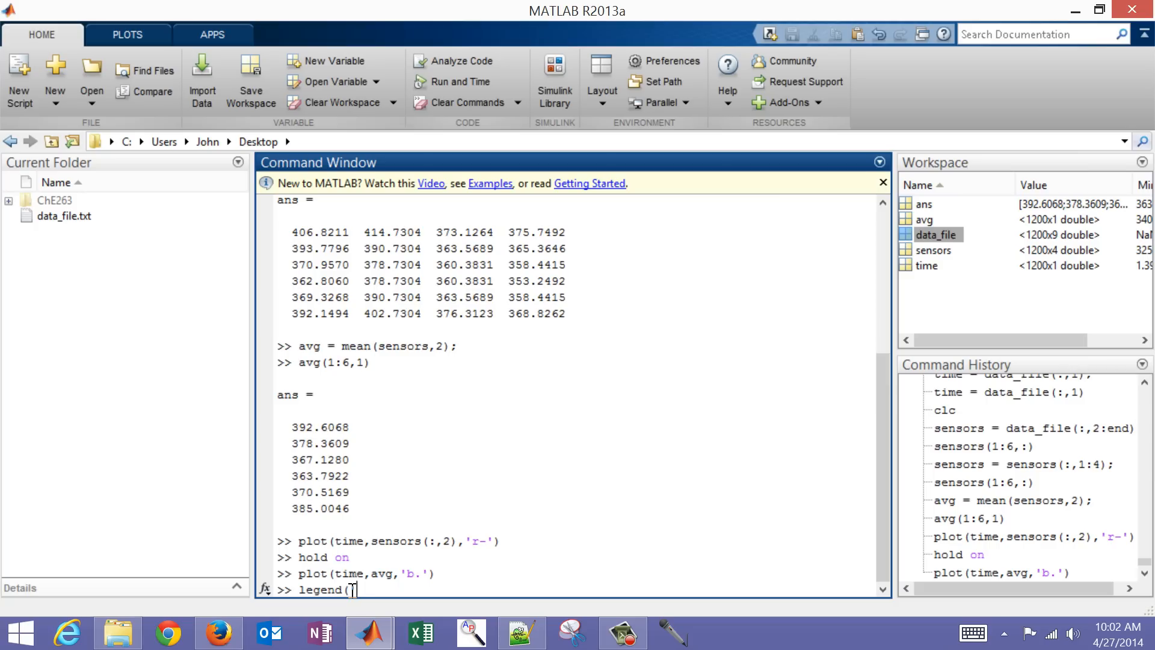
Add a legend with entries 'Sensor_2' and 'Average' to the plot
{"action": "type", "text": "Sensor"}
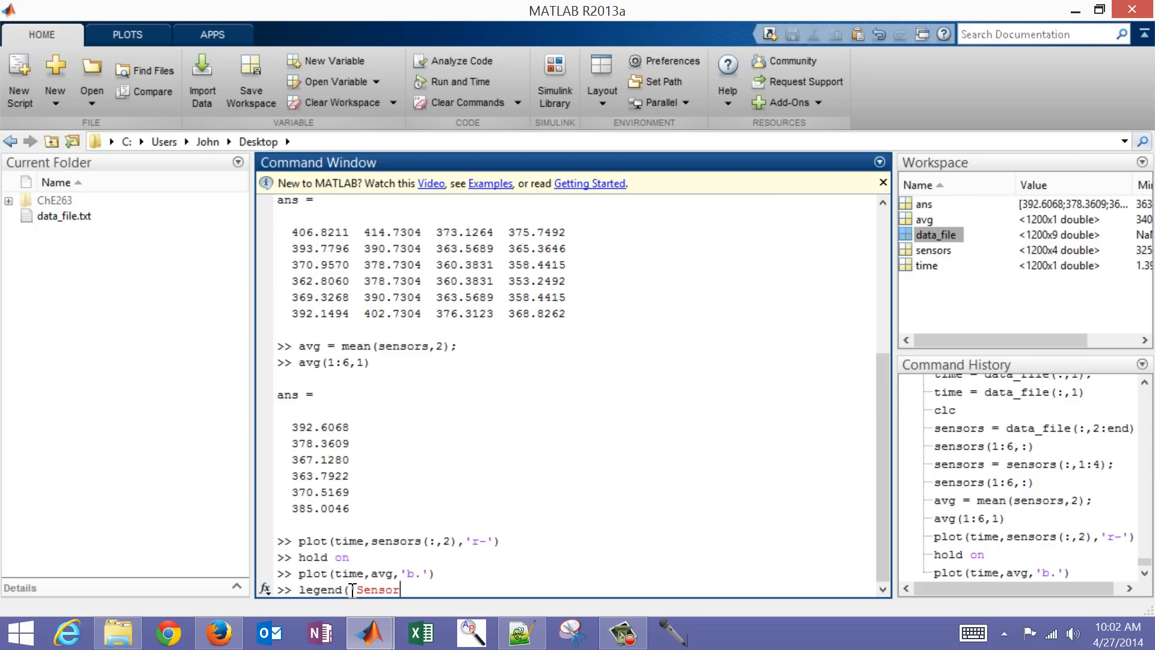
{"action": "type", "text": "_2"}
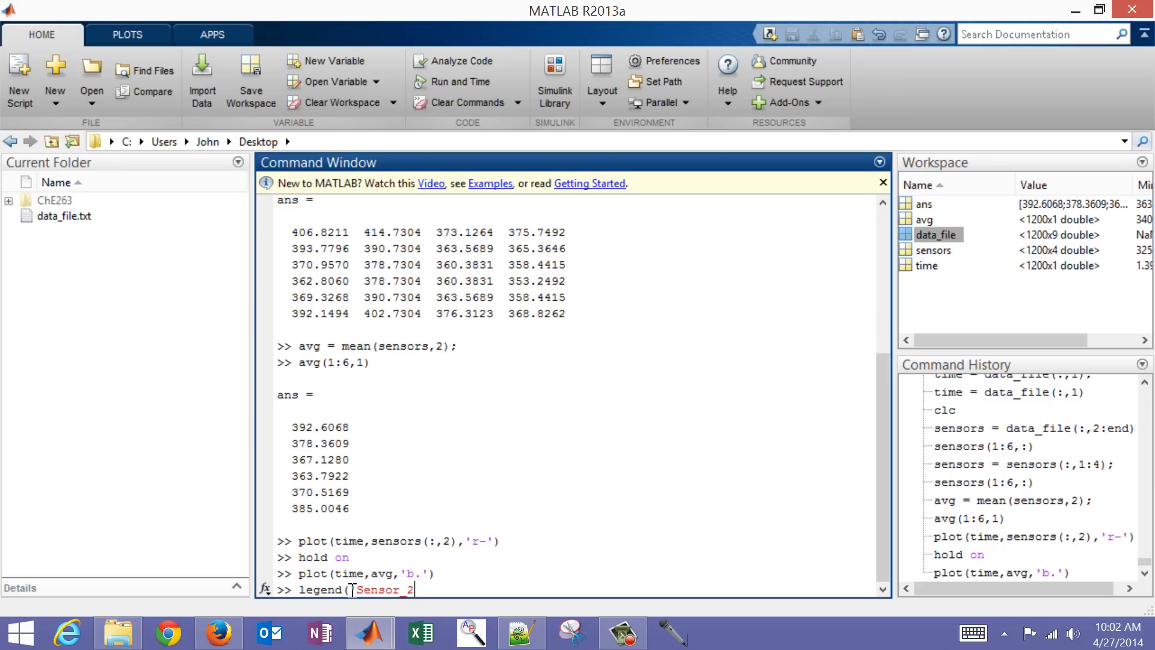
{"action": "type", "text": "','"}
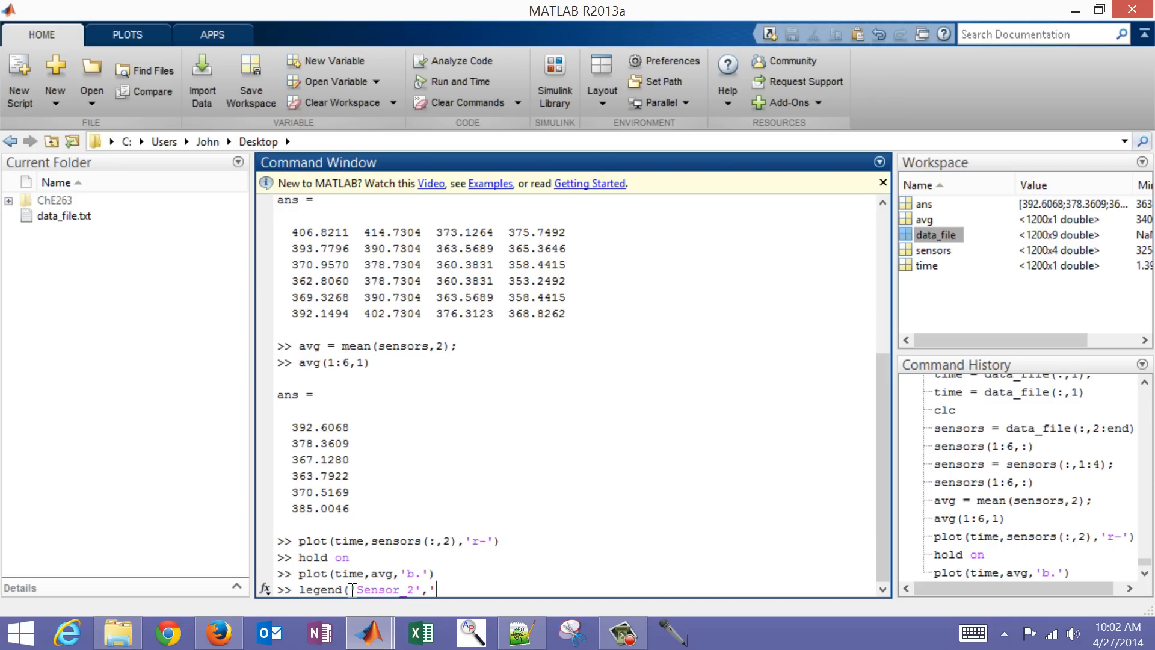
{"action": "type", "text": "'Average')"}
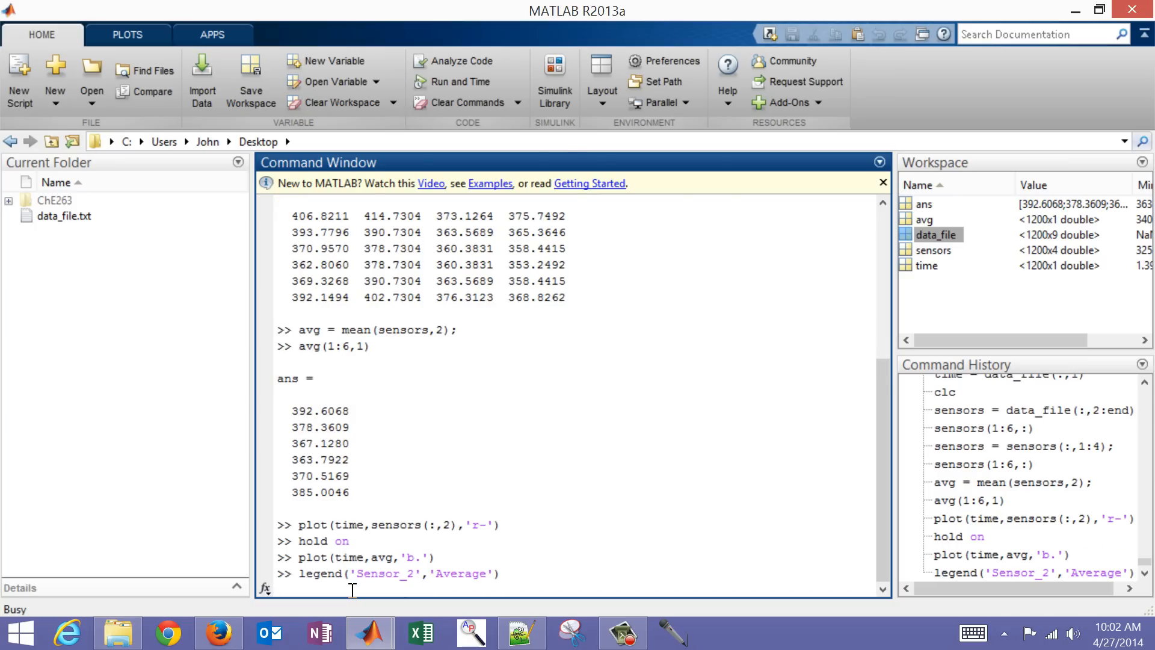
{"action": "key", "text": "Return"}
{"action": "type", "text": "x"}
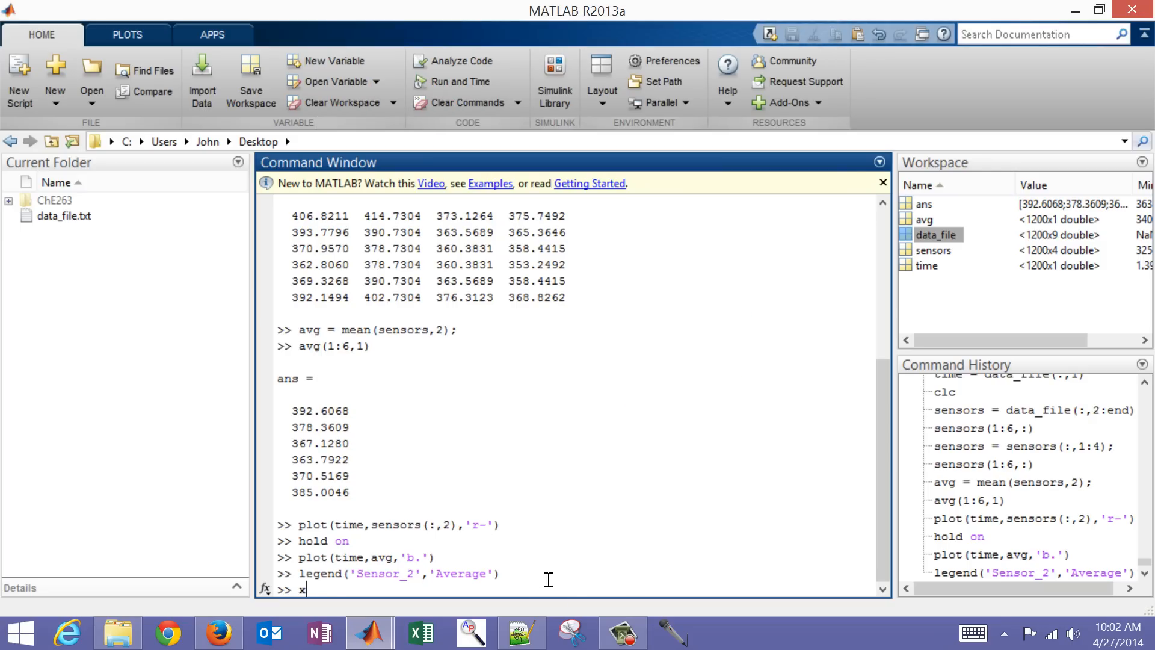
Label the x-axis 'Time (sec)' and the y-axis 'Sensor Values'
{"action": "type", "text": "label("}
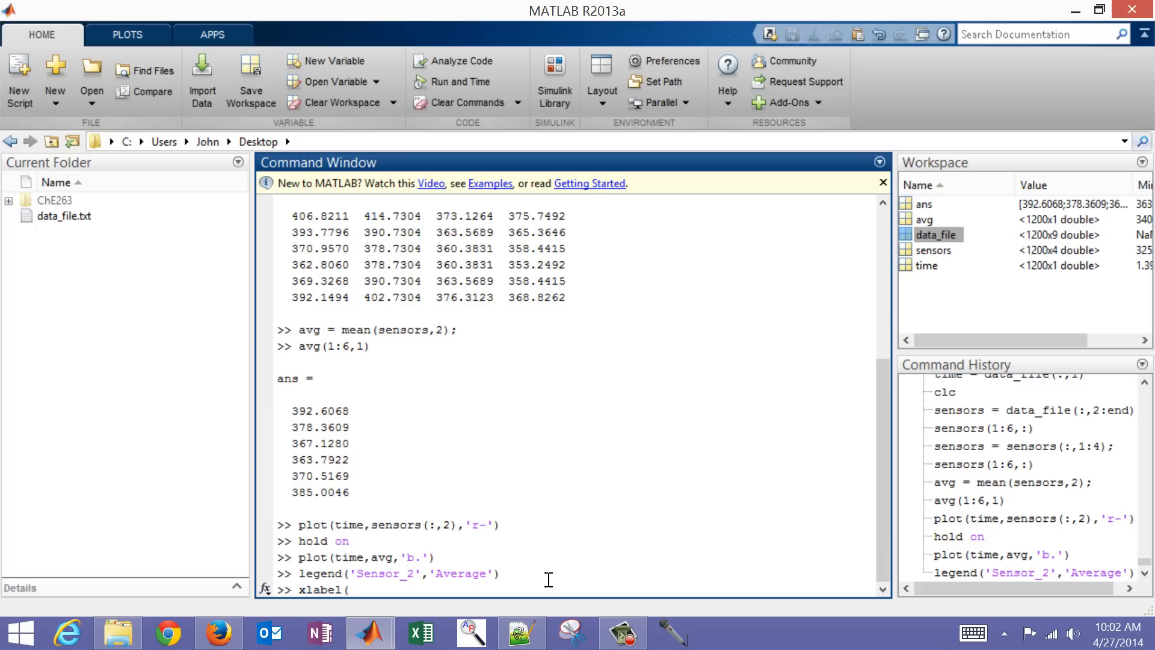
{"action": "type", "text": "'Time (se"}
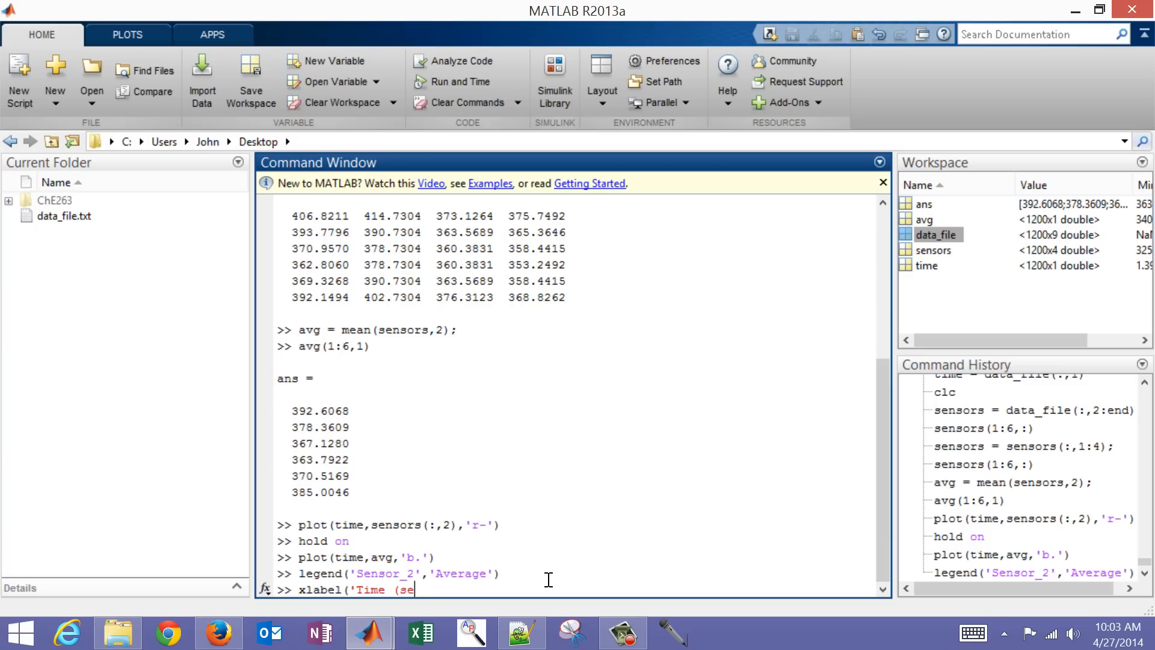
{"action": "type", "text": "c)')"}
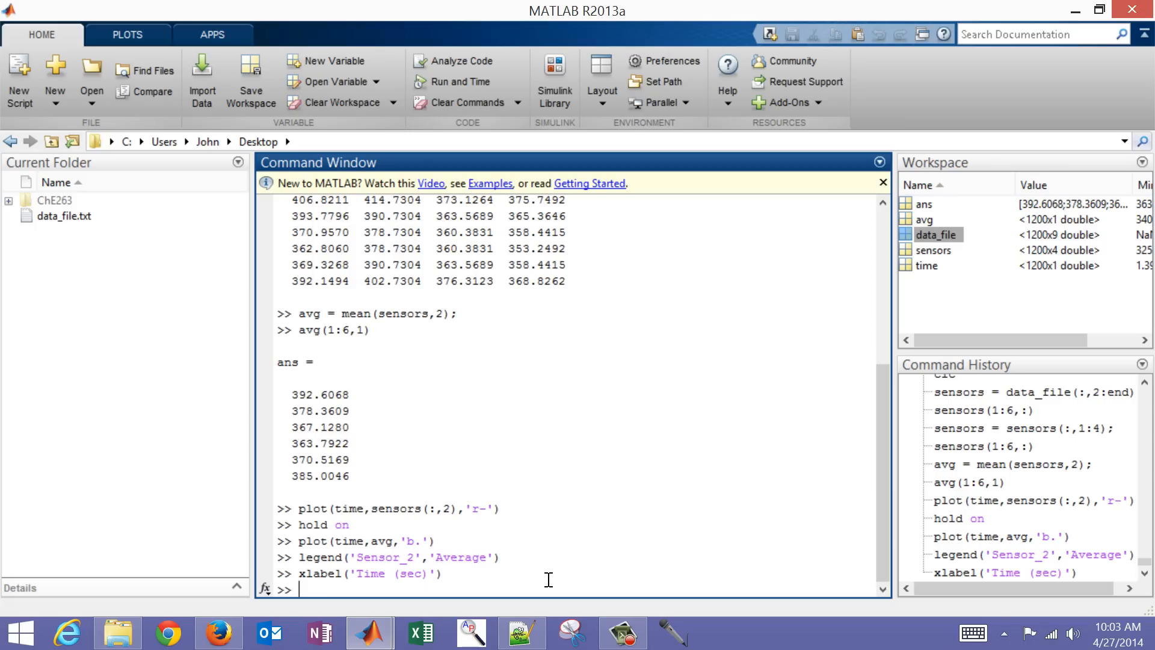
{"action": "type", "text": "ylabel('S"}
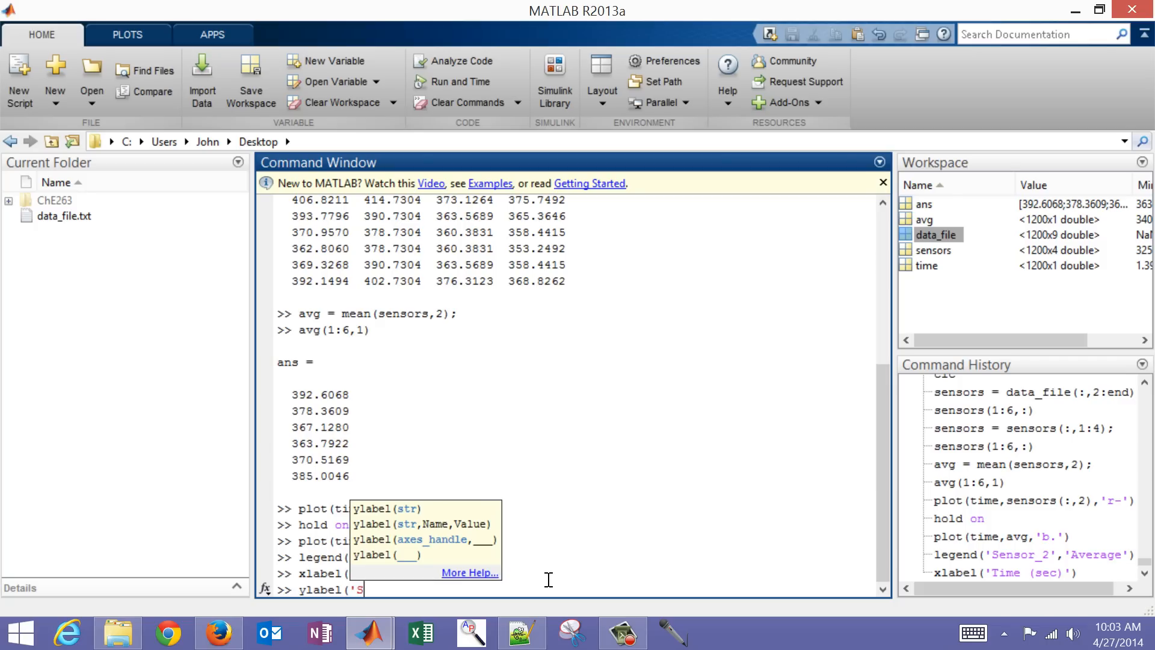
{"action": "type", "text": "ensor Values'"}
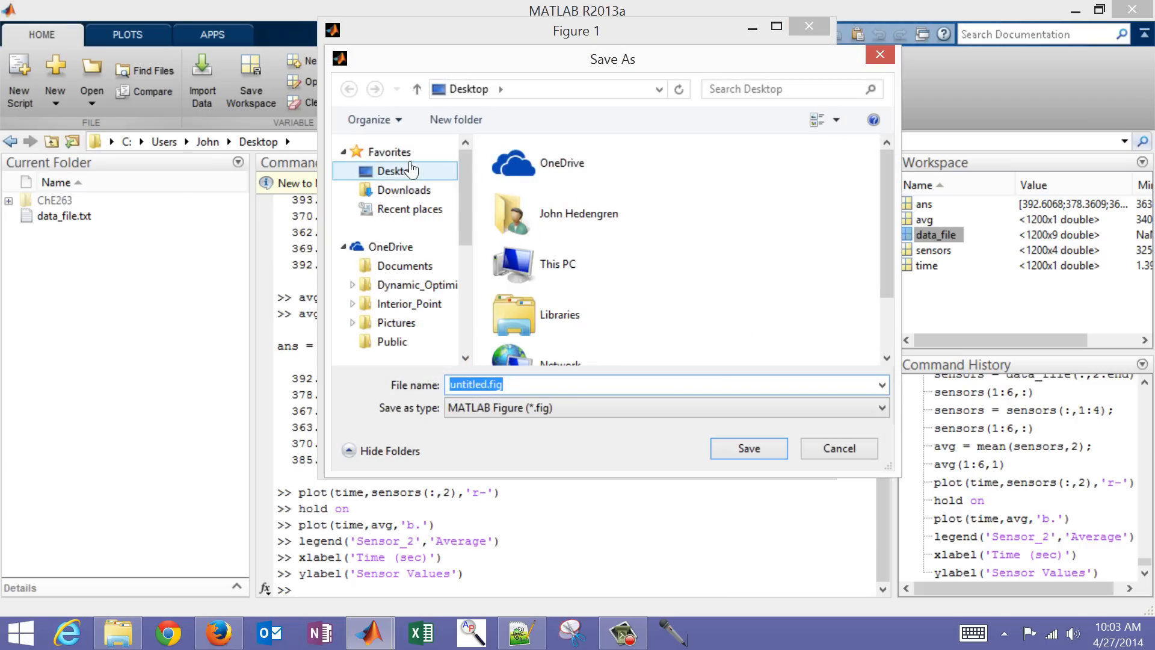
Save the figure to the Desktop as untitled.png in Portable Network Graphics format
{"action": "left_click", "coordinate": [878, 408]}
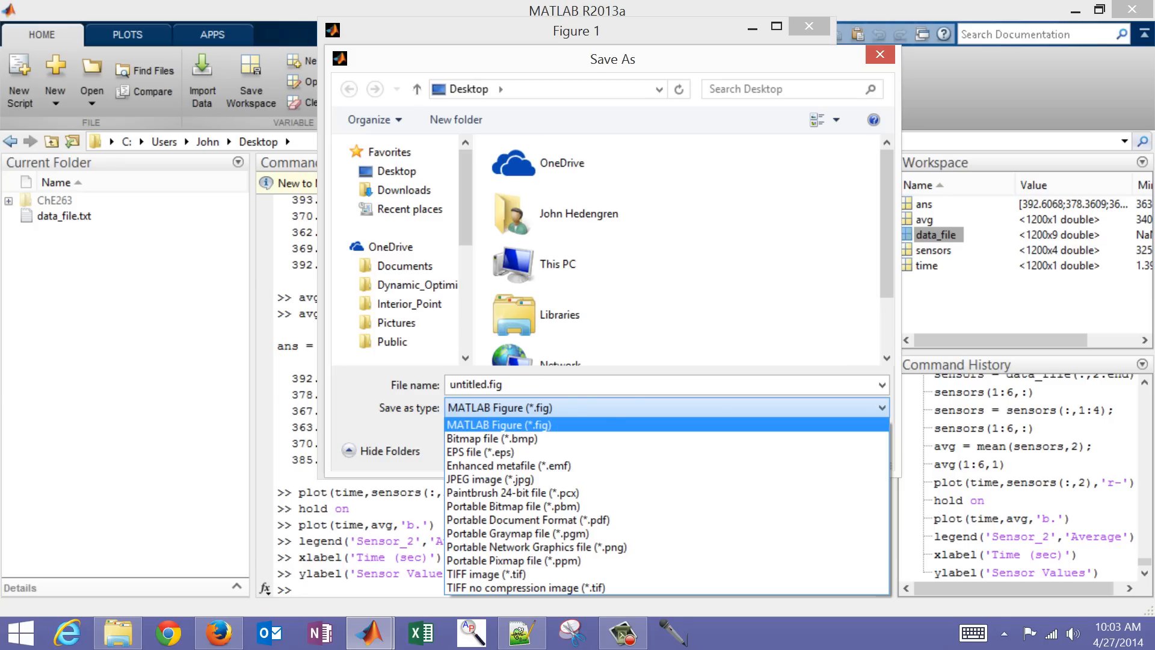
{"action": "left_click", "coordinate": [526, 546]}
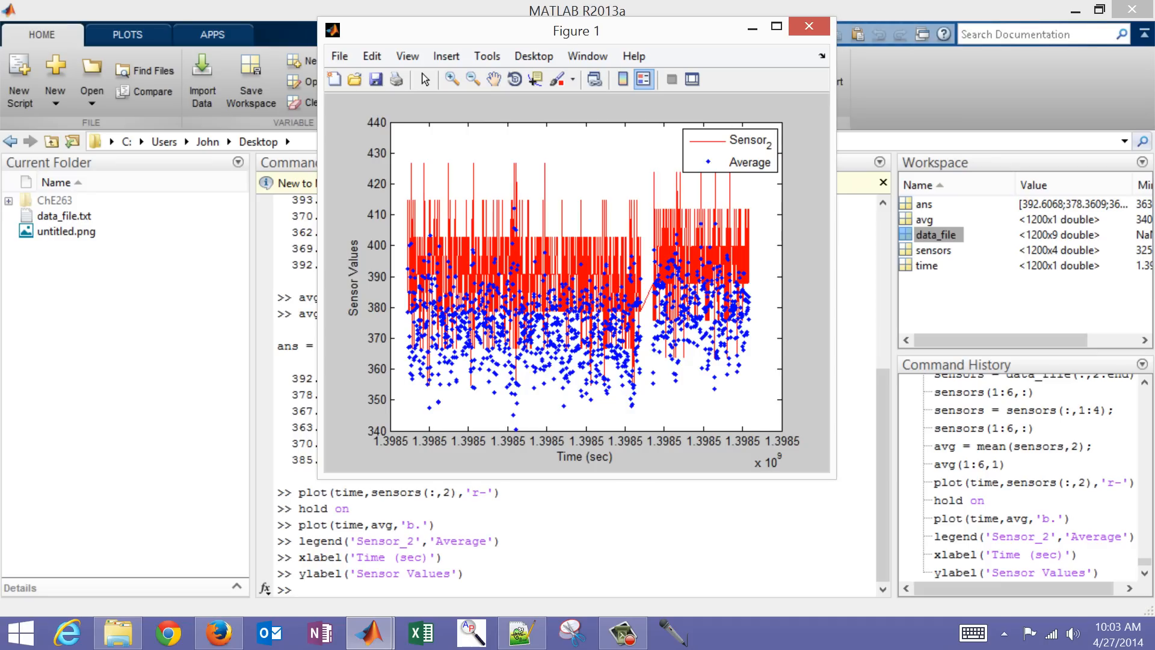
Create export_data = [time sensors avg], a 1200x6 combined matrix
{"action": "left_click", "coordinate": [809, 25]}
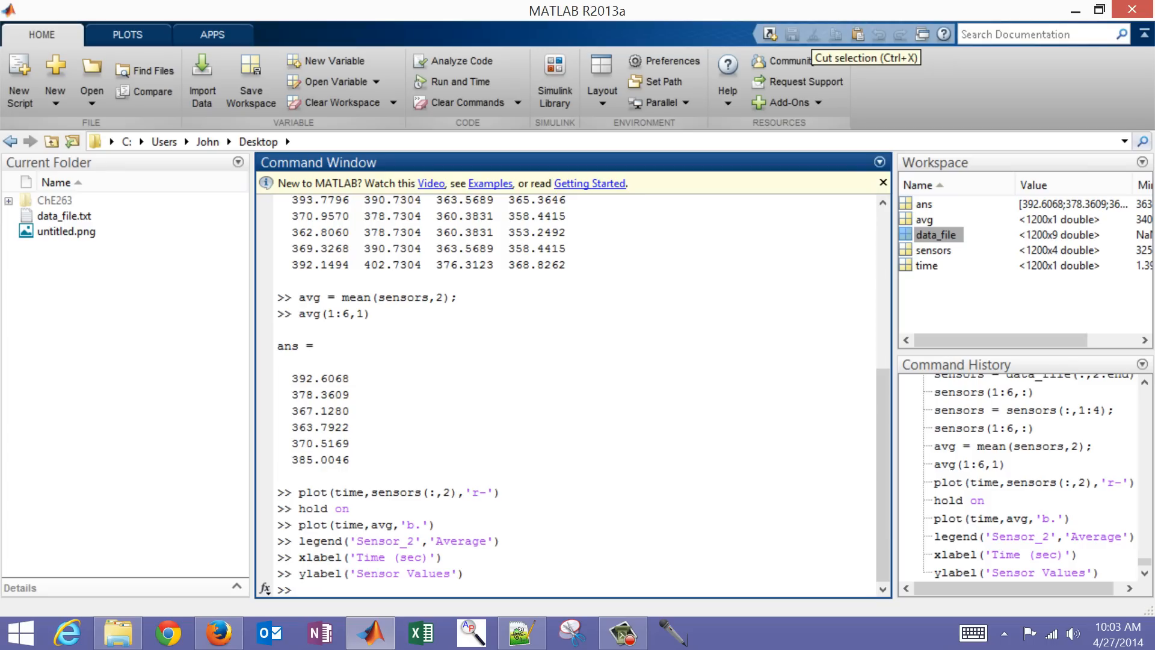
{"action": "type", "text": "d"}
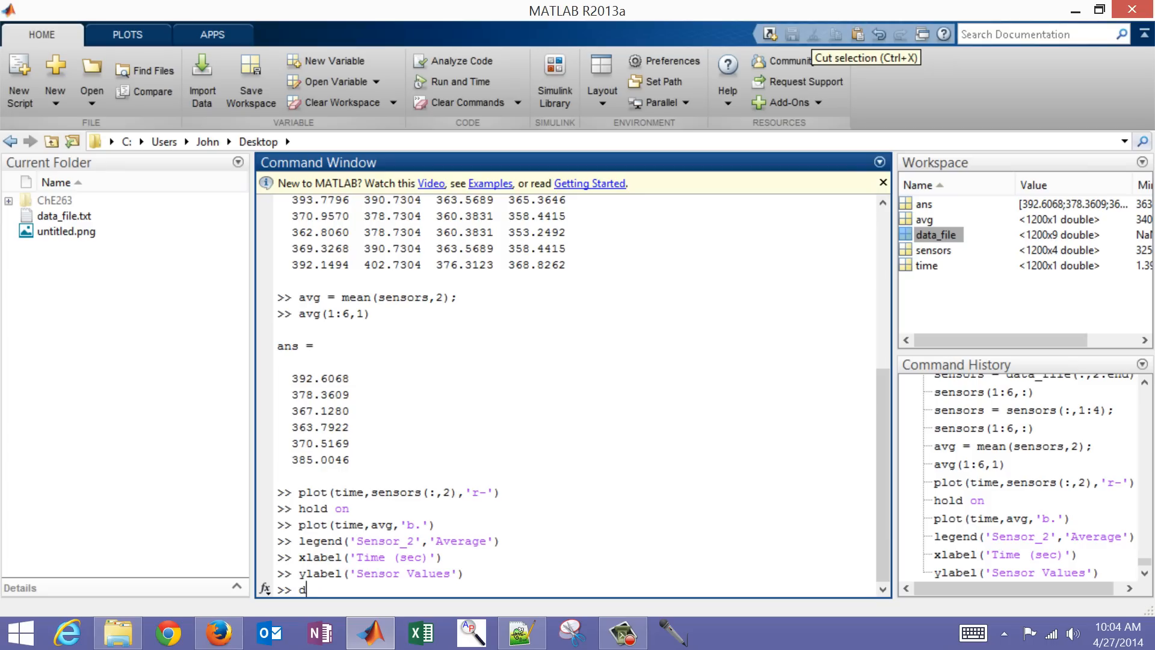
{"action": "type", "text": "e"}
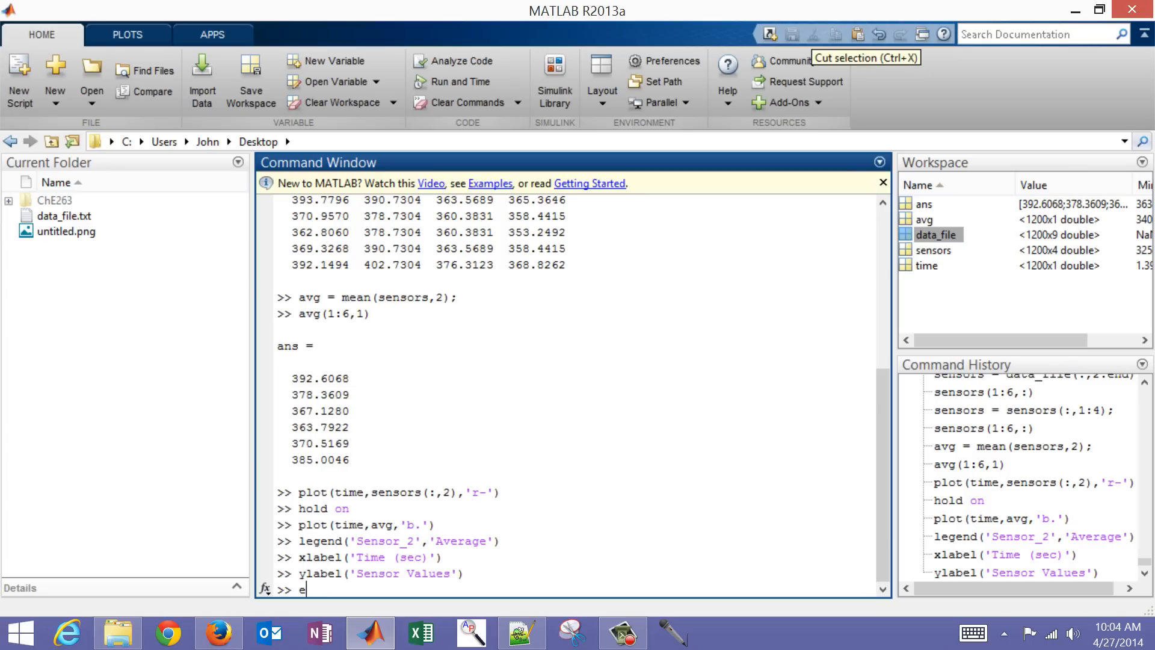
{"action": "type", "text": "xp"}
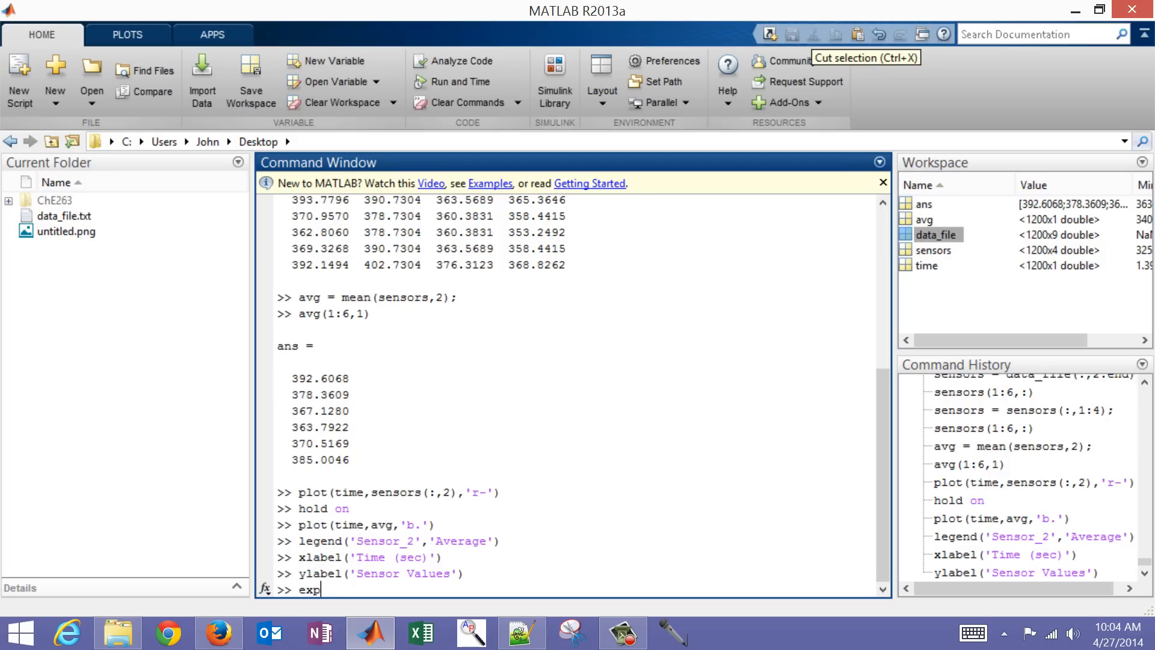
{"action": "type", "text": "ort_data ="}
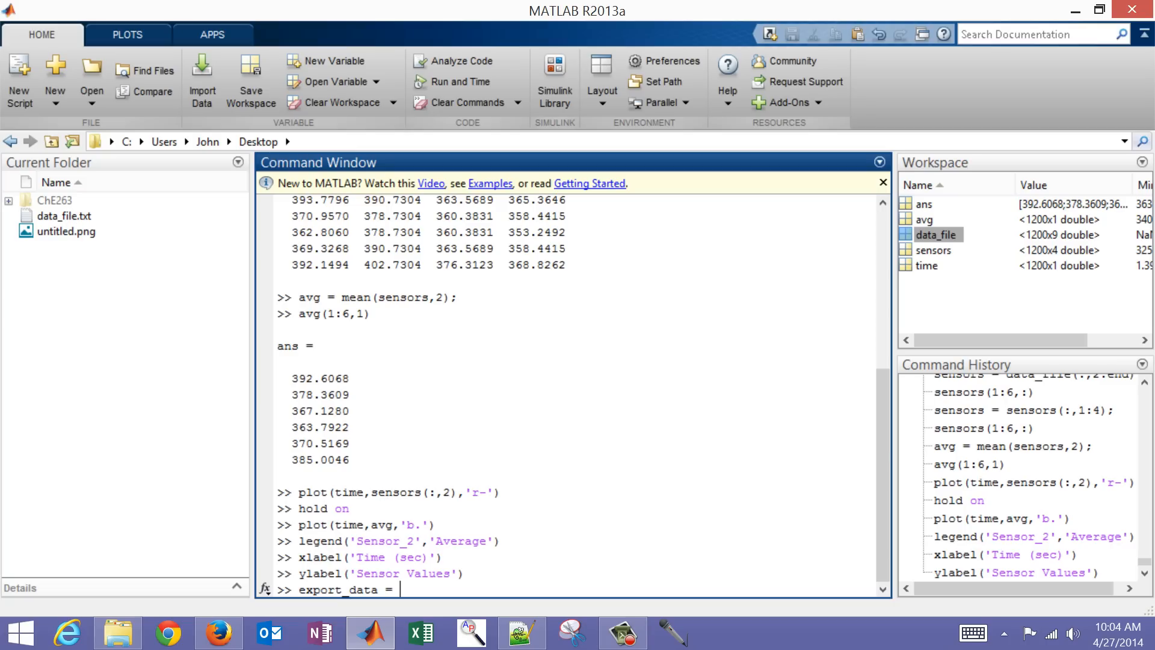
{"action": "type", "text": "["}
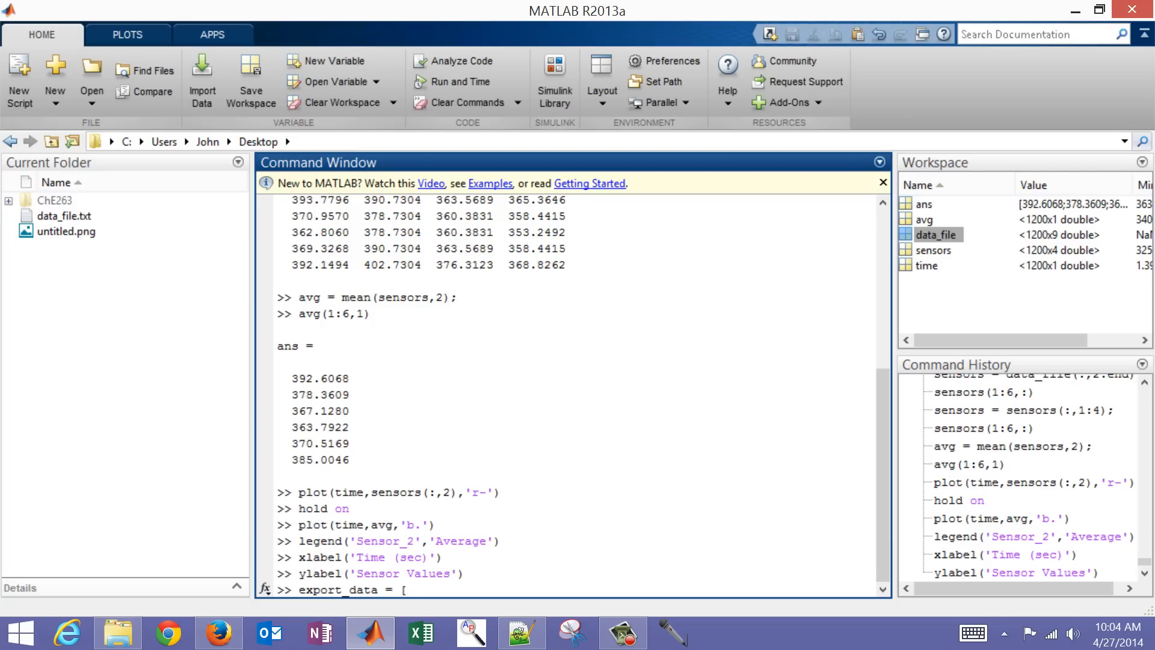
{"action": "type", "text": "time"}
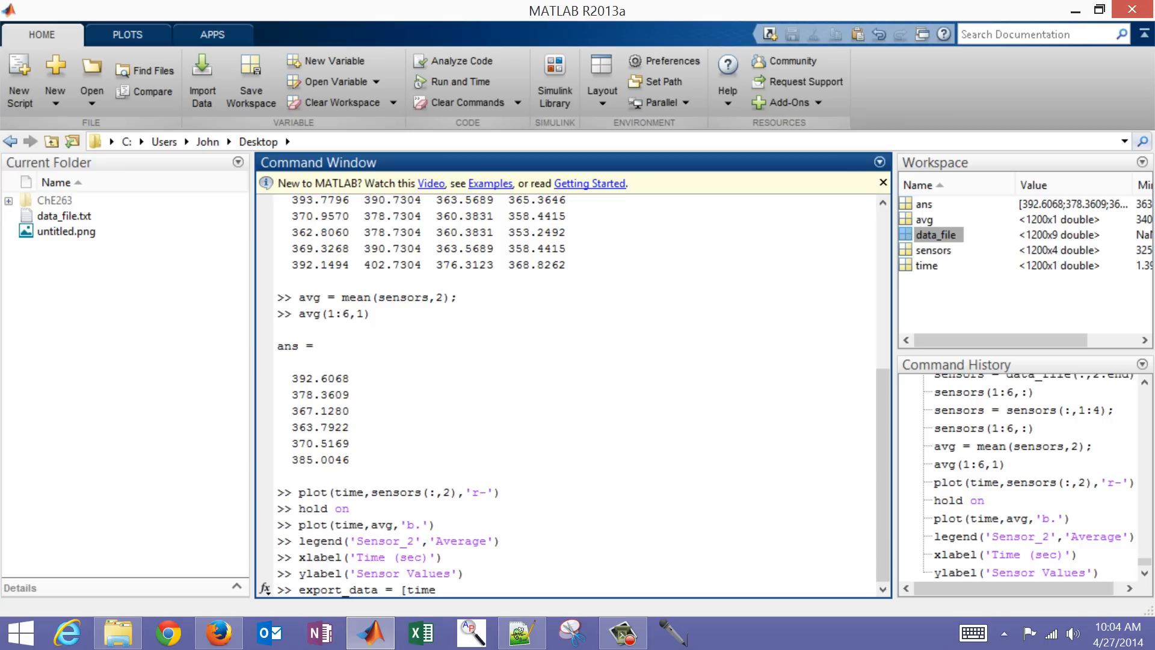
{"action": "type", "text": "sensors avg];"}
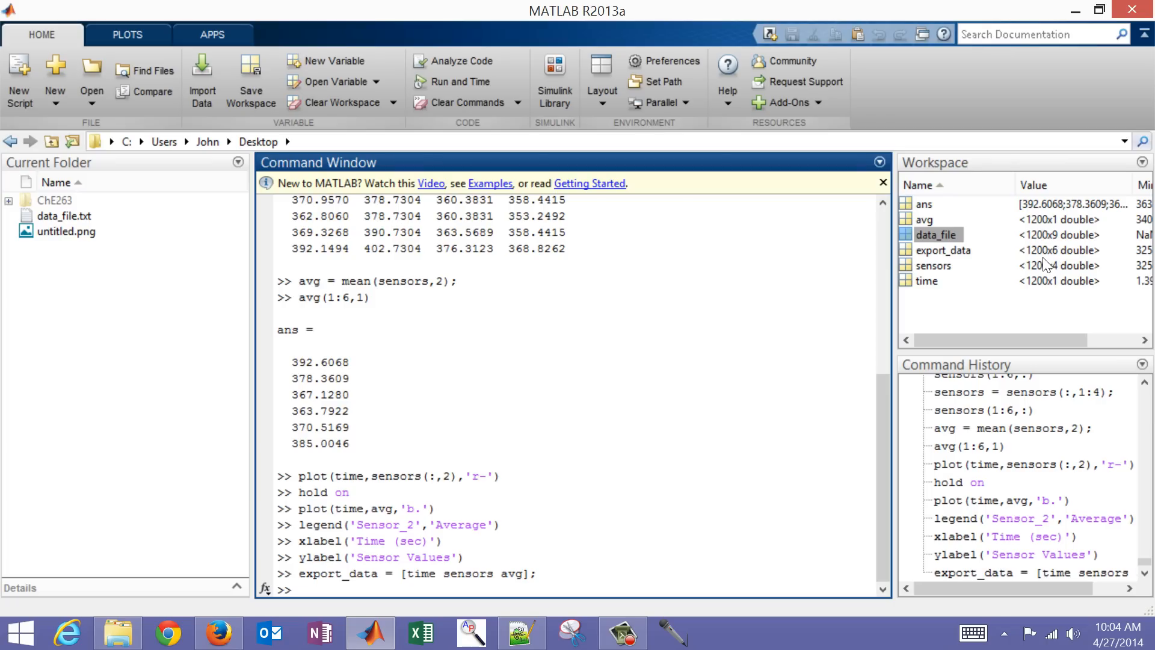
Rebuild export_data with time-time(1,1) so time starts at zero, and show rows 1:6
{"action": "type", "text": "export_data("}
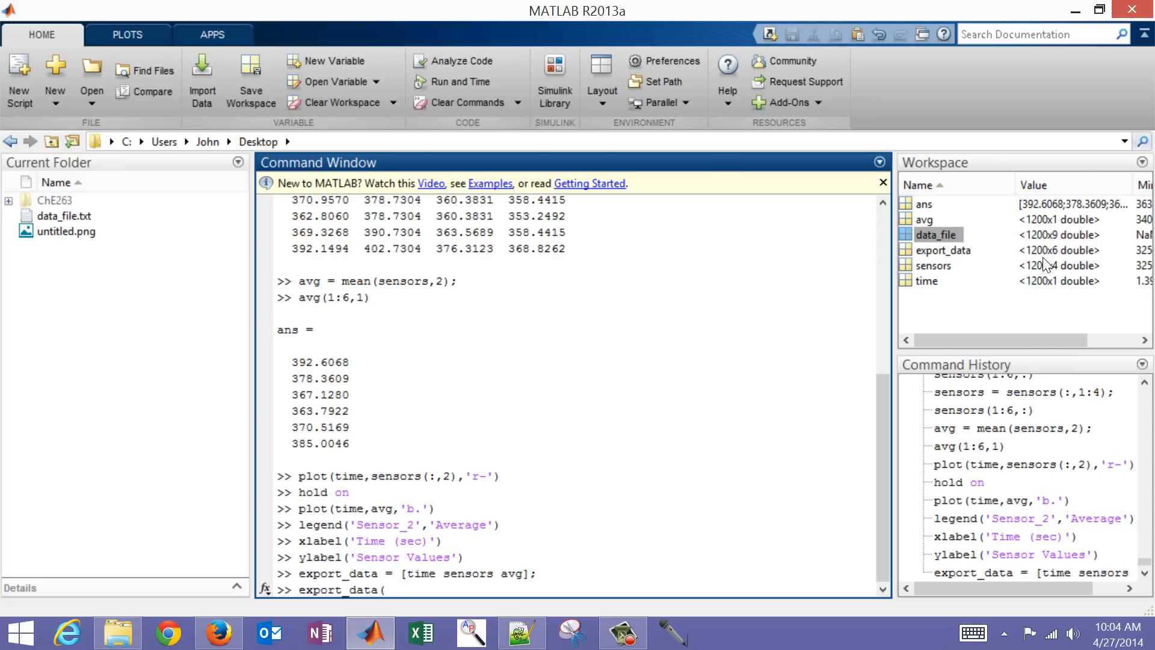
{"action": "type", "text": "1:6"}
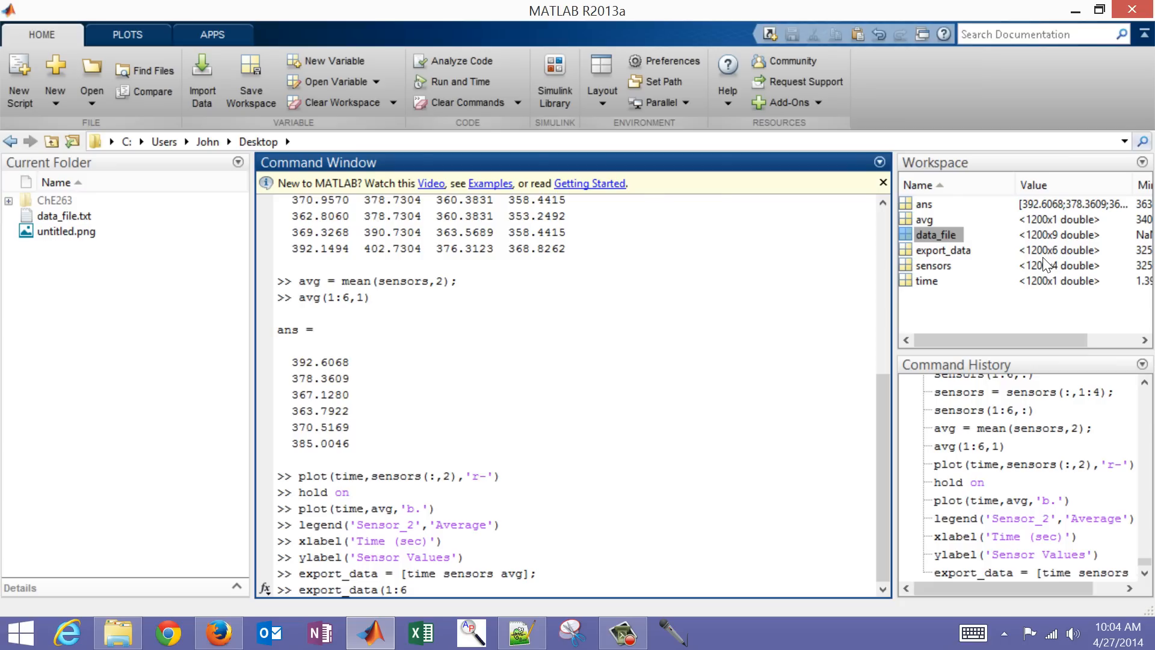
{"action": "type", "text": ",:)"}
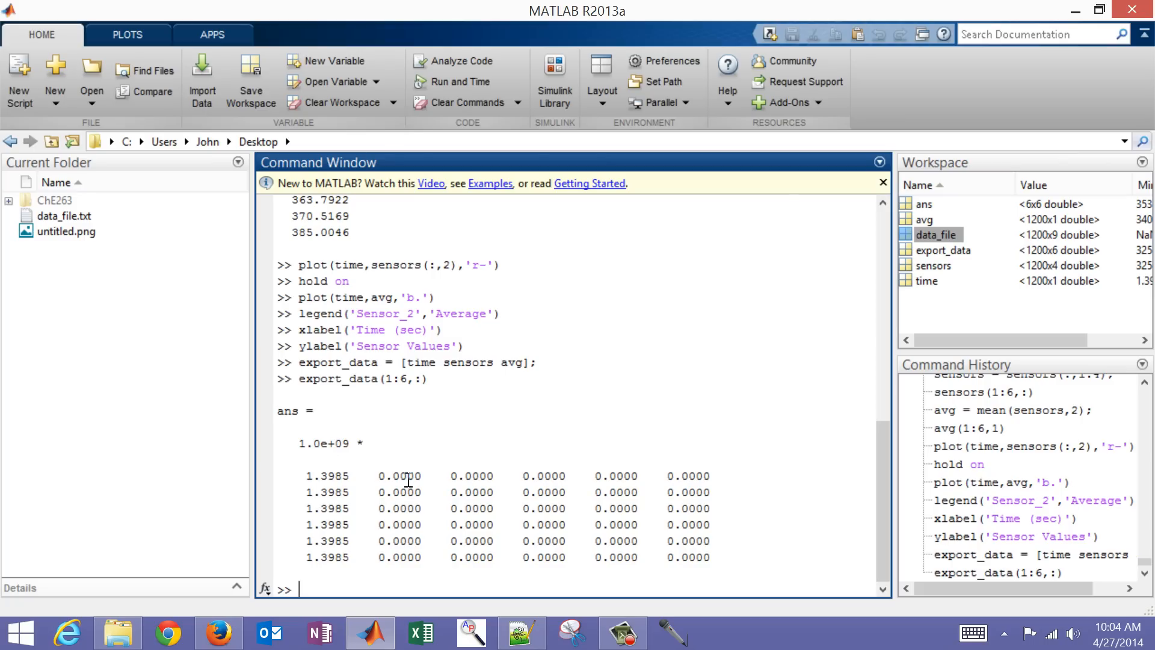
{"action": "mouse_move", "coordinate": [699, 470]}
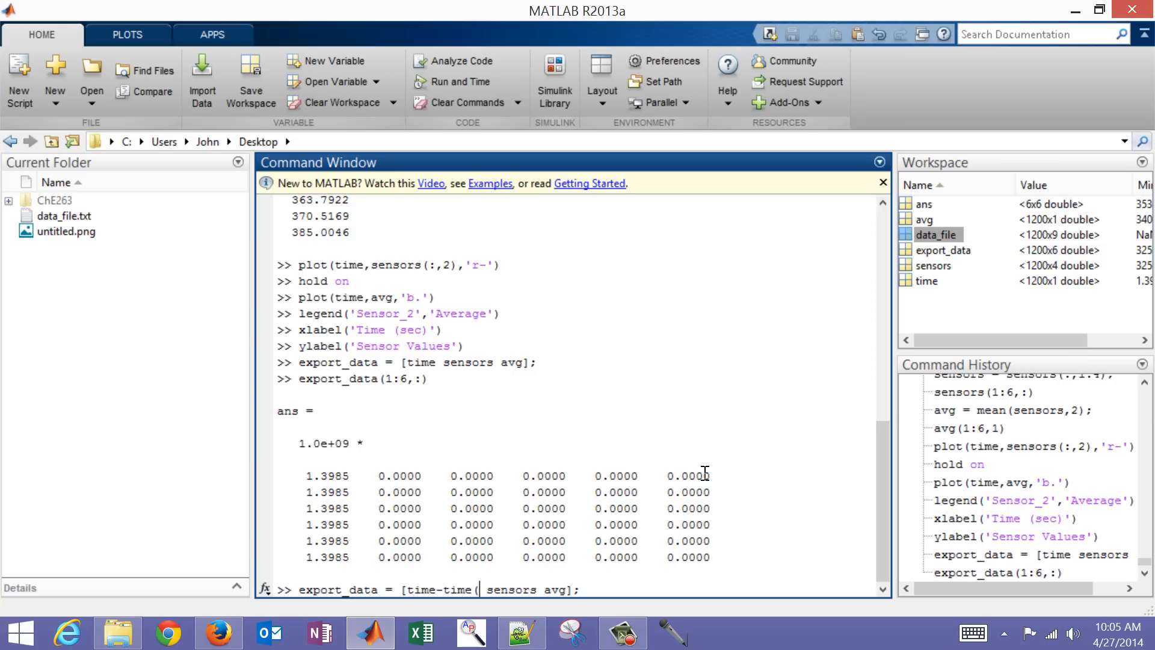
{"action": "type", "text": "1,1)"}
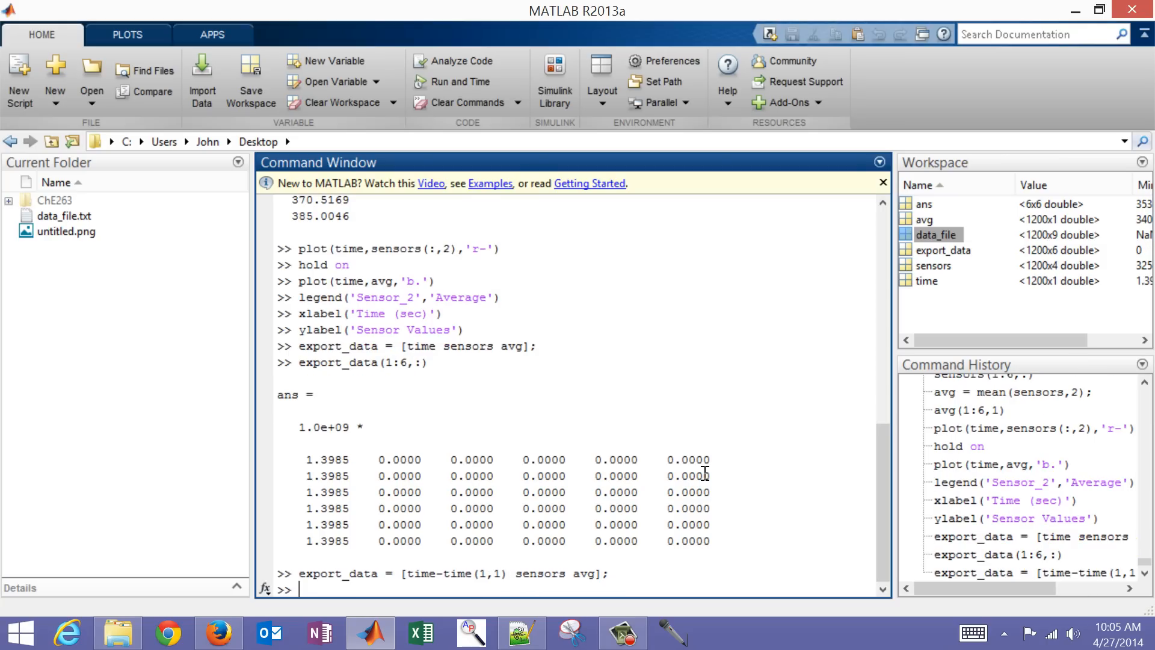
{"action": "type", "text": "export_data(1:6,:)"}
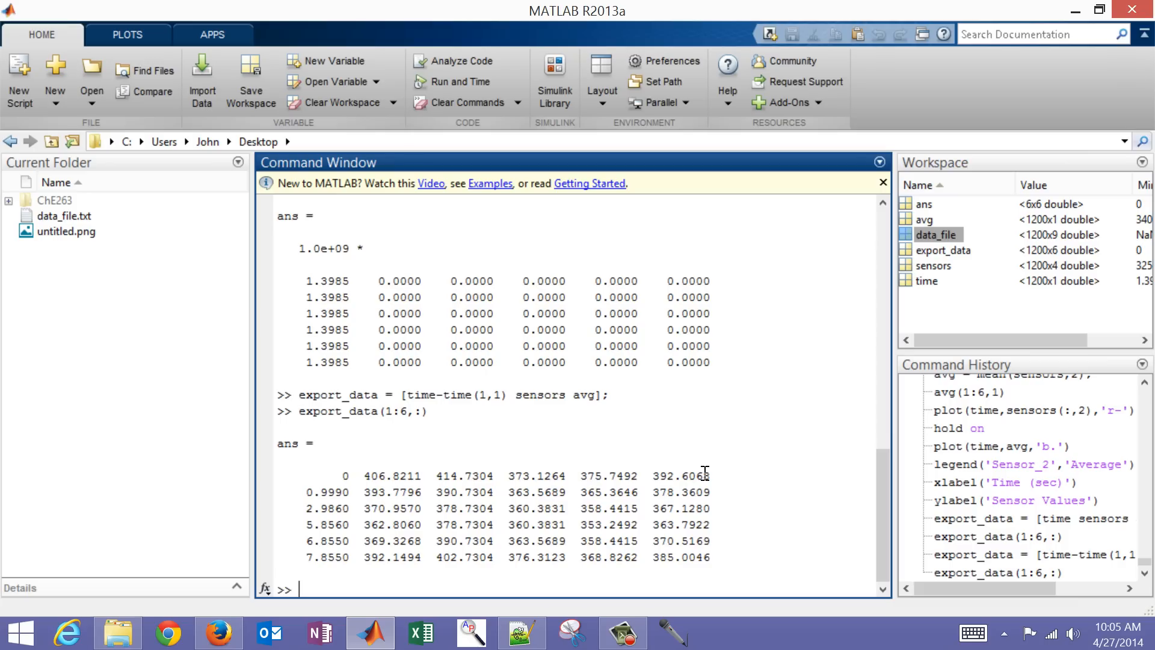
{"action": "mouse_move", "coordinate": [363, 366]}
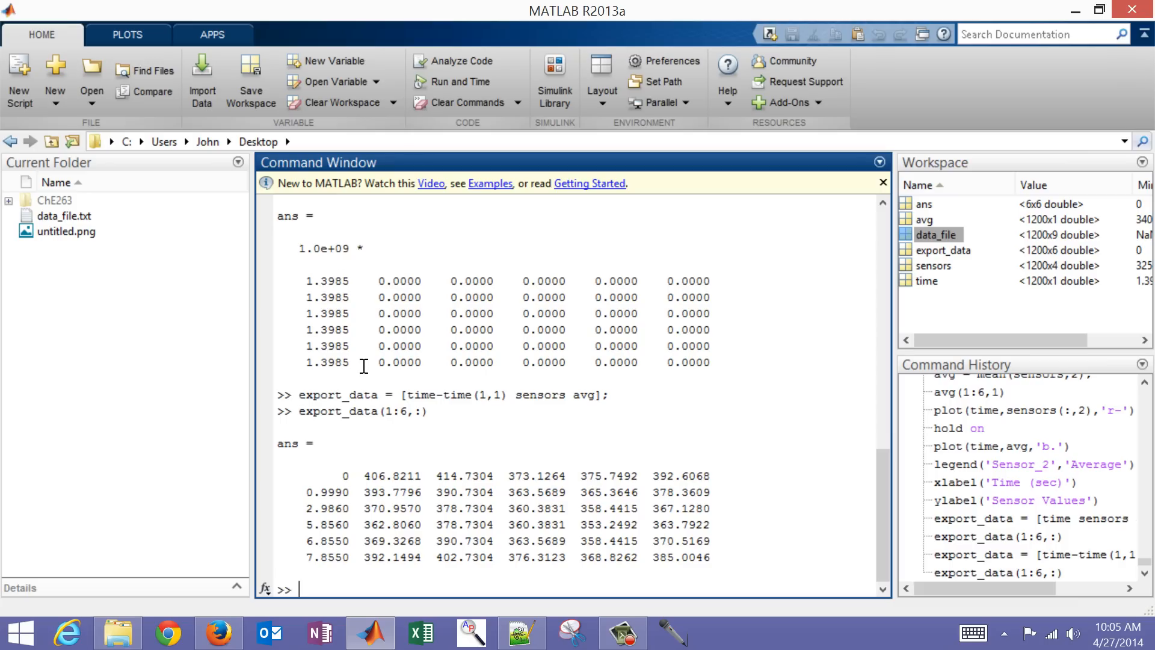
{"action": "mouse_move", "coordinate": [350, 491]}
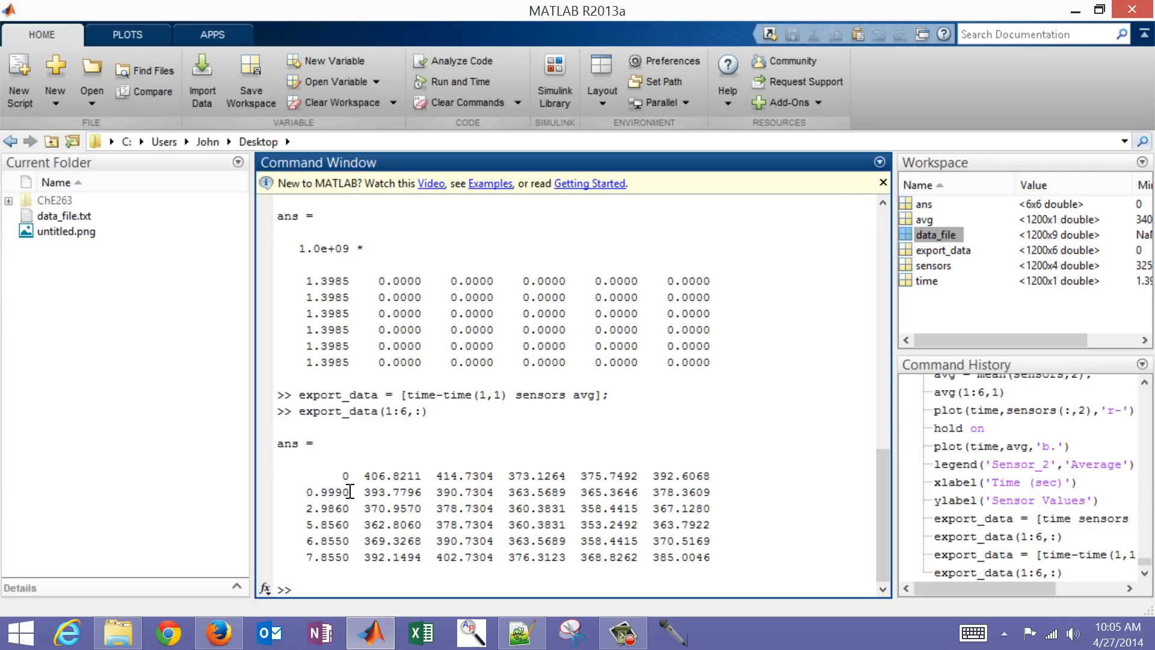
Run save -ascii exported_data.txt export_data to write the matrix as plain text
{"action": "type", "text": "save -"}
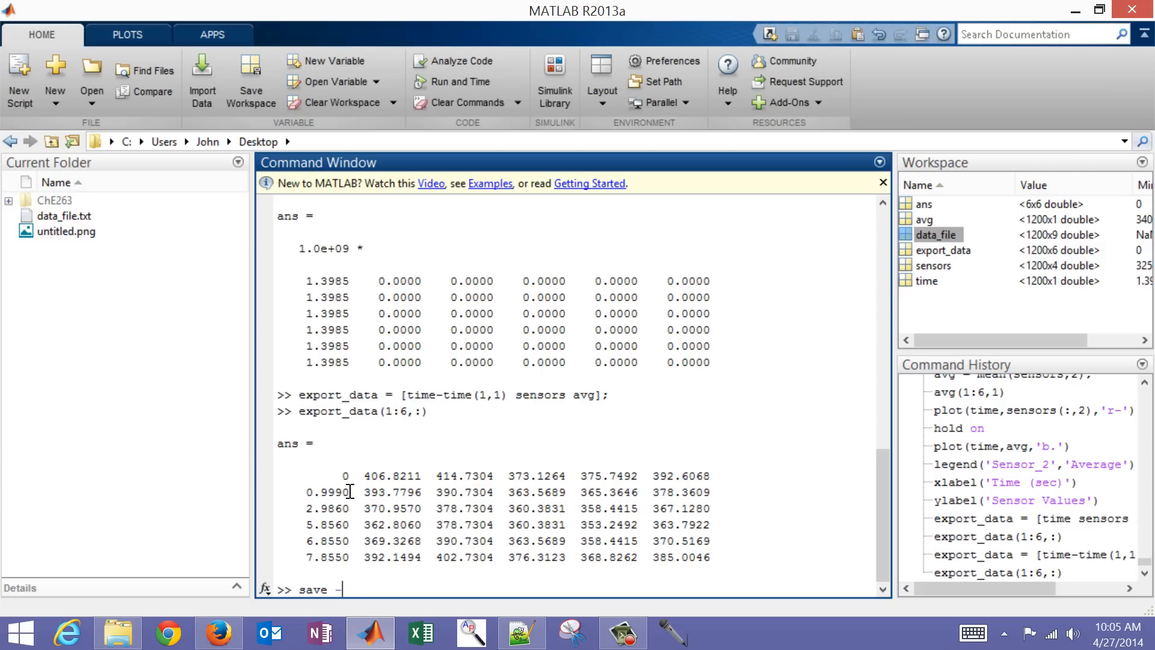
{"action": "type", "text": "ascii"}
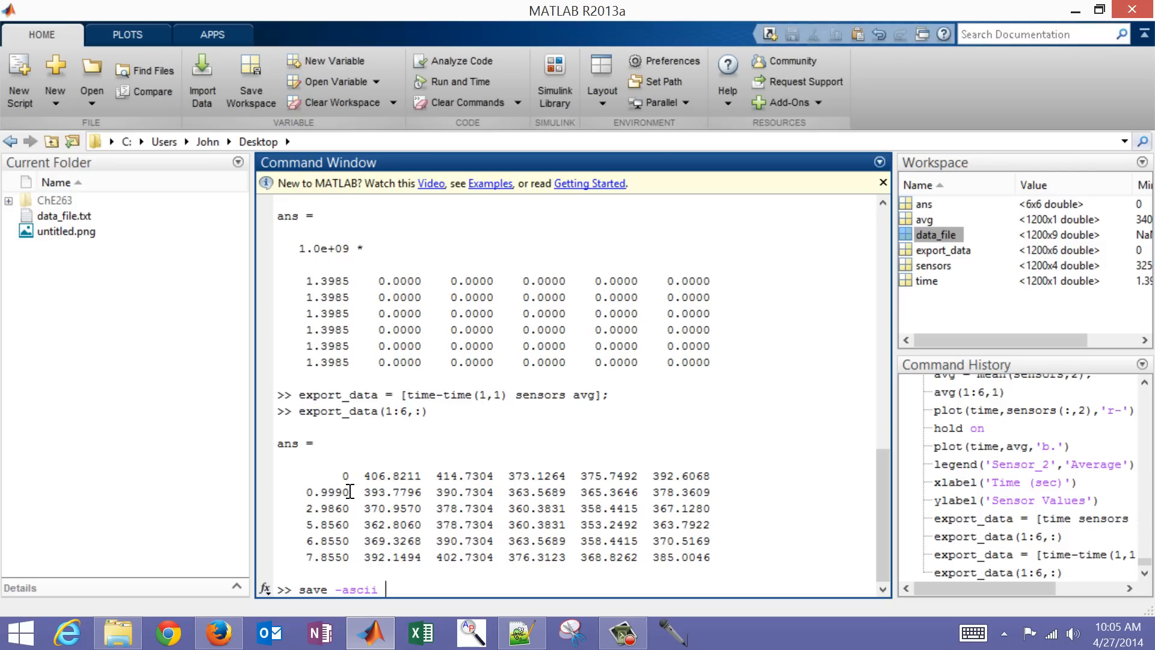
{"action": "type", "text": "exported_data"}
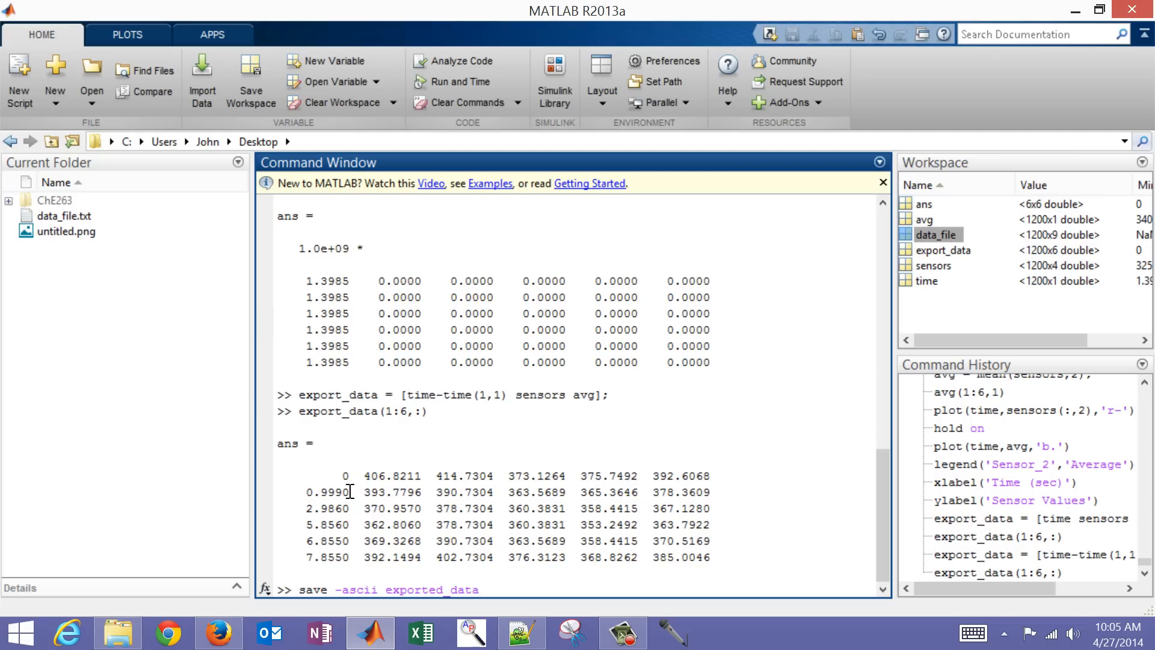
{"action": "type", "text": ".txt"}
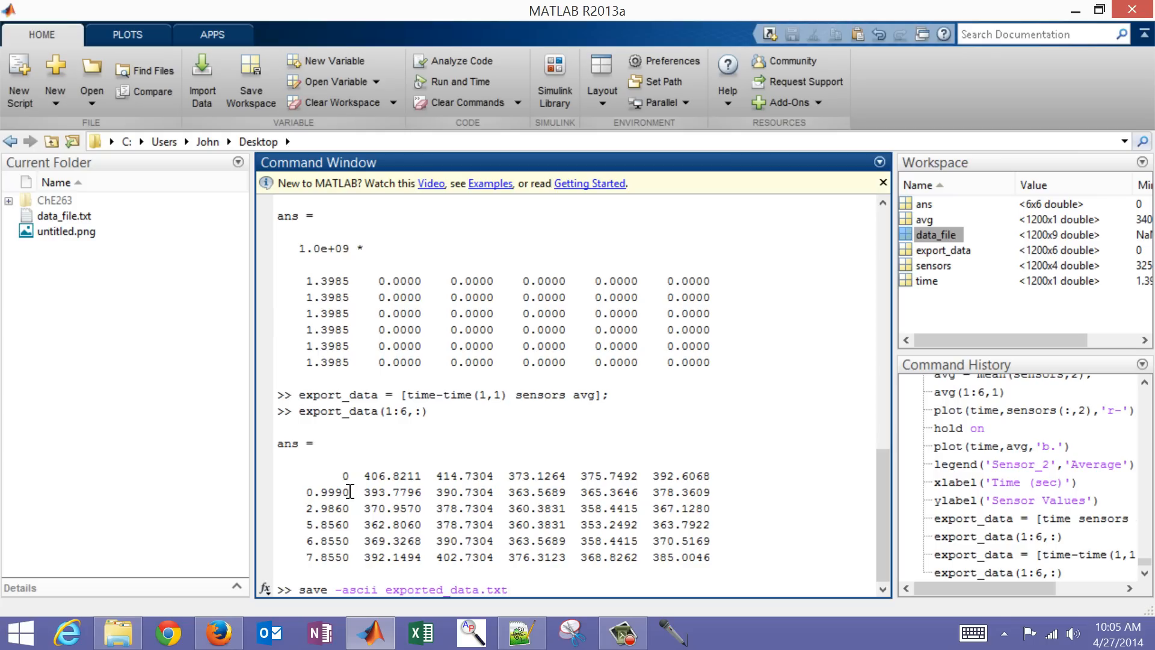
{"action": "type", "text": "e"}
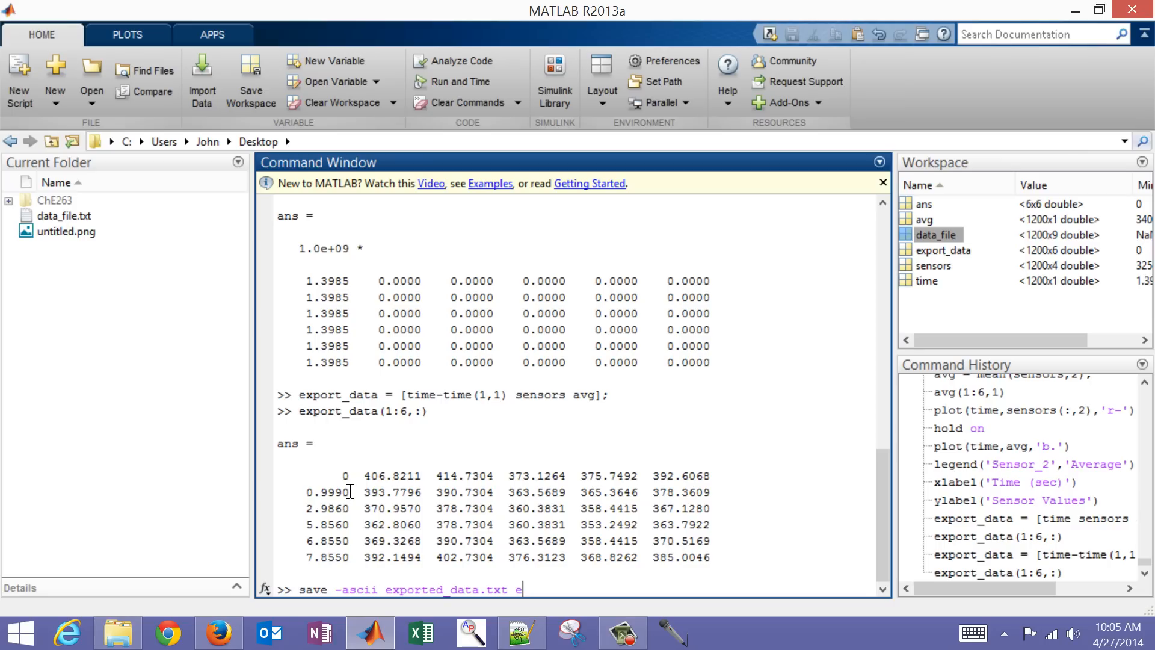
{"action": "type", "text": "xport_da"}
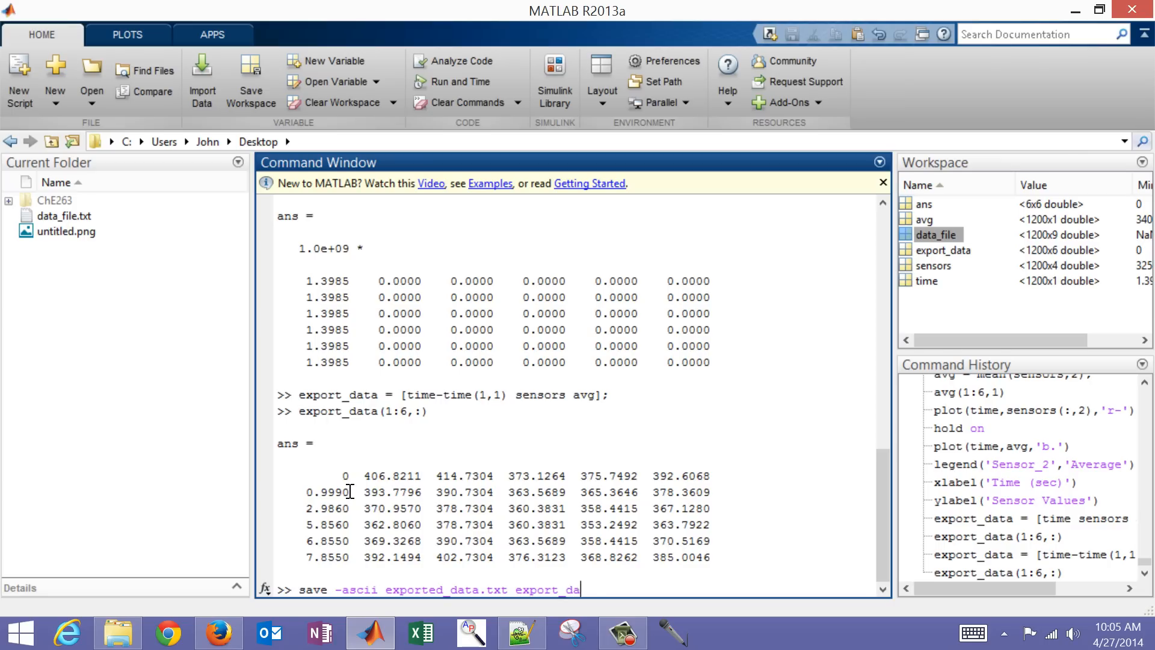
{"action": "type", "text": "ta"}
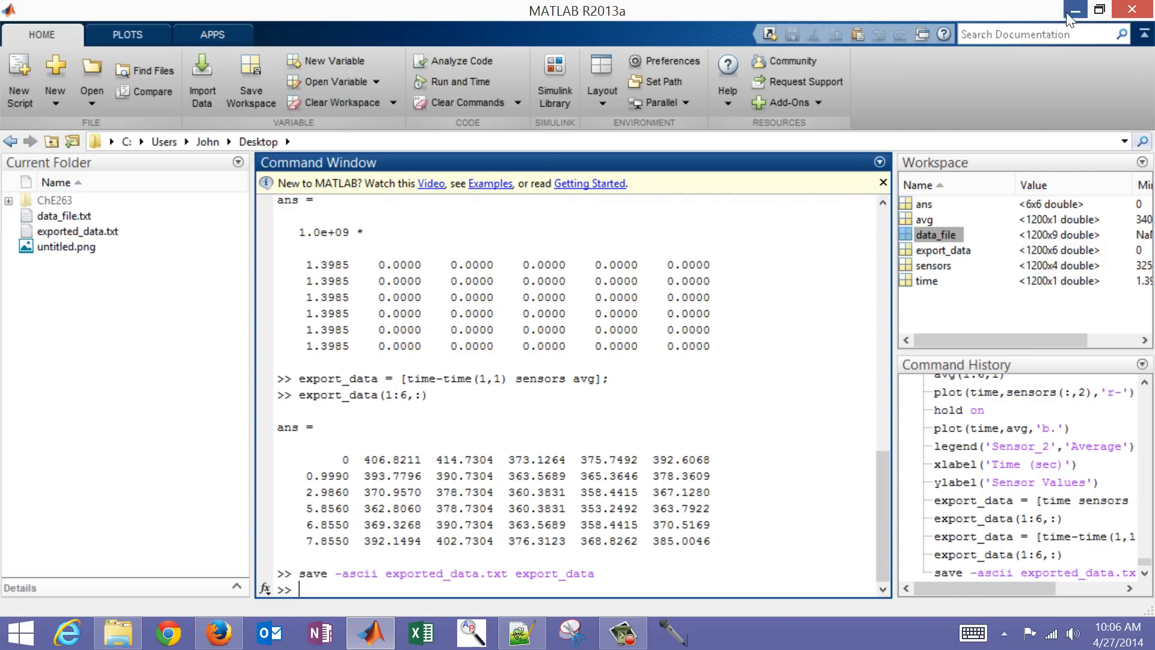
Minimize the windows and open exported_data.txt from the desktop with Edit with Notepad++
{"action": "left_click", "coordinate": [520, 632]}
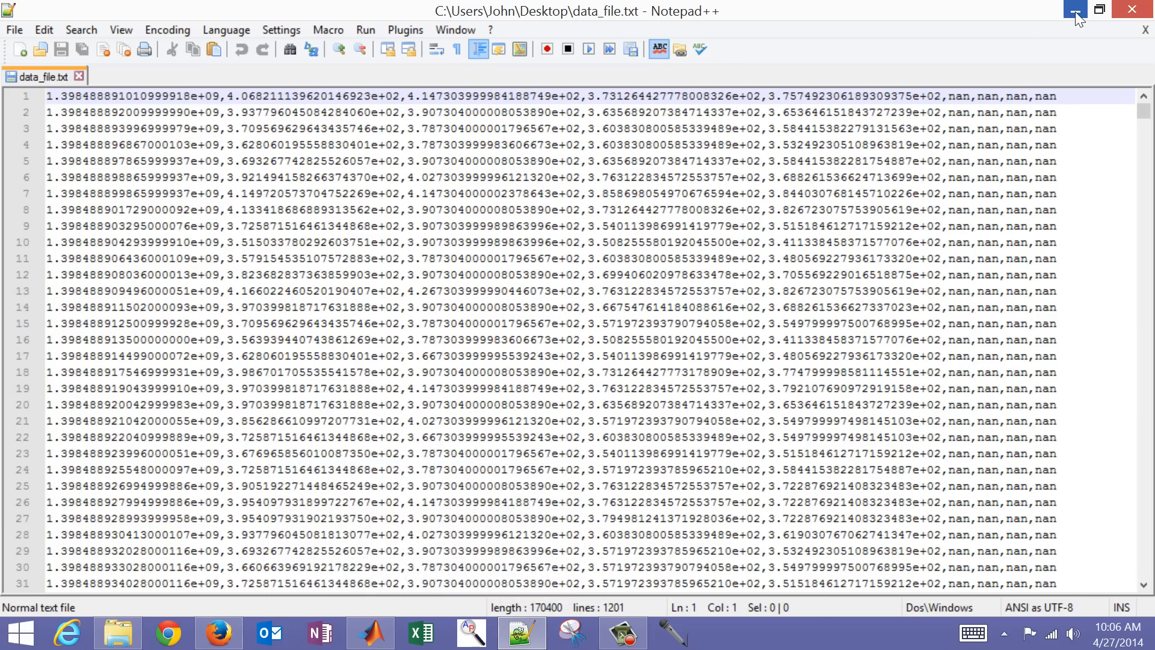
{"action": "left_click", "coordinate": [1073, 10]}
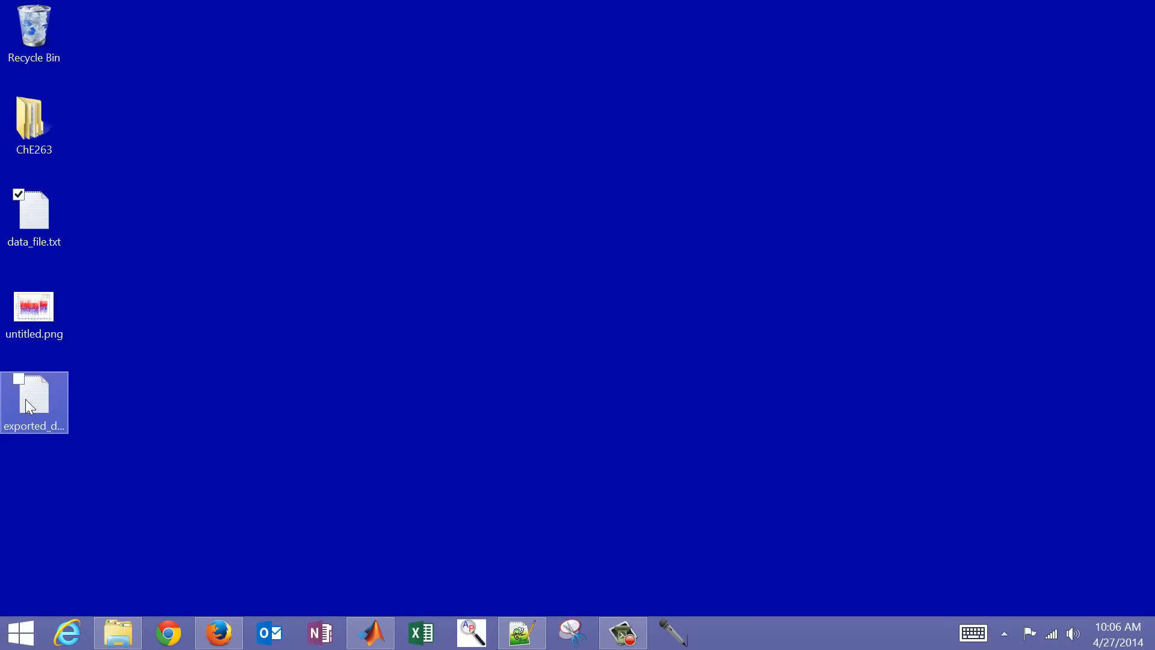
{"action": "right_click", "coordinate": [34, 402]}
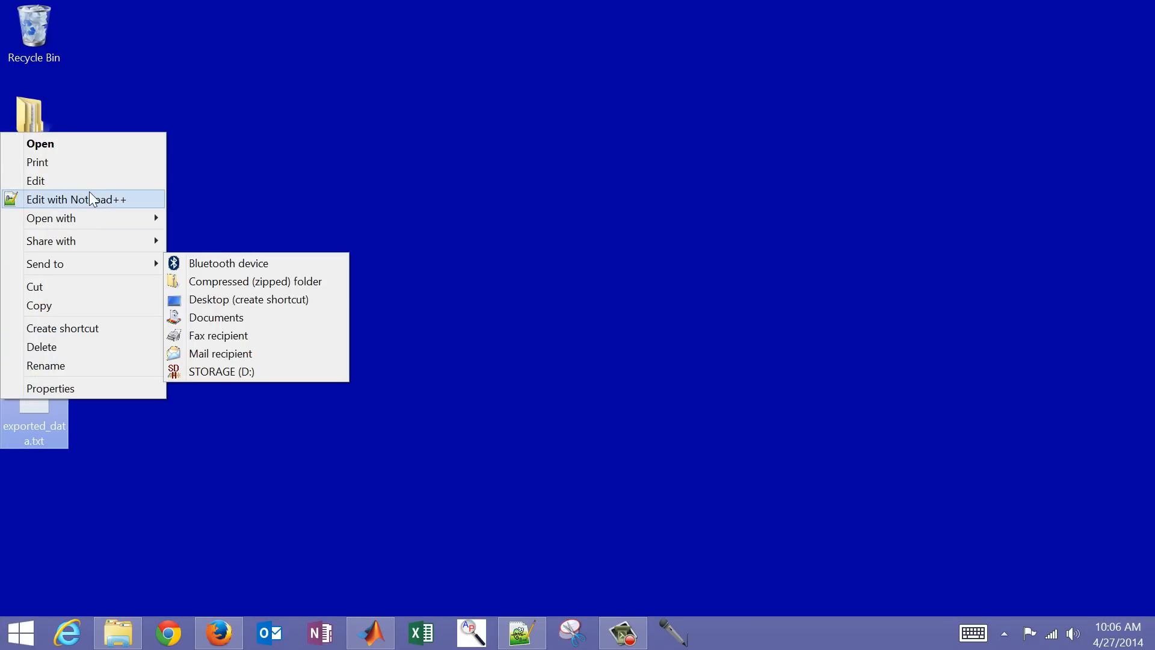
{"action": "left_click", "coordinate": [76, 198]}
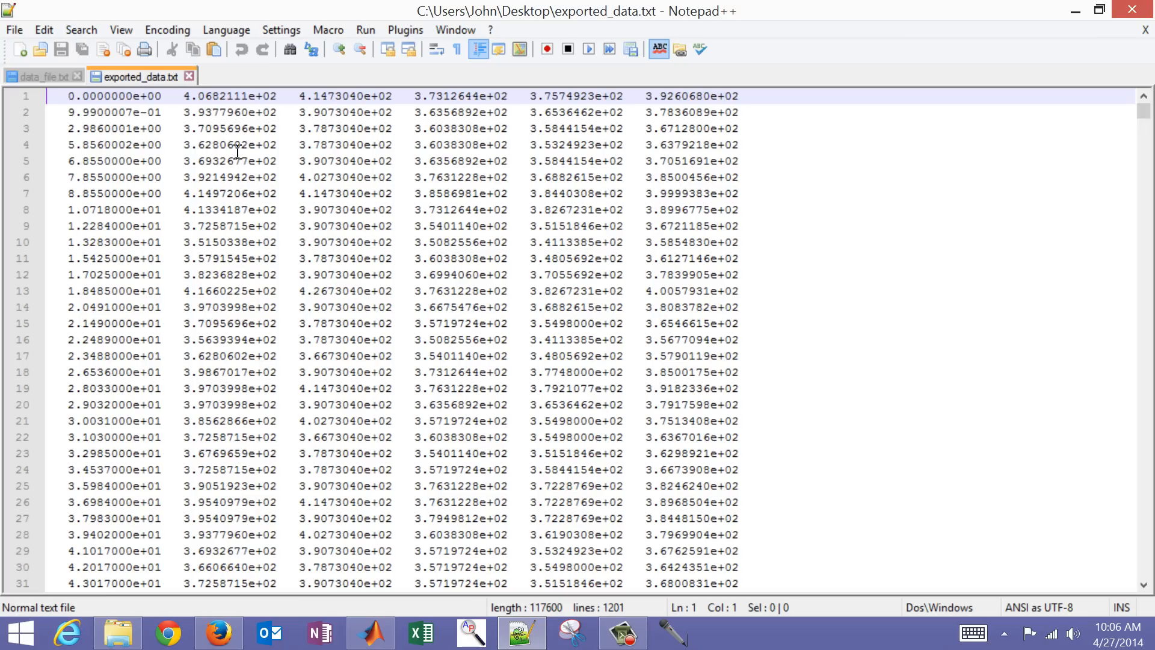
{"action": "mouse_move", "coordinate": [706, 161]}
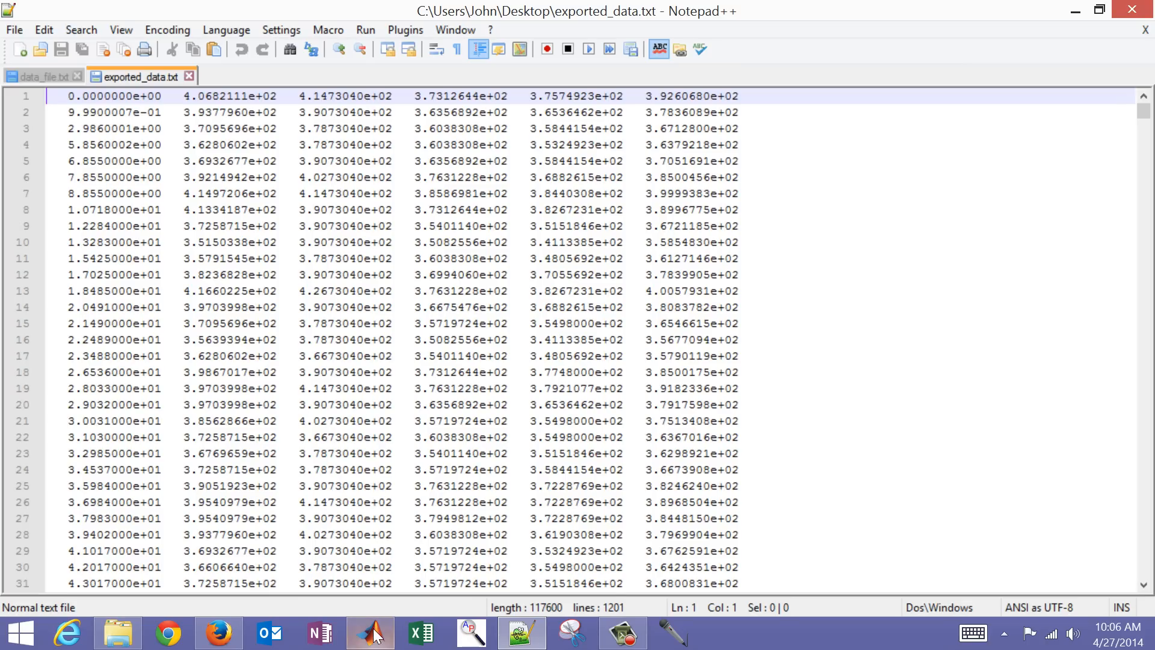
Return to MATLAB from the taskbar after checking the exported columns
{"action": "left_click", "coordinate": [372, 632]}
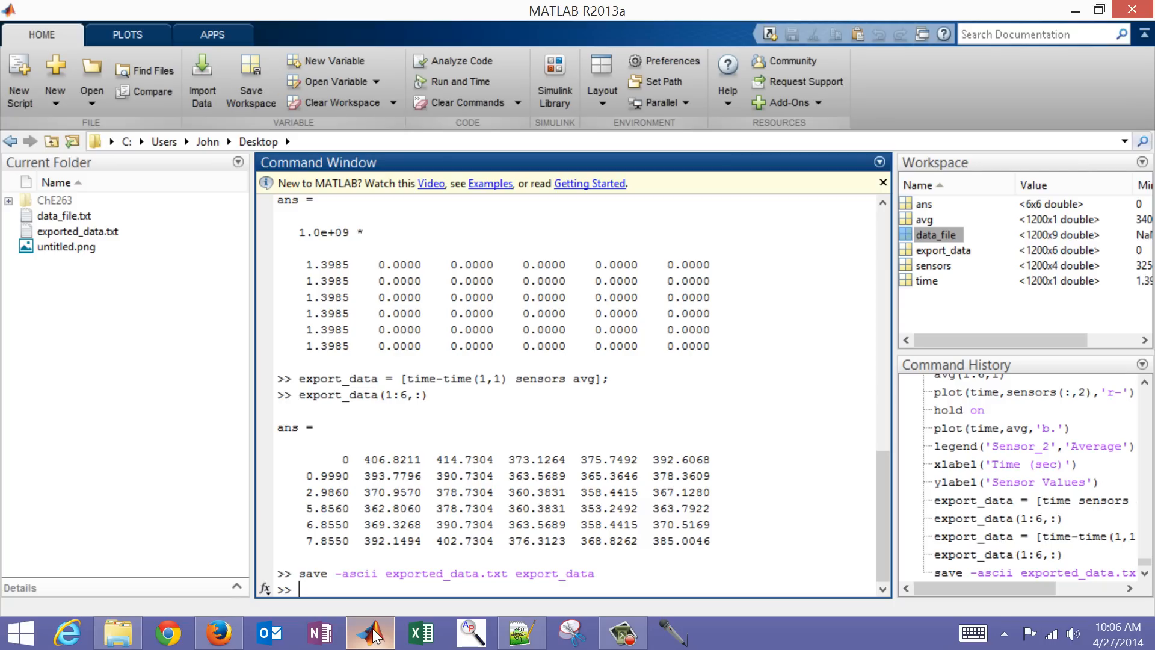